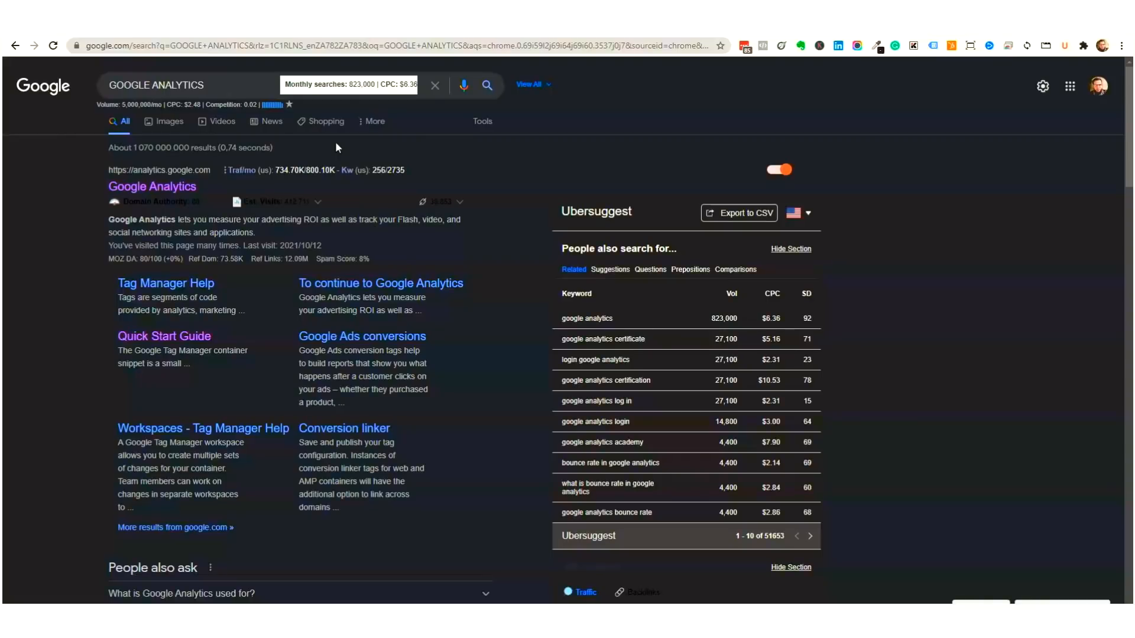
mouse_move(86, 217)
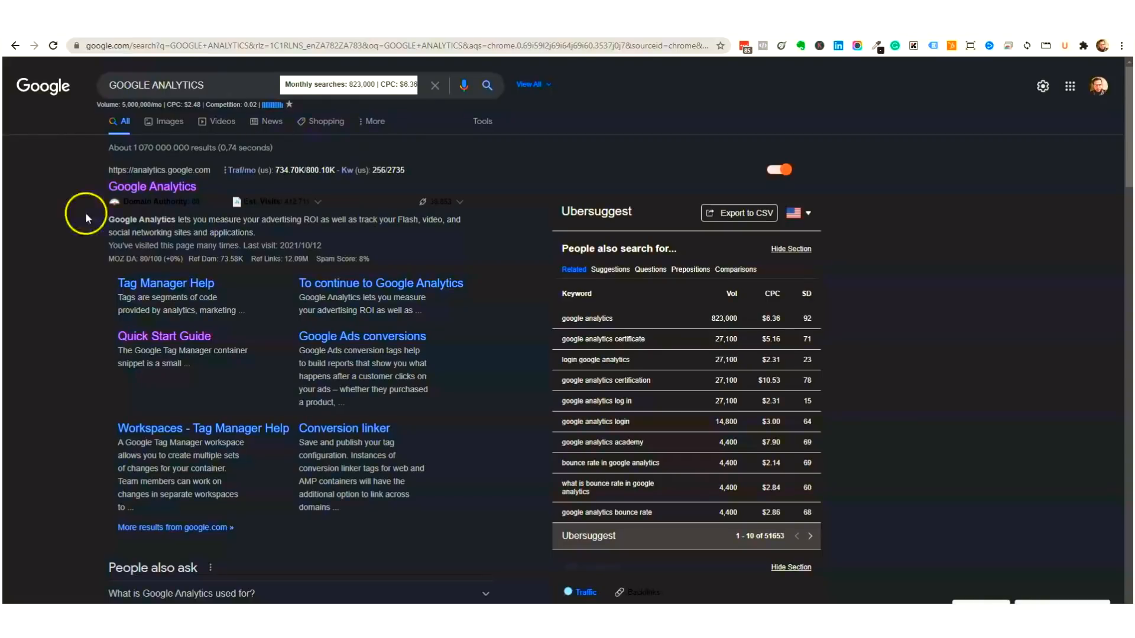
Step: Go to the official Google Analytics site from the top search result
click(181, 85)
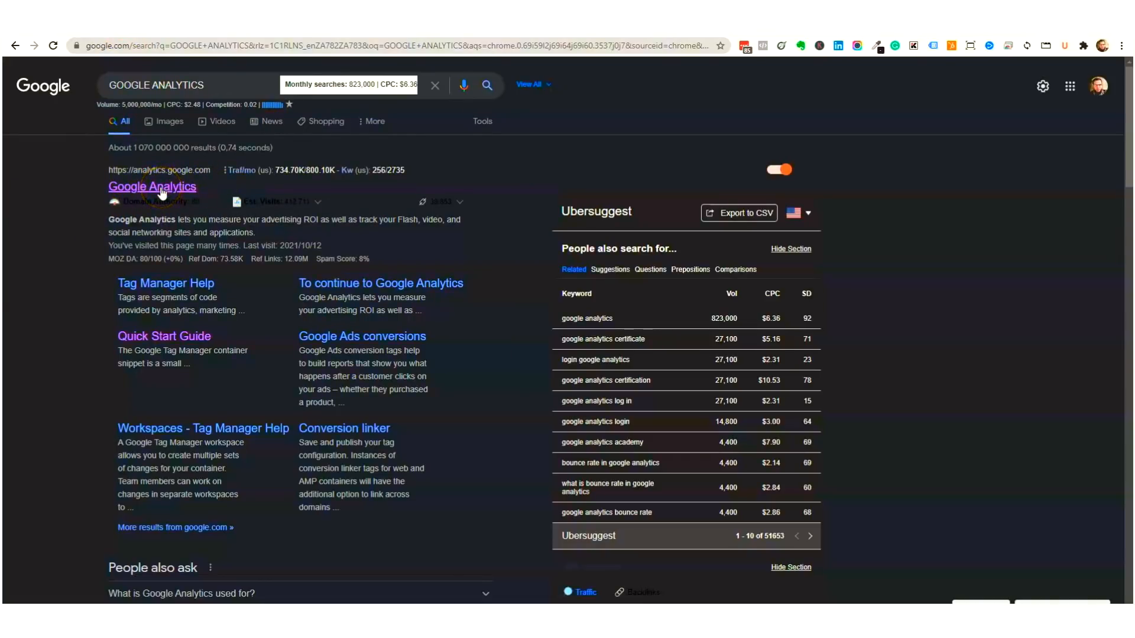
click(152, 187)
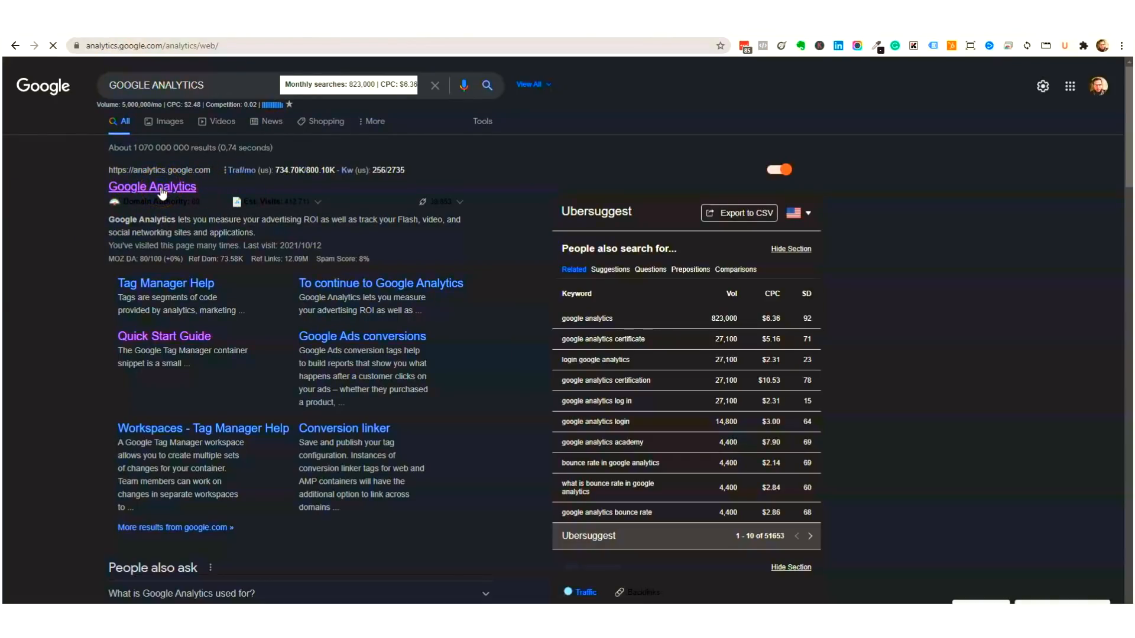
Step: Reach the Admin page with account, property and view settings from the Analytics home
click(153, 187)
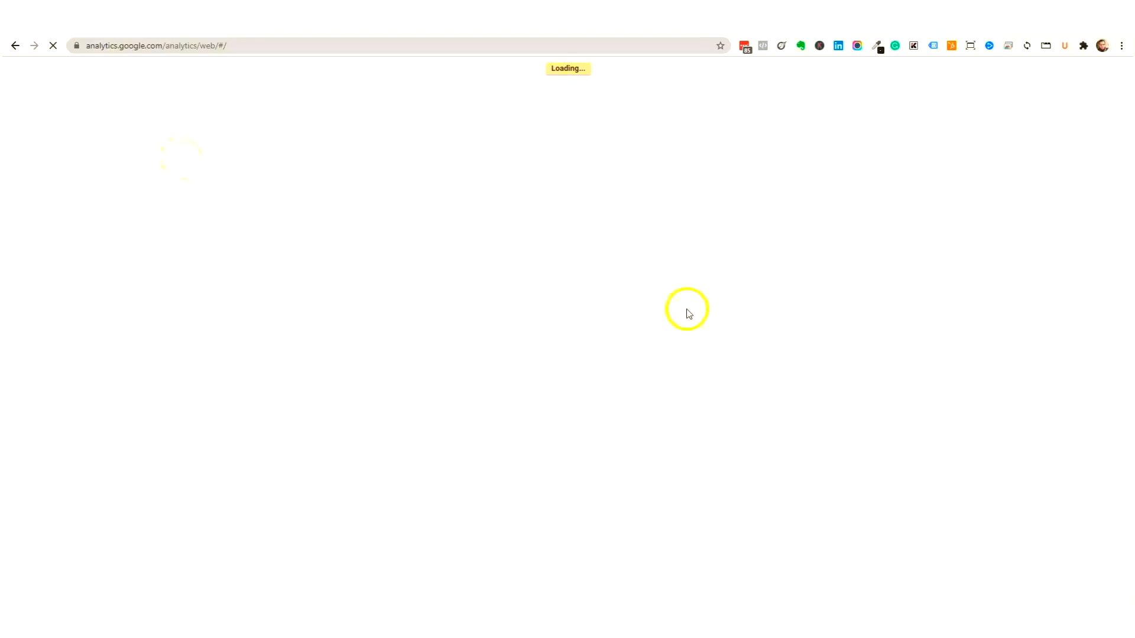
mouse_move(606, 179)
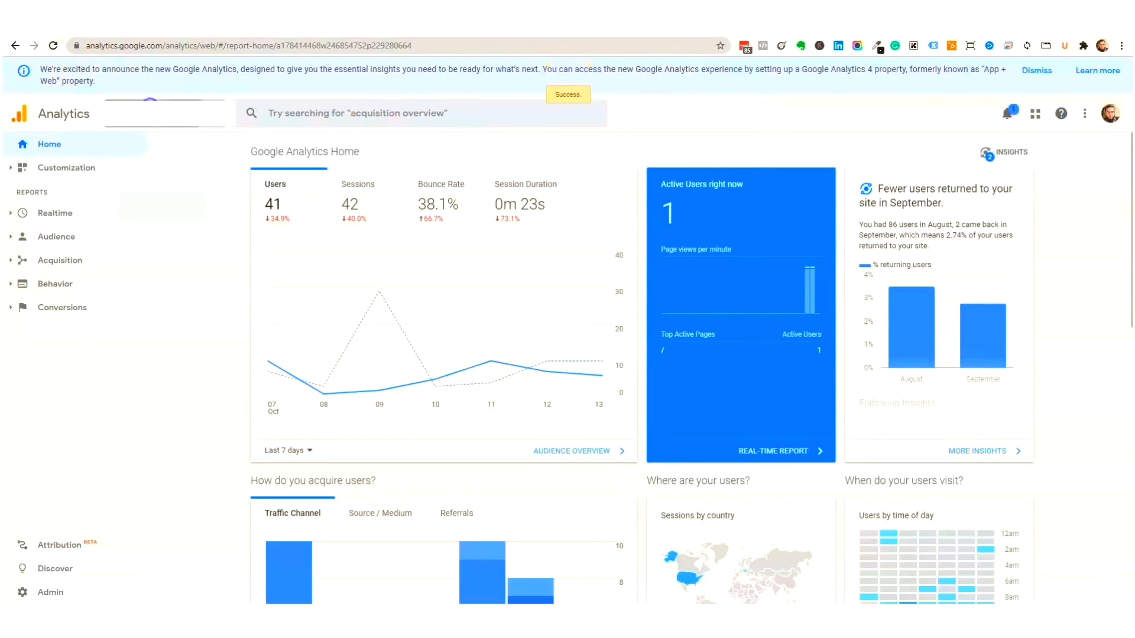
click(49, 592)
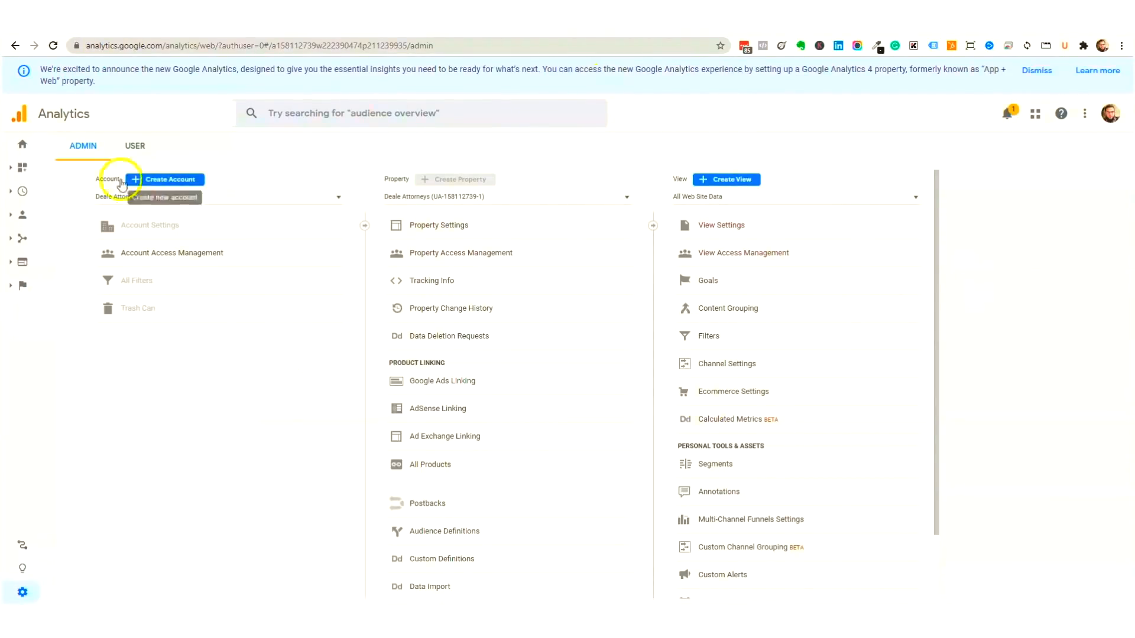
mouse_move(199, 179)
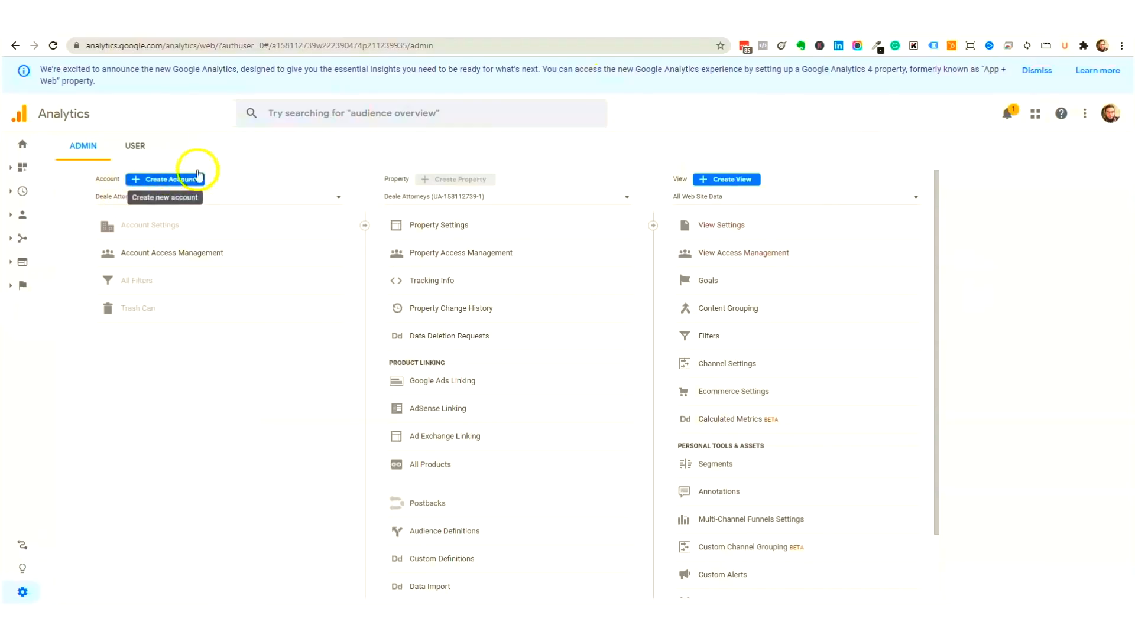
Step: Create a new account named Dev Website and look over its data sharing checkboxes
click(166, 178)
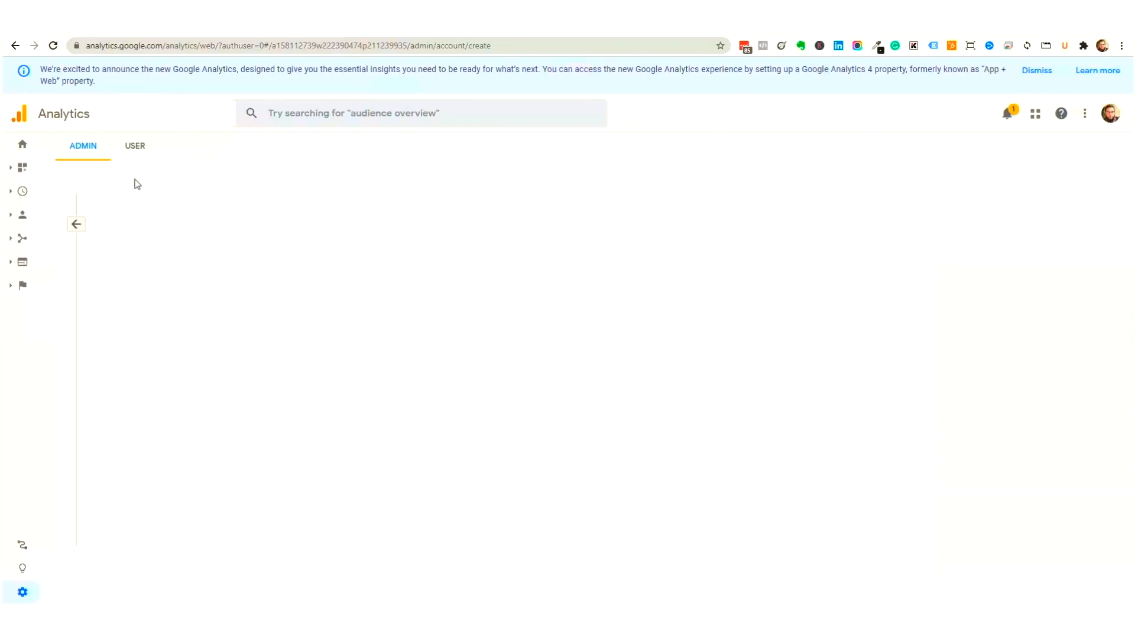
click(234, 304)
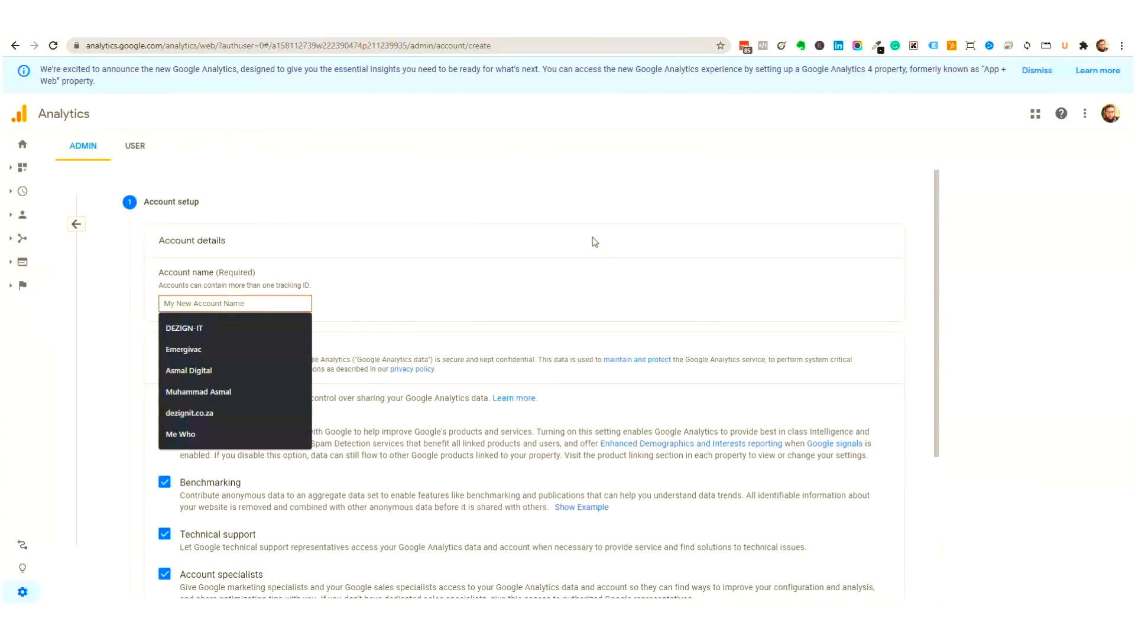
text(dE)
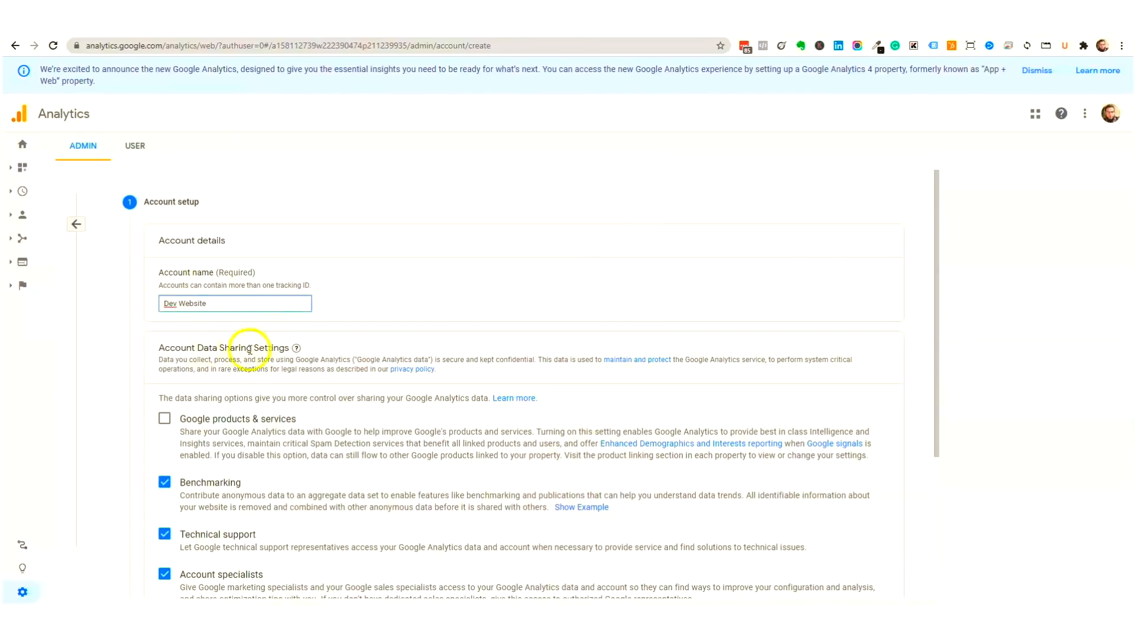
scroll(down, 3)
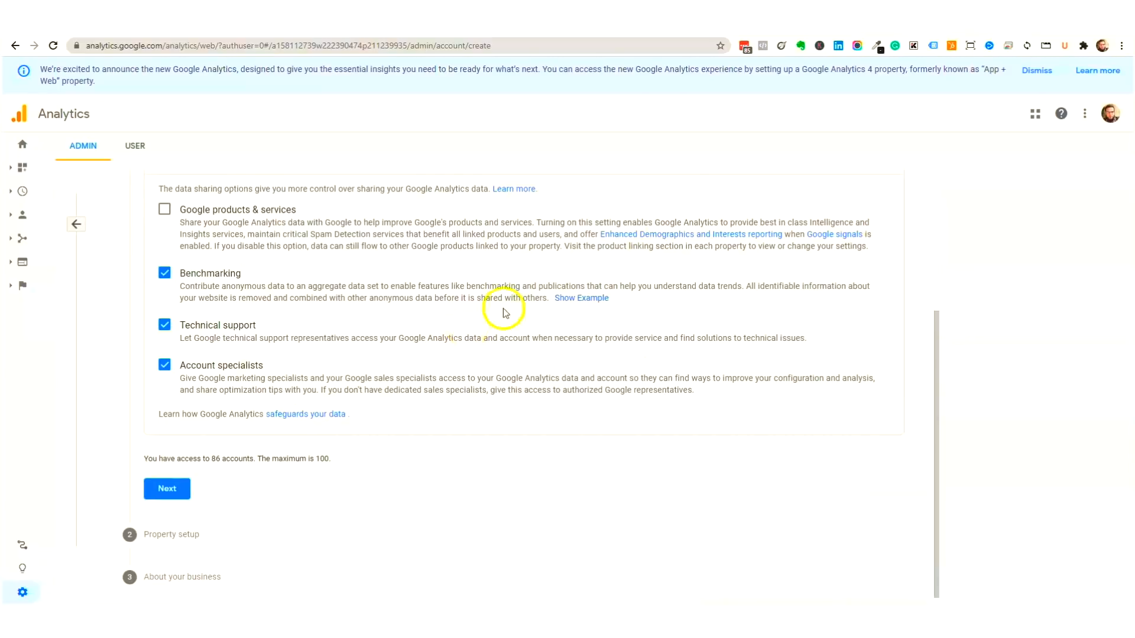
mouse_move(409, 465)
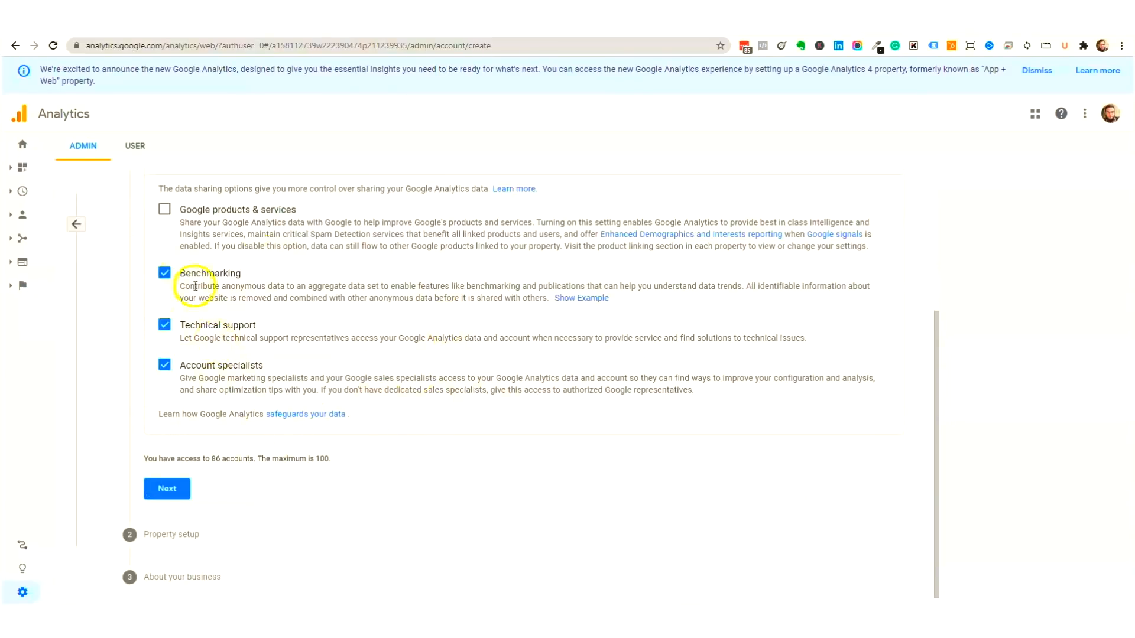
mouse_move(408, 361)
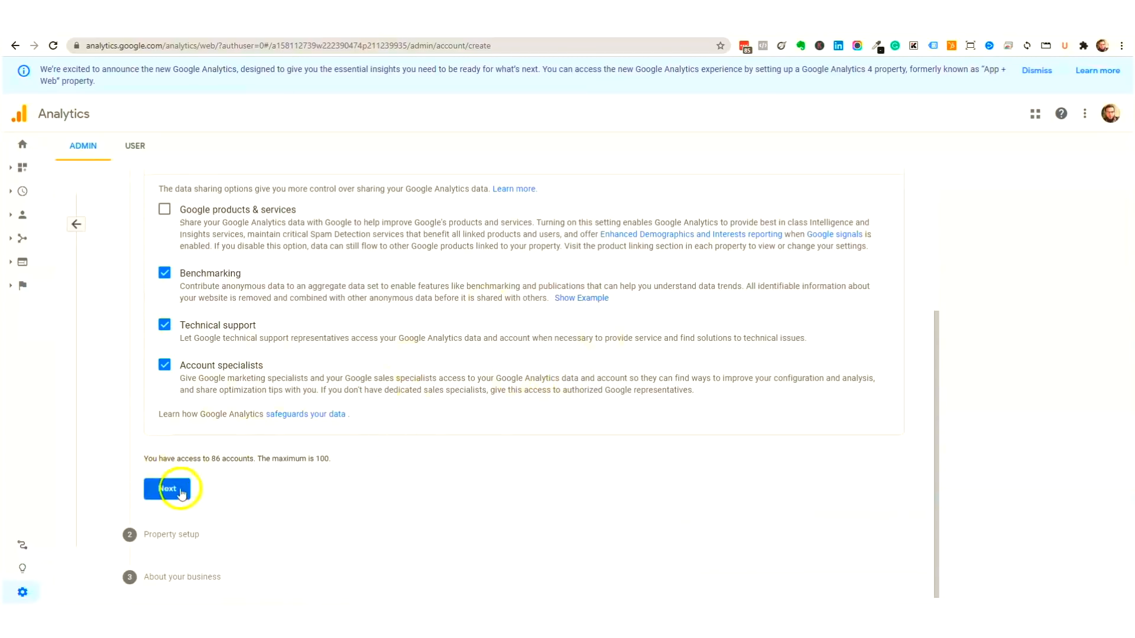
Step: Continue to property setup and name the property Dev Websie
click(167, 488)
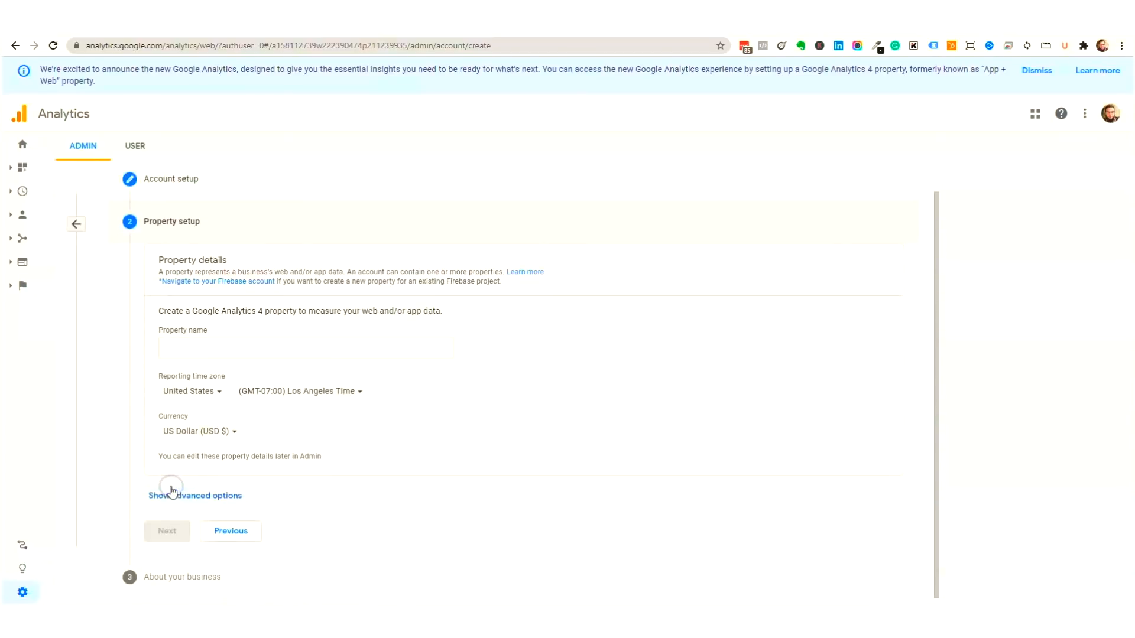
click(304, 347)
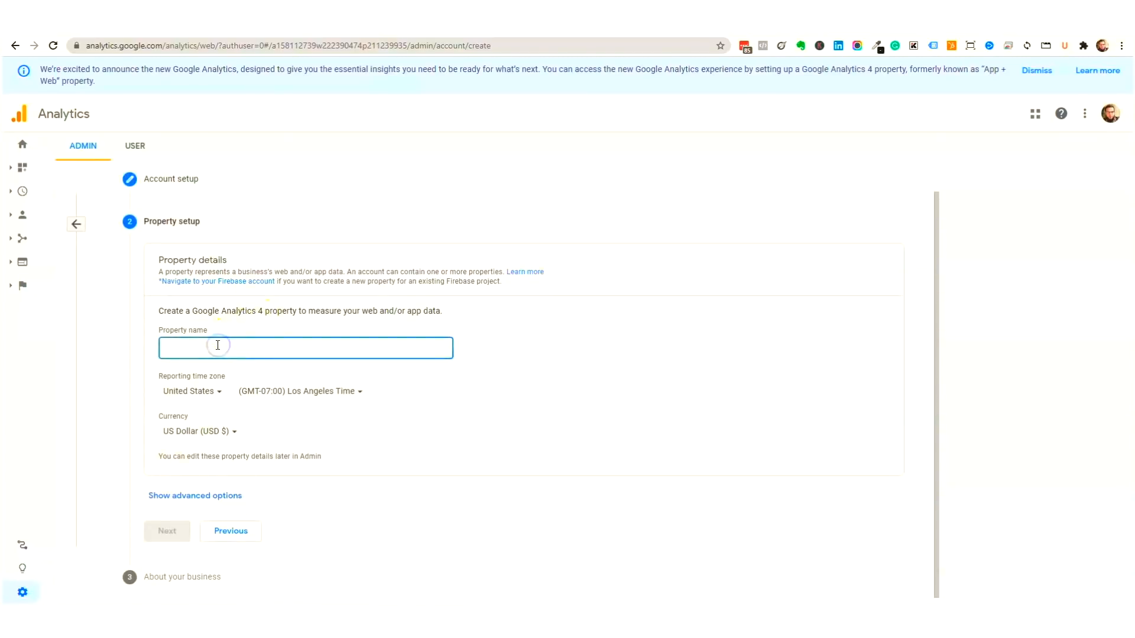
text(Dev We)
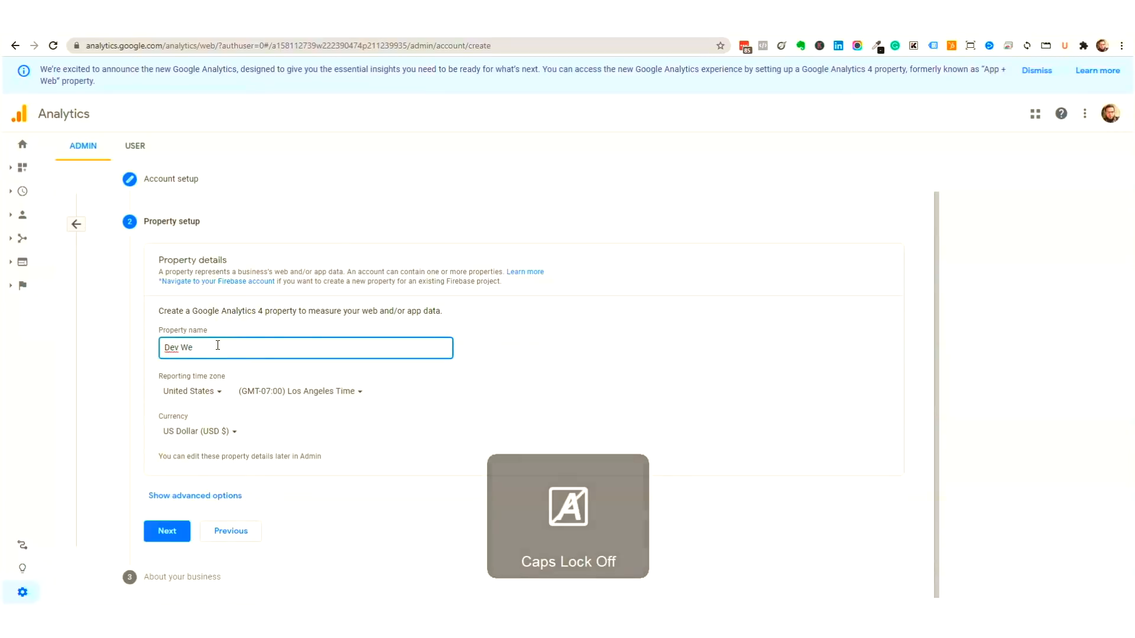
text(bsie)
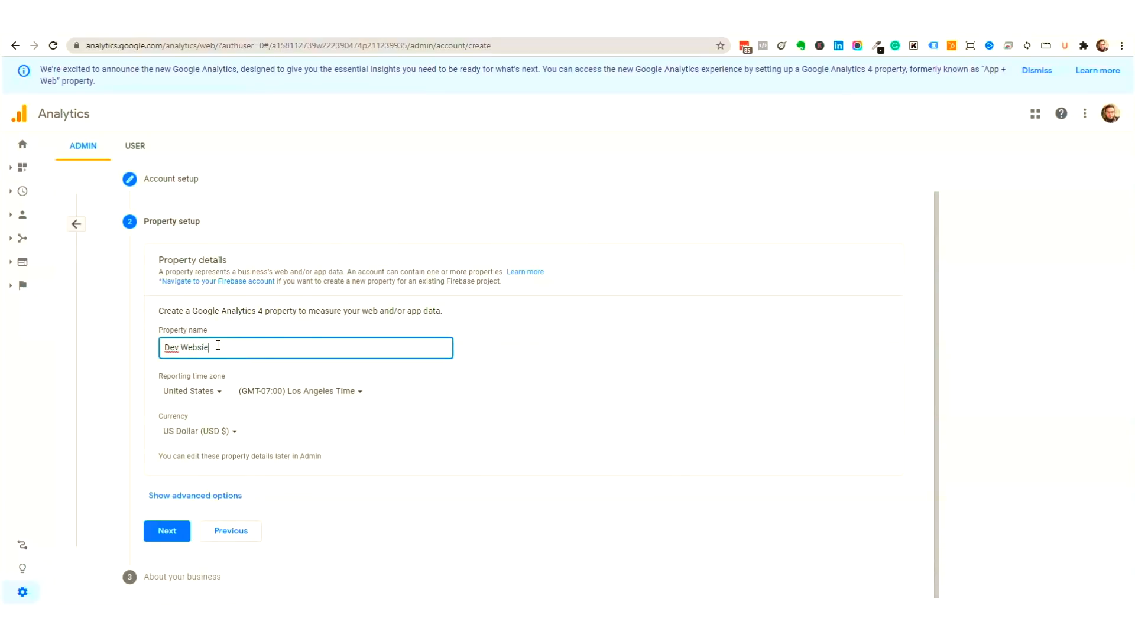
Step: Set the reporting time zone to South Africa and the currency to South African Rand (ZAR)
click(192, 391)
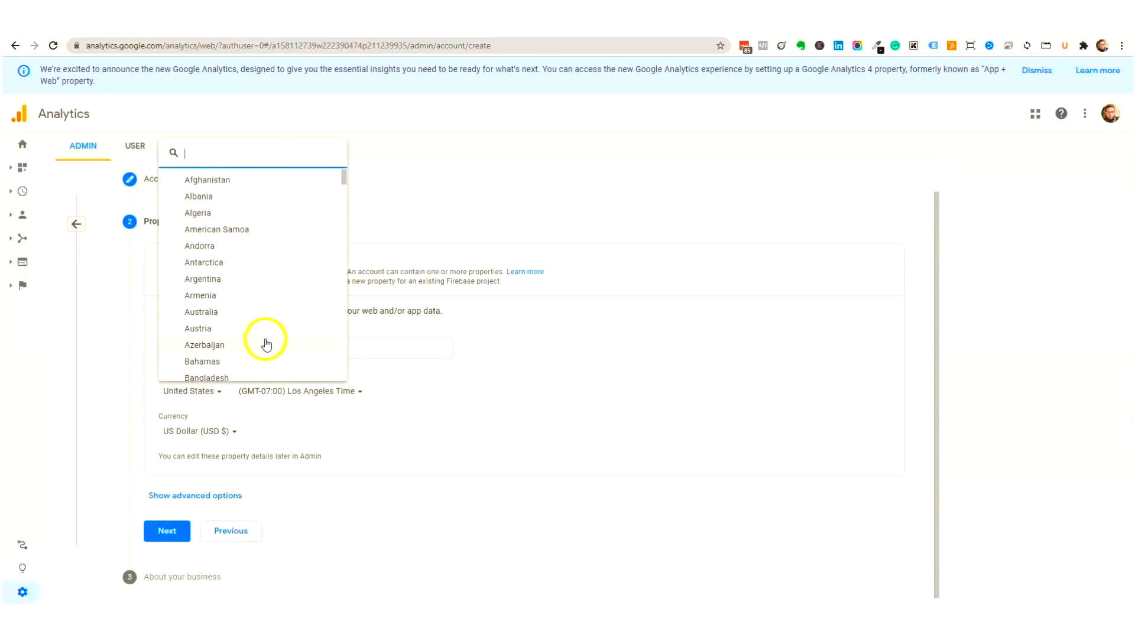
scroll(down, 3)
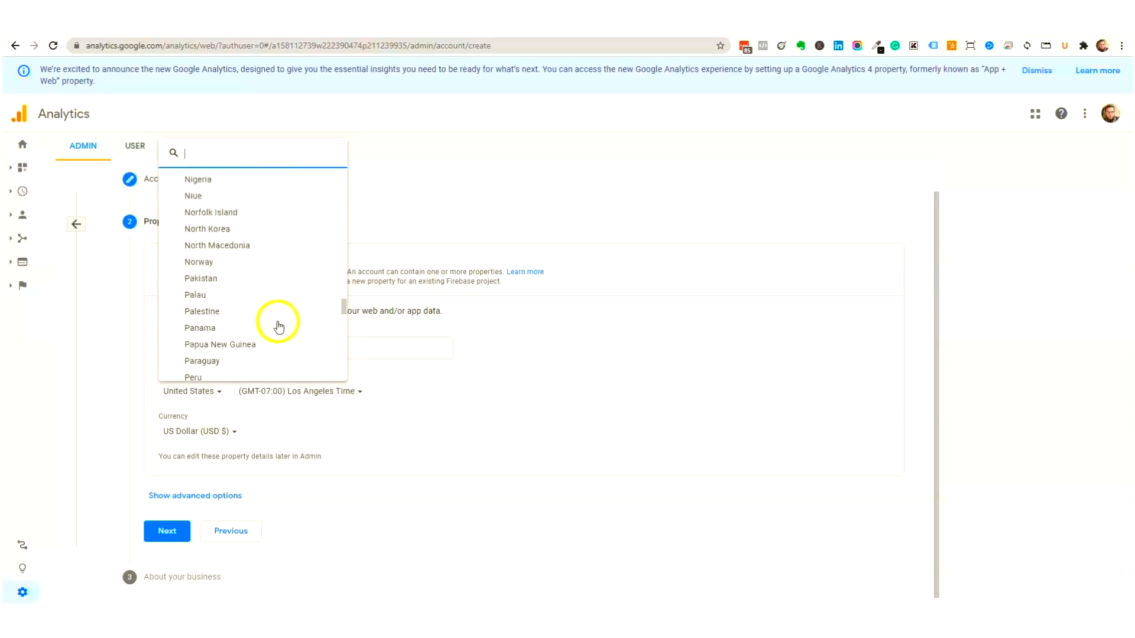
scroll(down, 3)
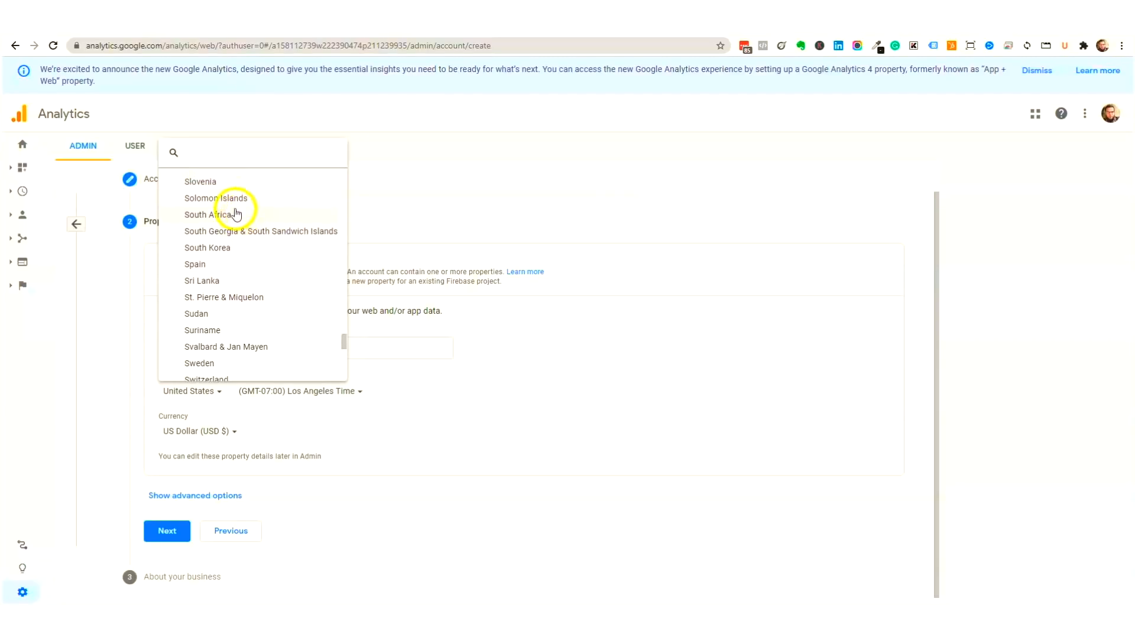
click(198, 432)
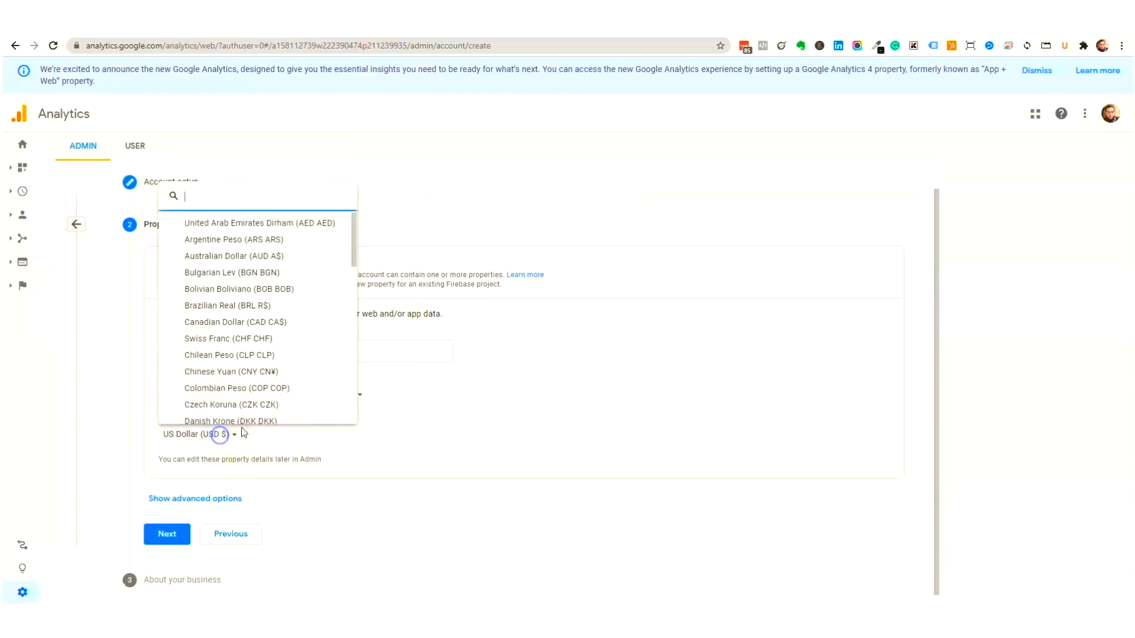
scroll(down, 3)
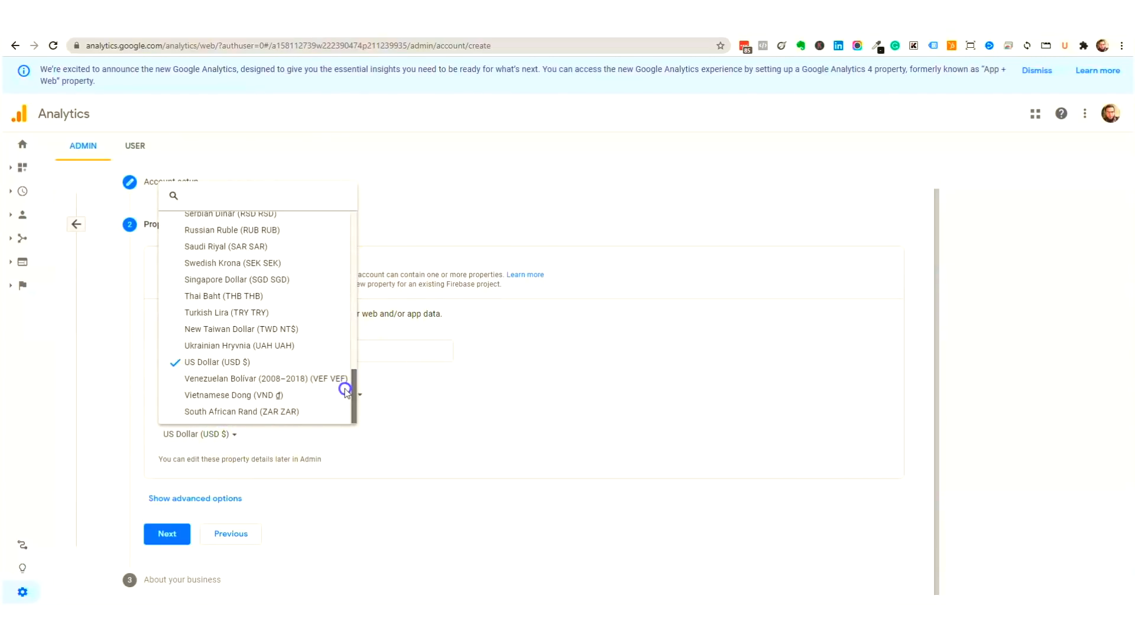
click(241, 411)
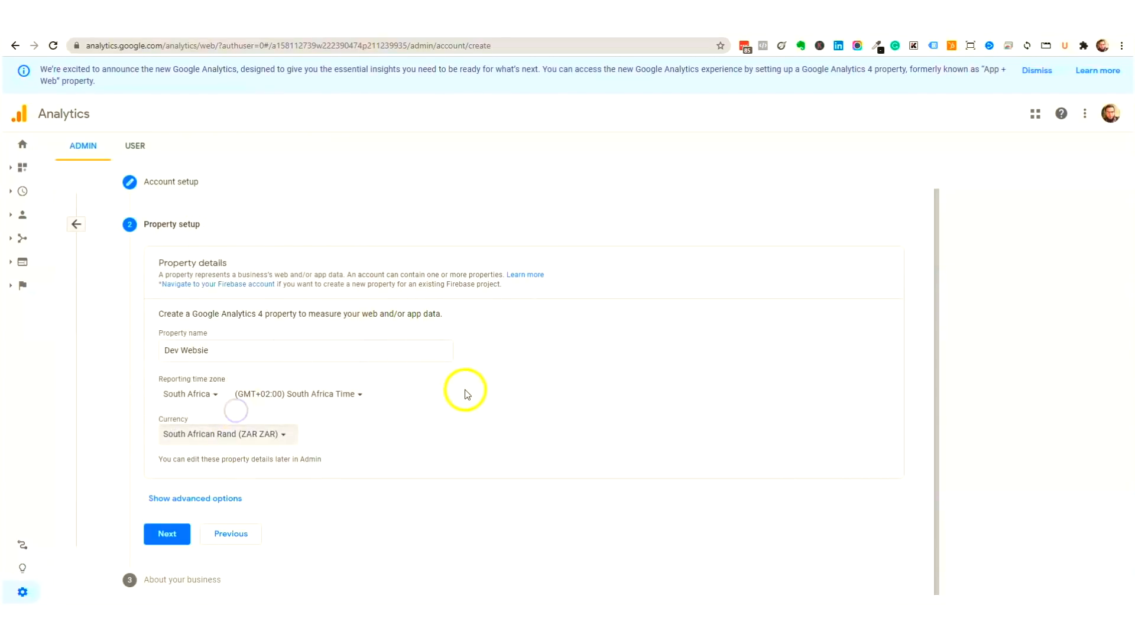
mouse_move(527, 413)
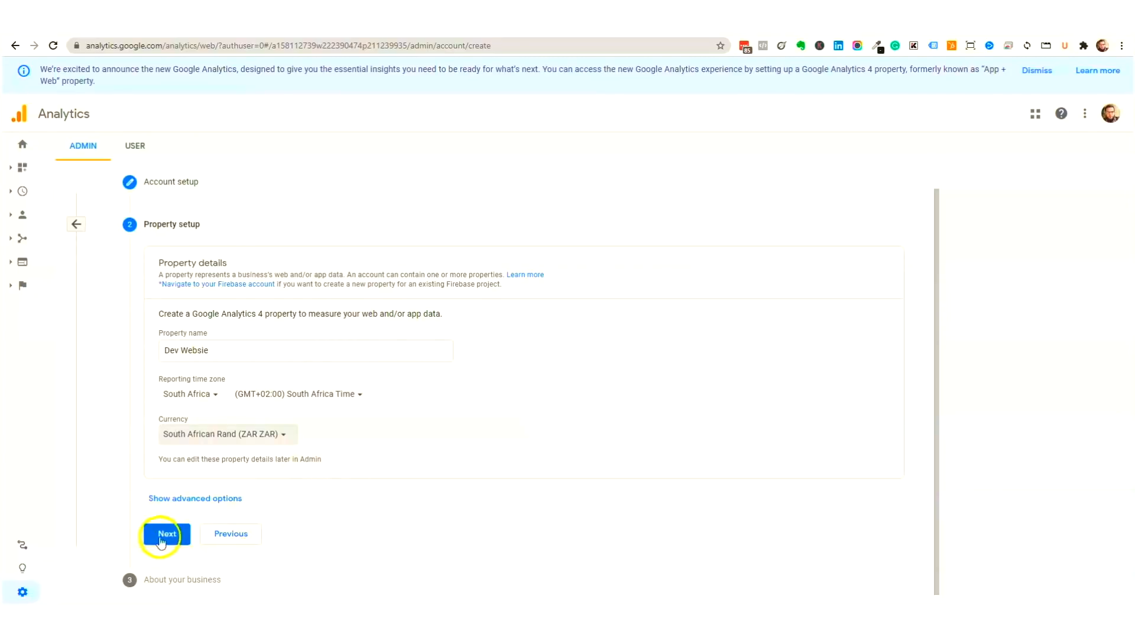
mouse_move(215, 501)
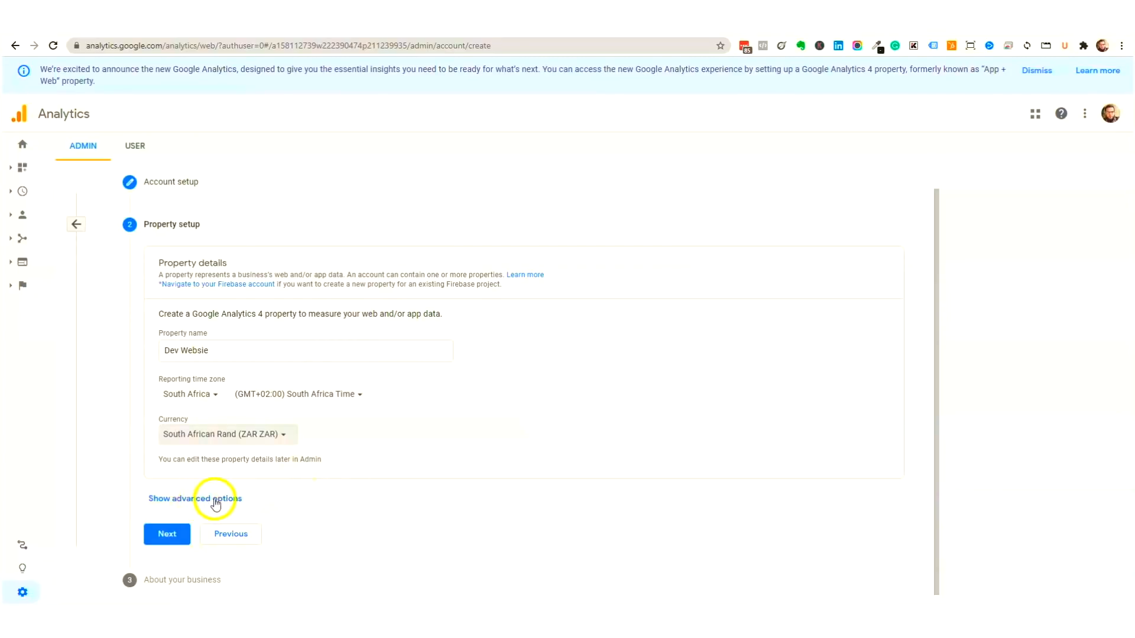
Step: Expand the advanced options showing the Create a Universal Analytics property toggle
click(194, 499)
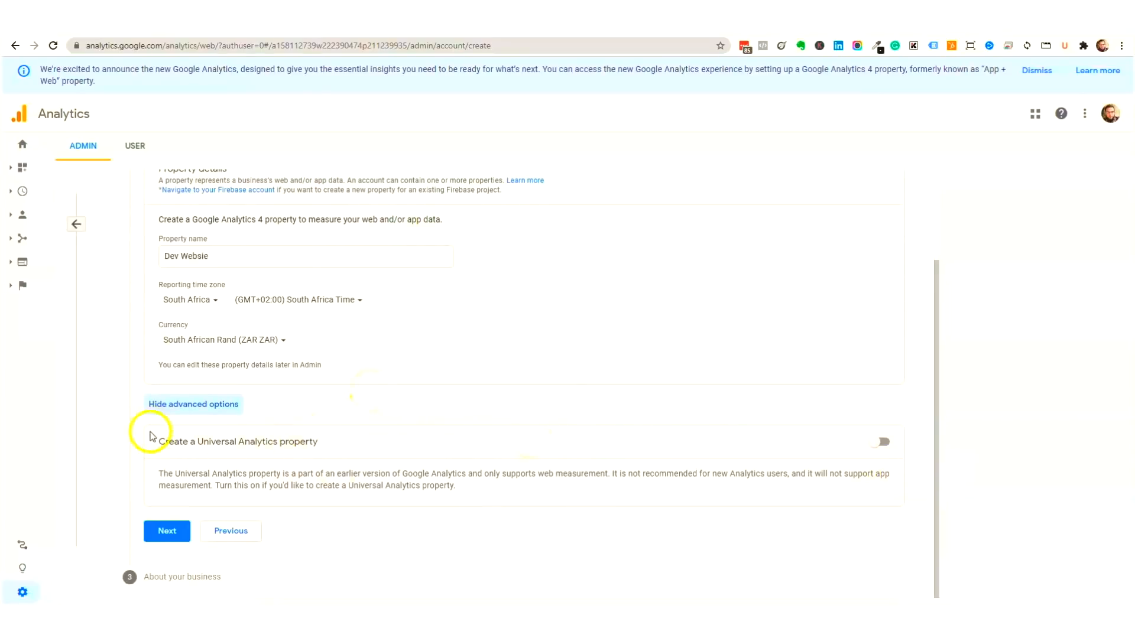
mouse_move(374, 456)
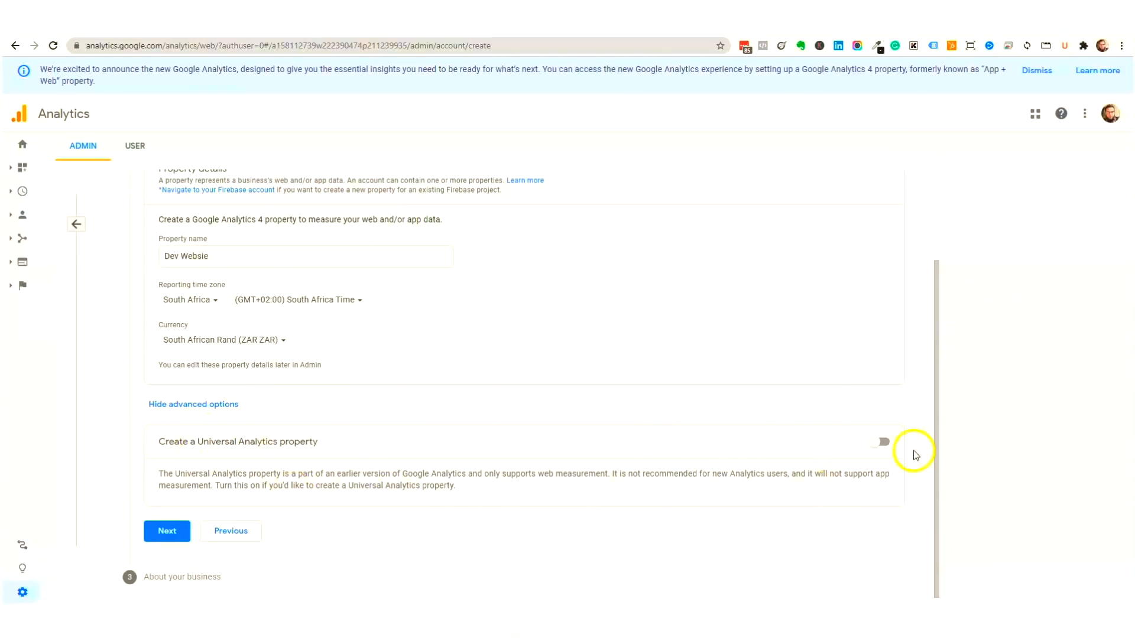
Step: Turn on creating a Universal Analytics property for devsite.co.za.dedi781.jnb3.host-h.net alongside GA4
click(878, 443)
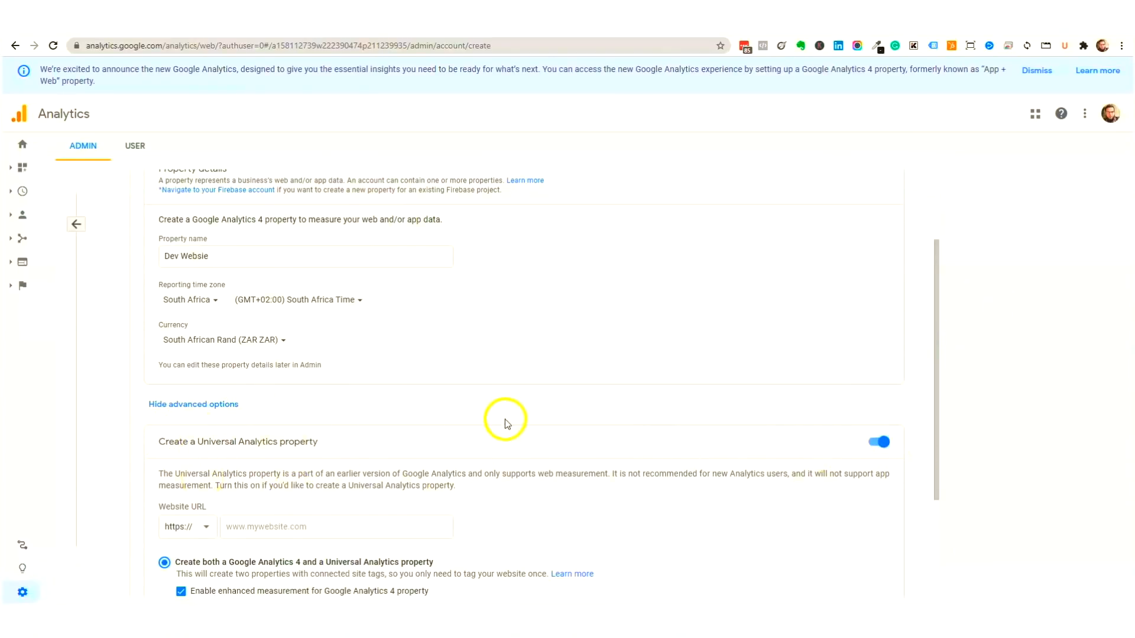
scroll(down, 3)
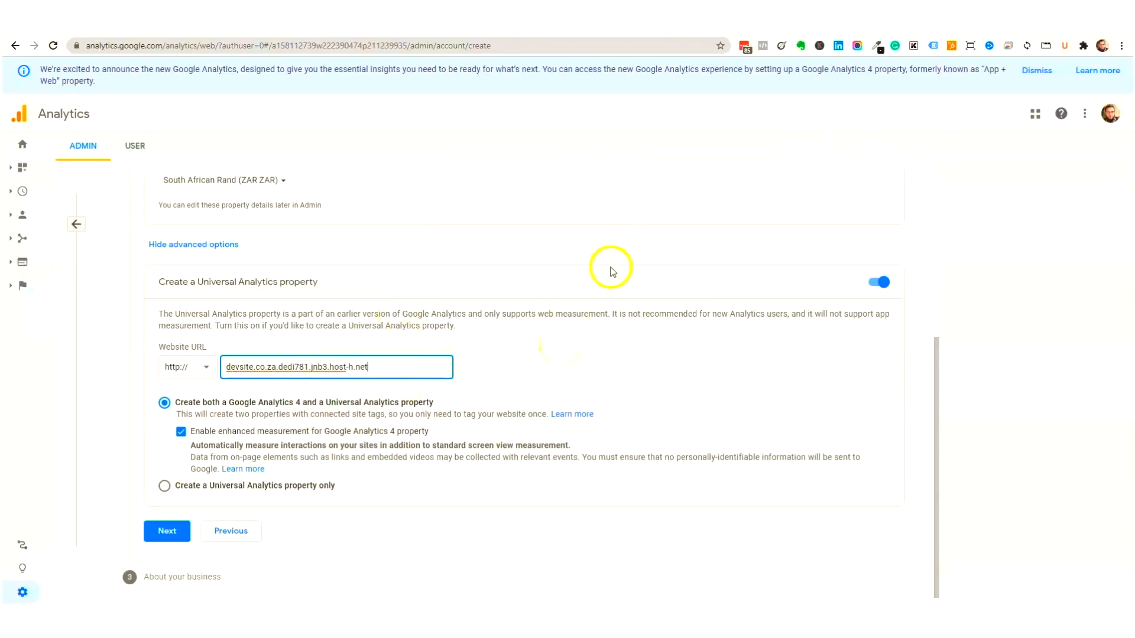
mouse_move(422, 307)
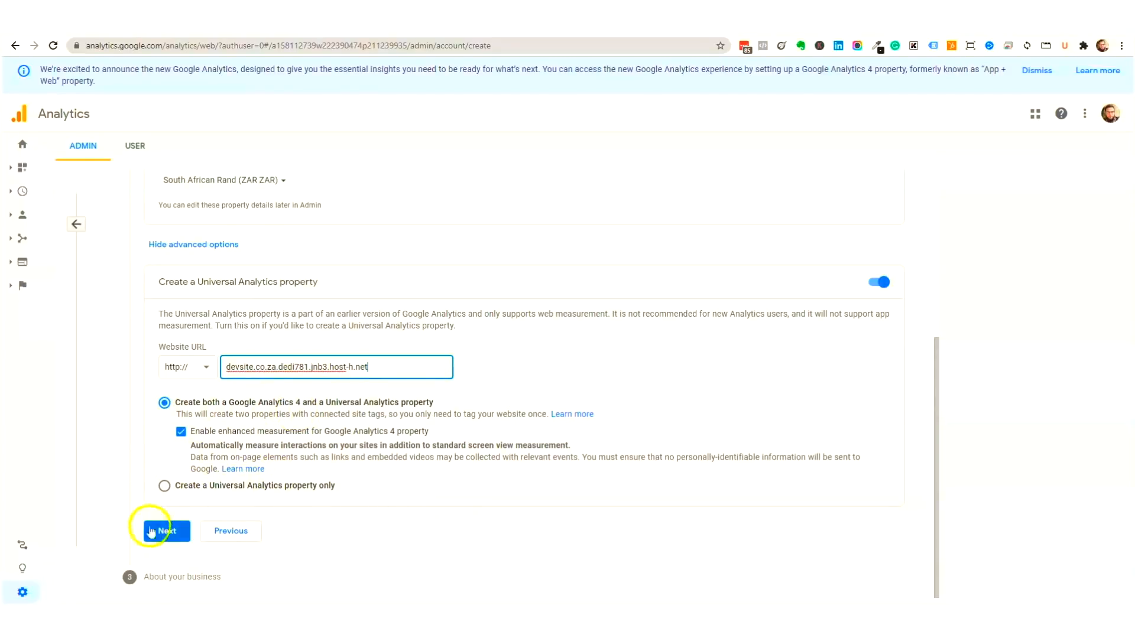
Step: Set the business as Computers & Electronics industry with Small size
click(165, 531)
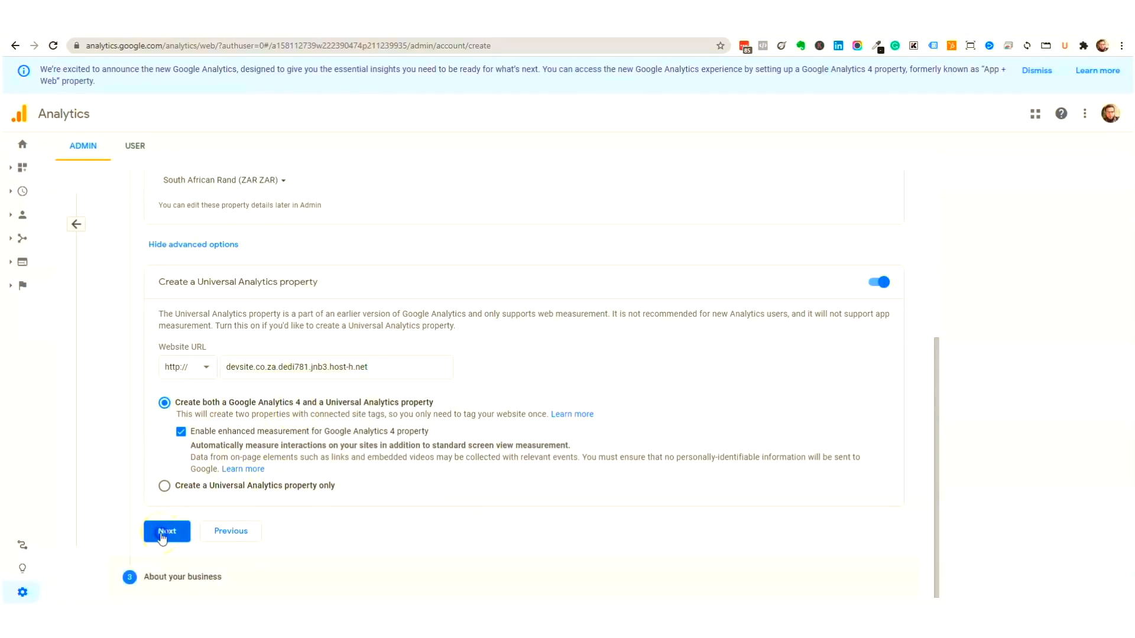
click(167, 531)
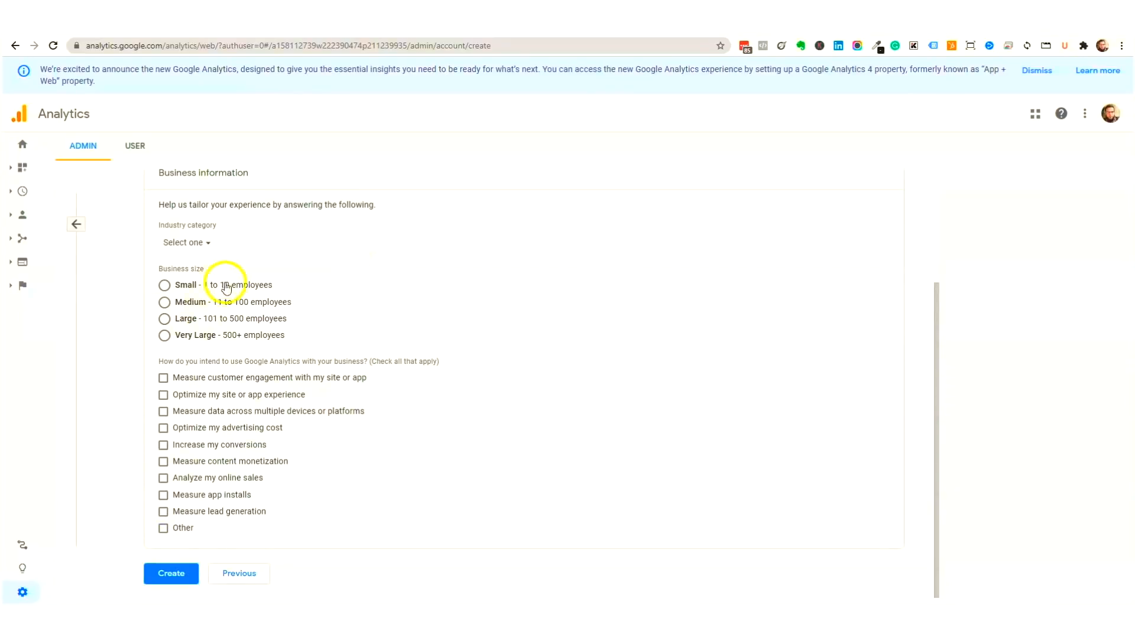
click(185, 242)
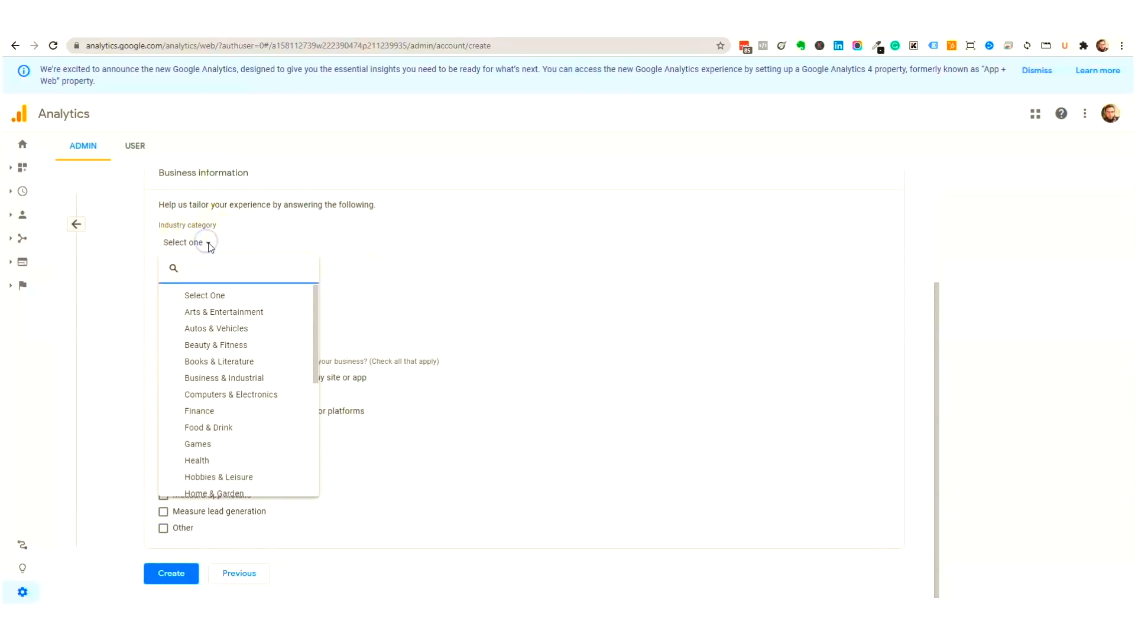
scroll(down, 3)
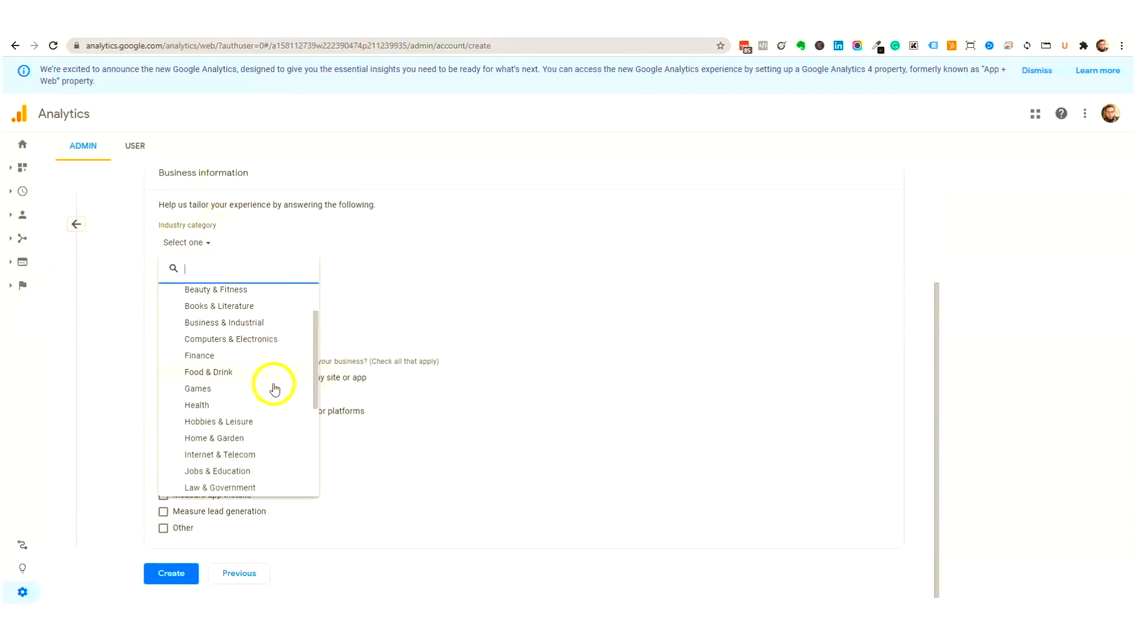
scroll(down, 3)
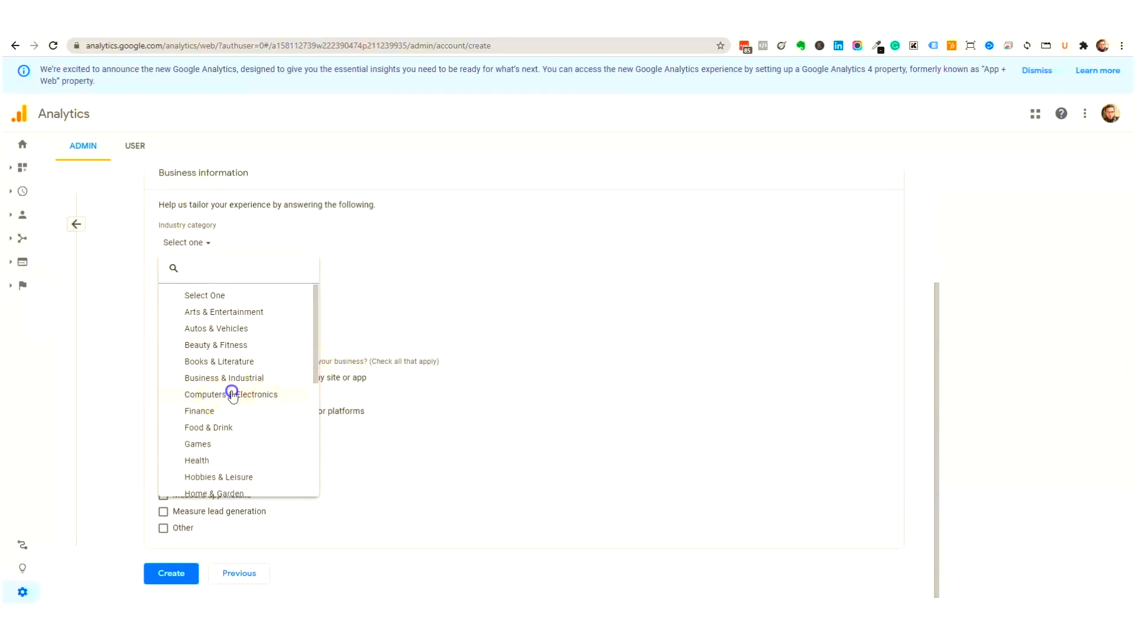
click(230, 395)
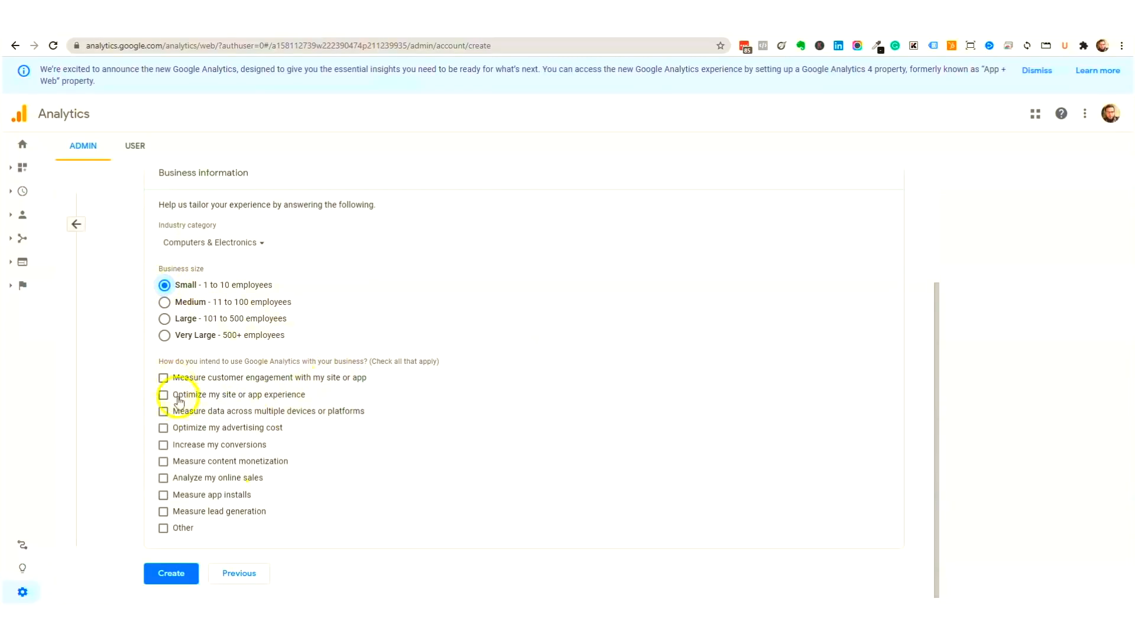
mouse_move(345, 384)
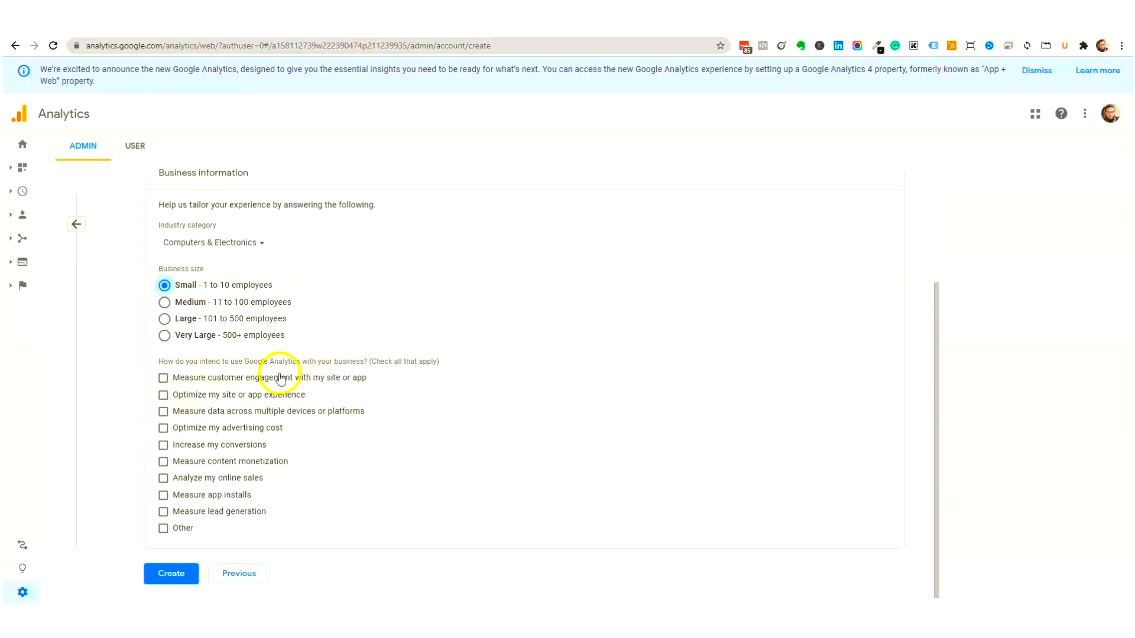
mouse_move(322, 390)
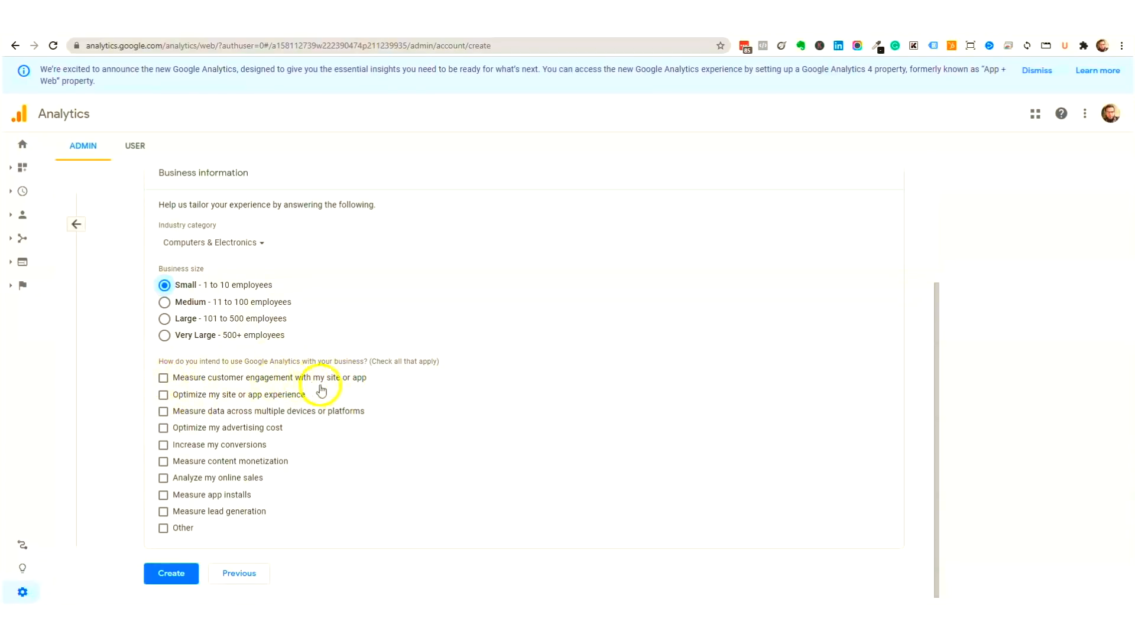
Step: Tick every usage goal except app installs and Other, then create the account
click(163, 377)
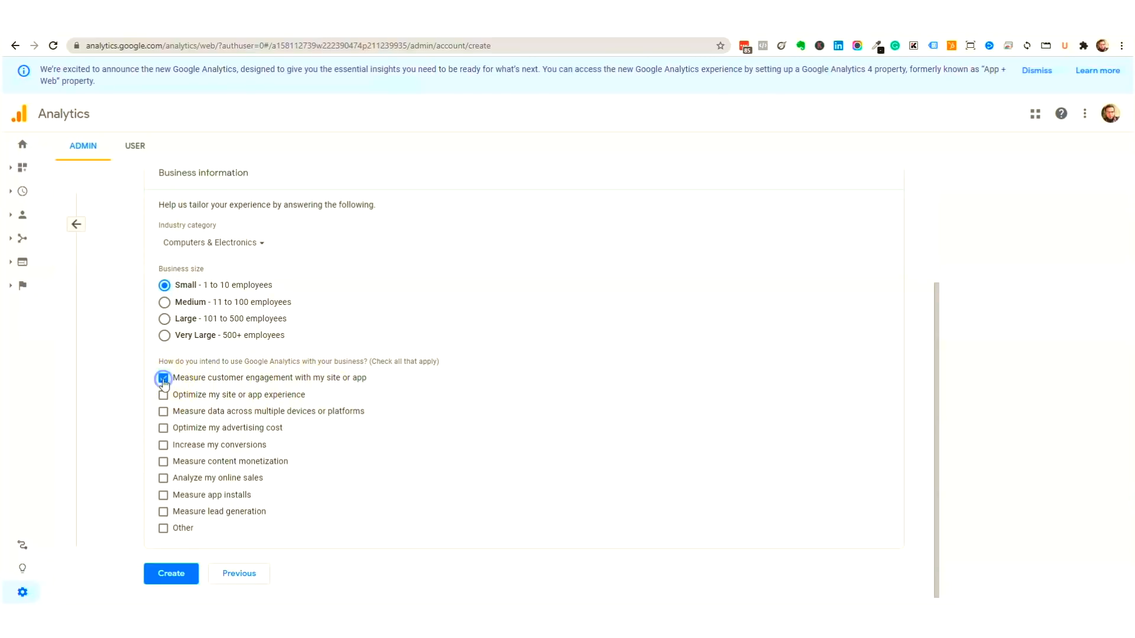
click(163, 377)
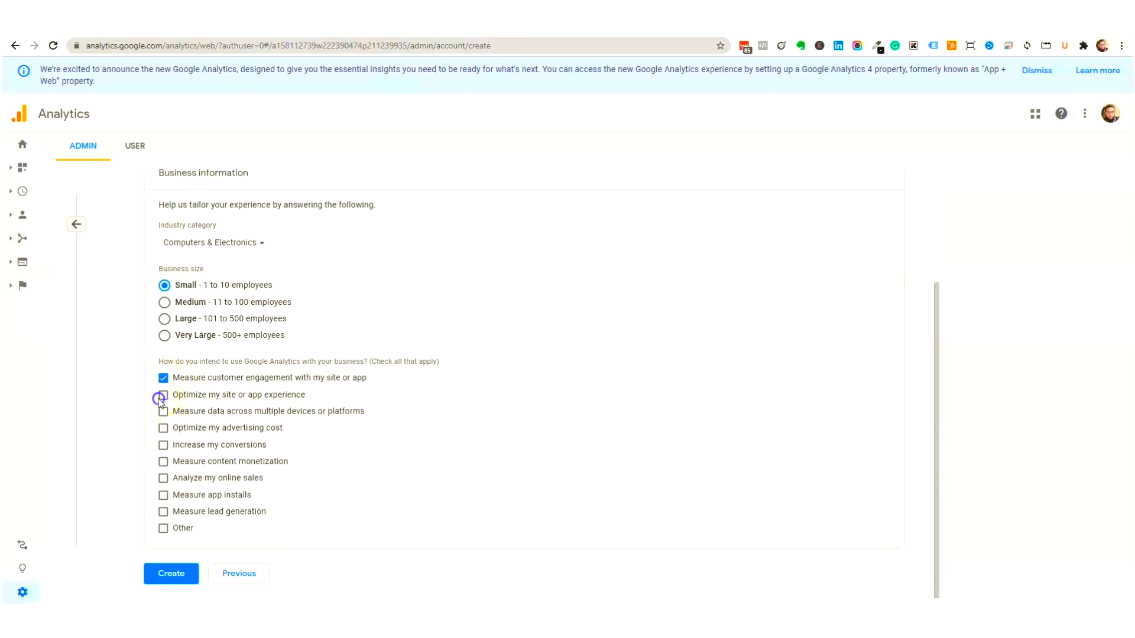
click(164, 395)
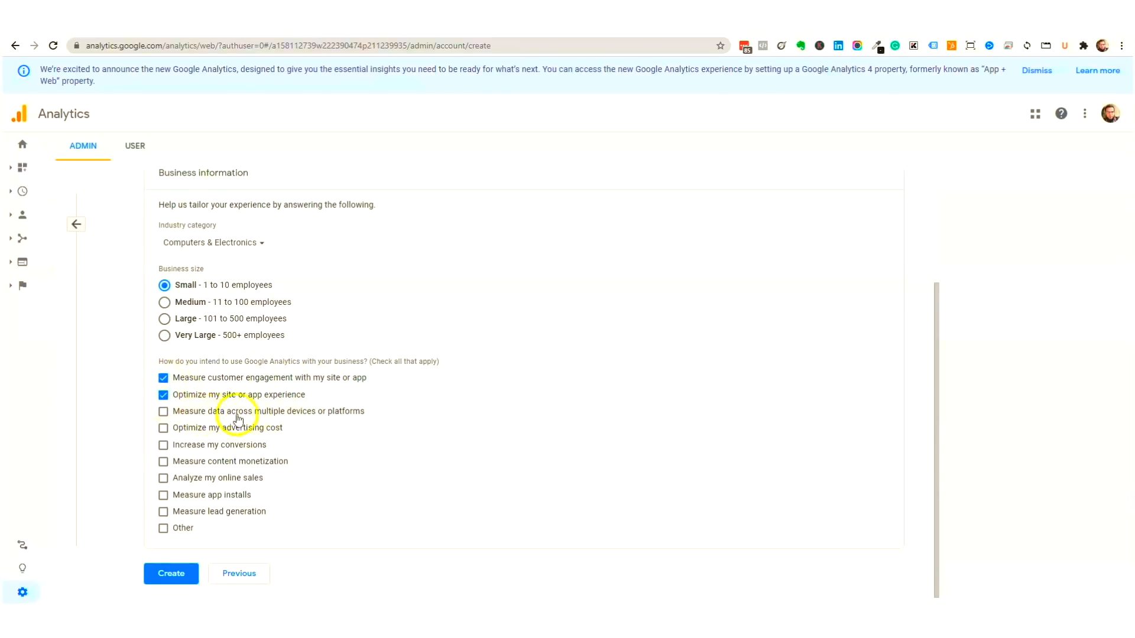
click(163, 412)
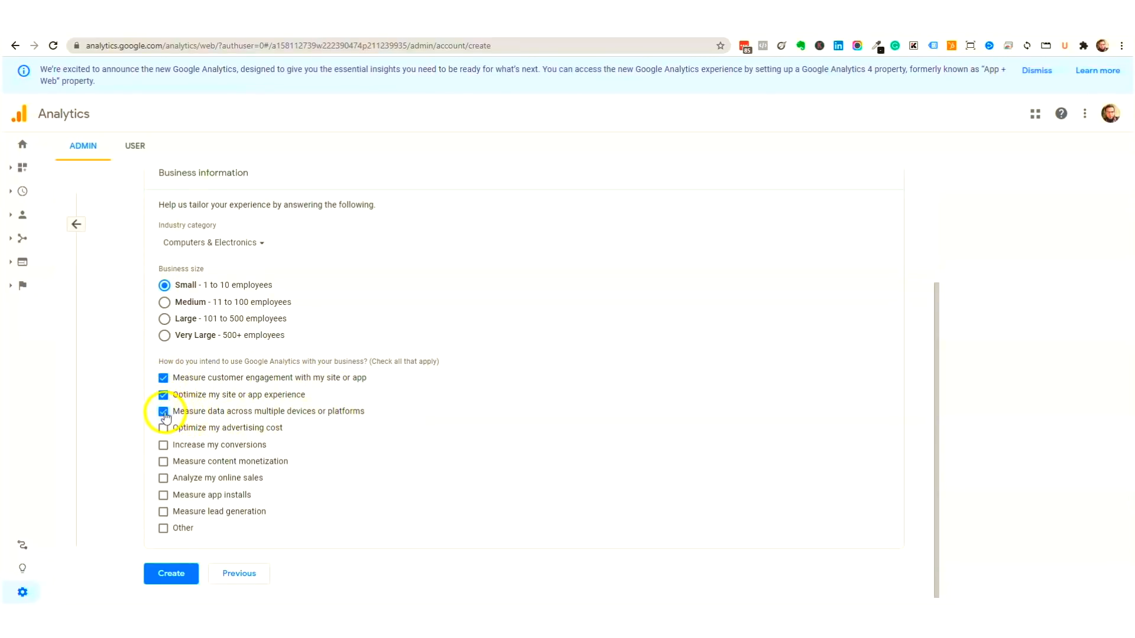
click(163, 428)
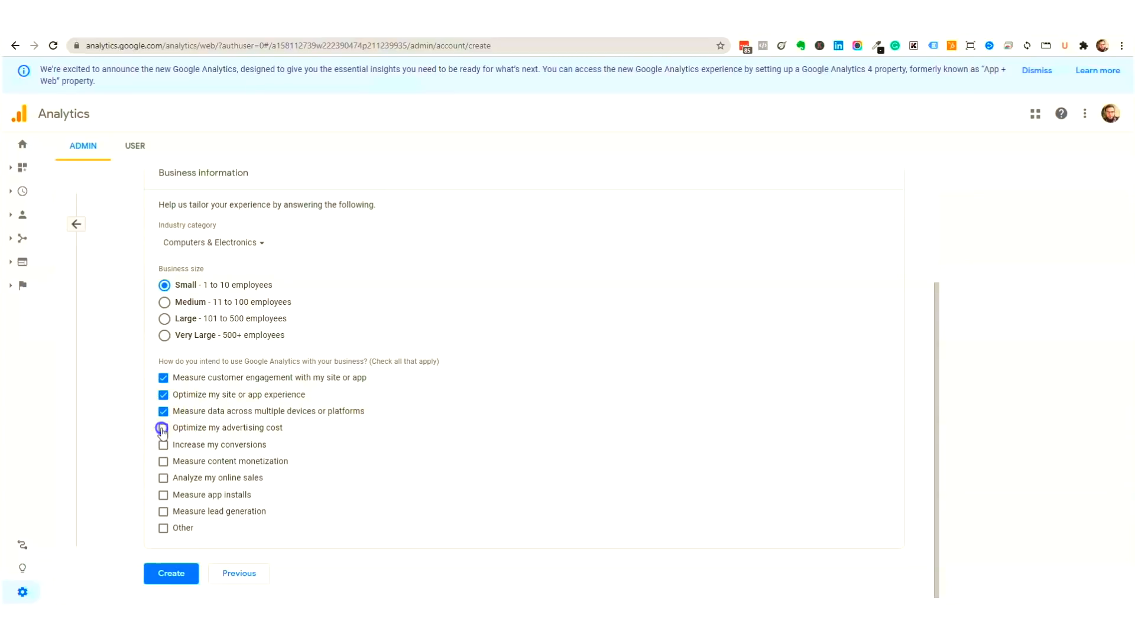
click(164, 426)
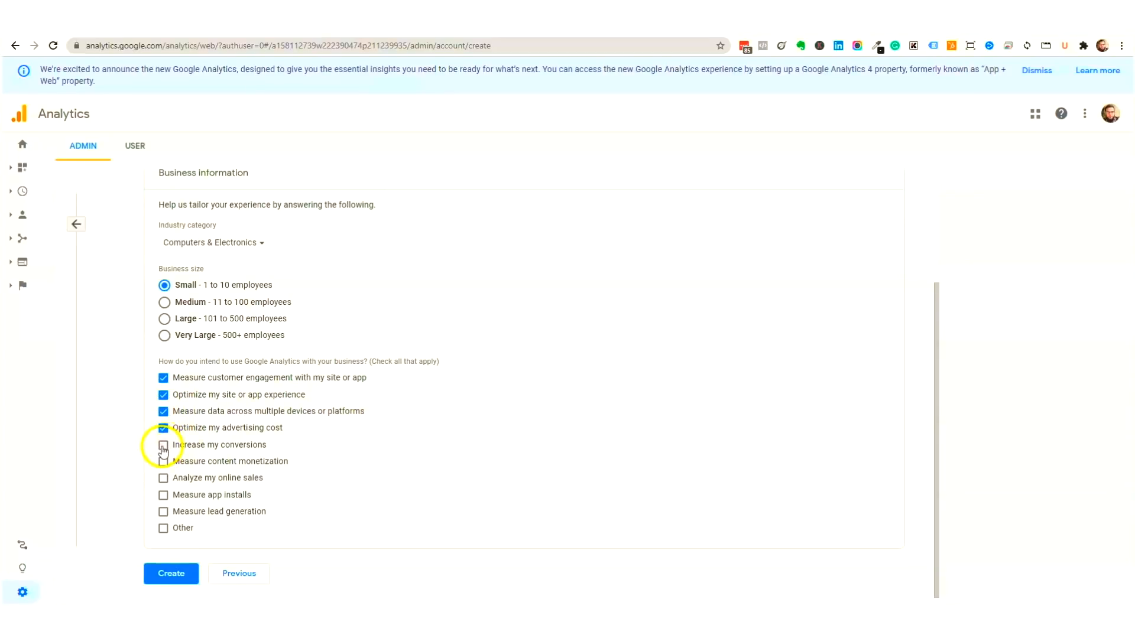
click(163, 445)
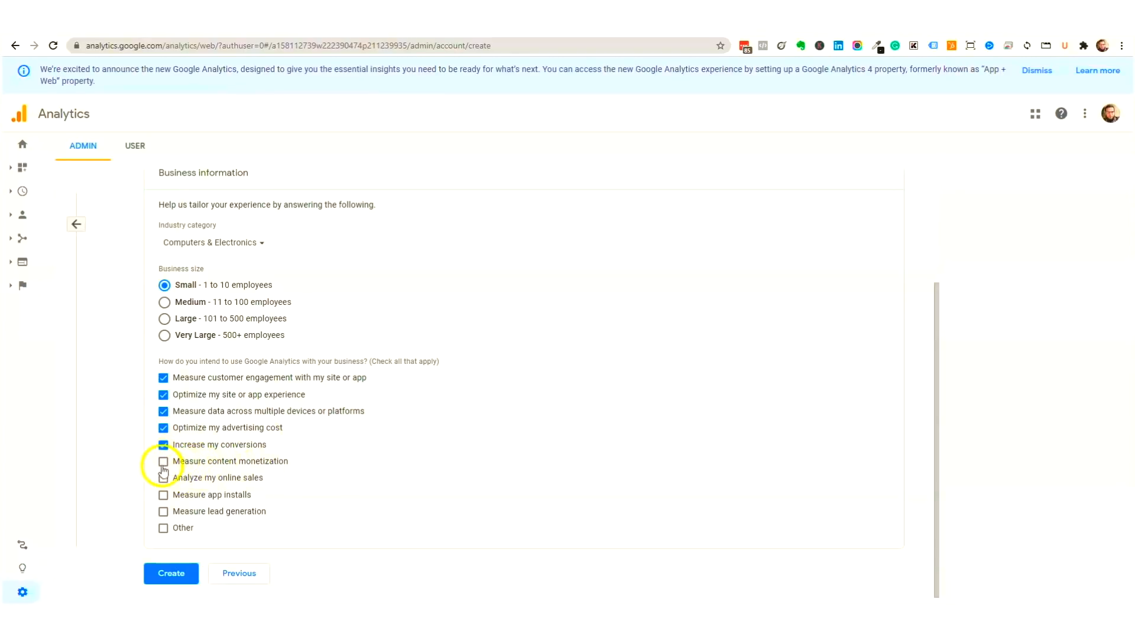
click(163, 461)
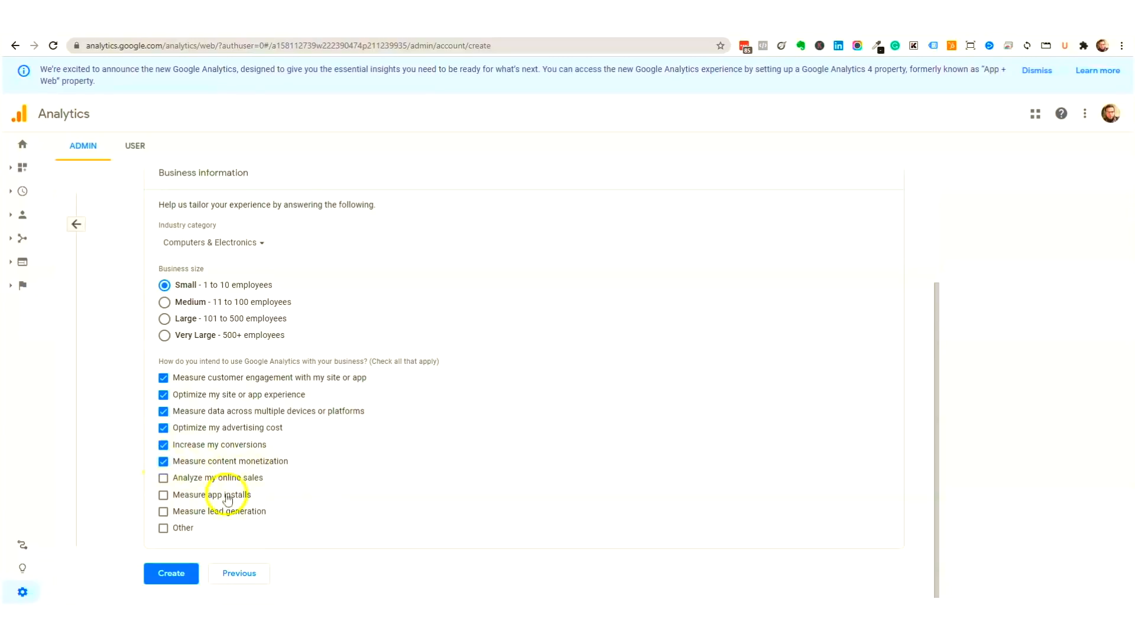
click(163, 478)
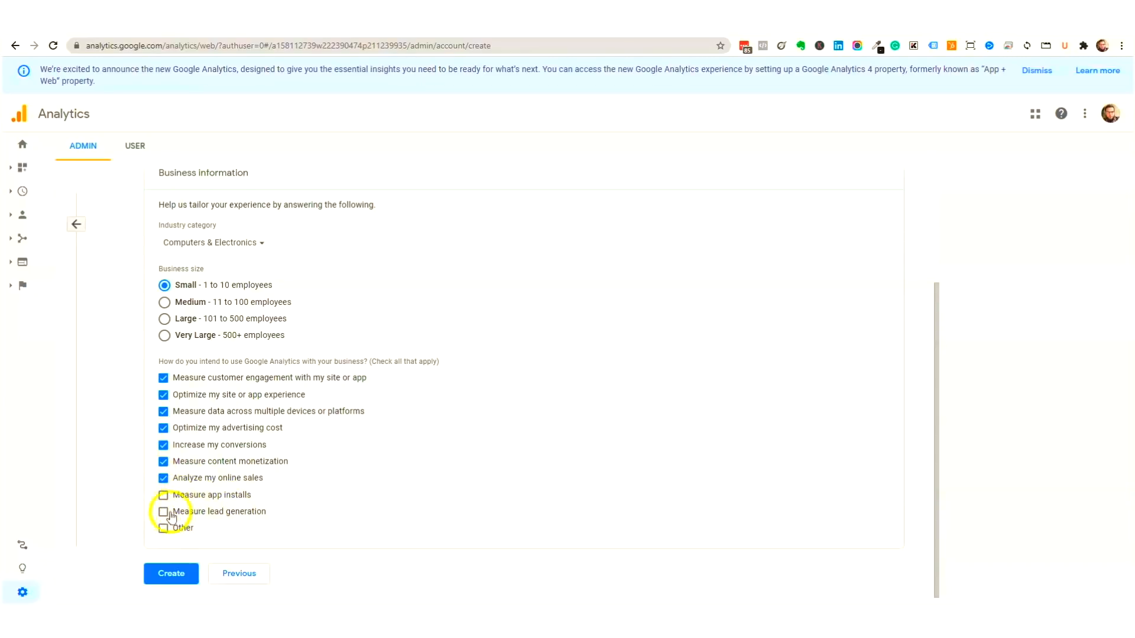
click(163, 511)
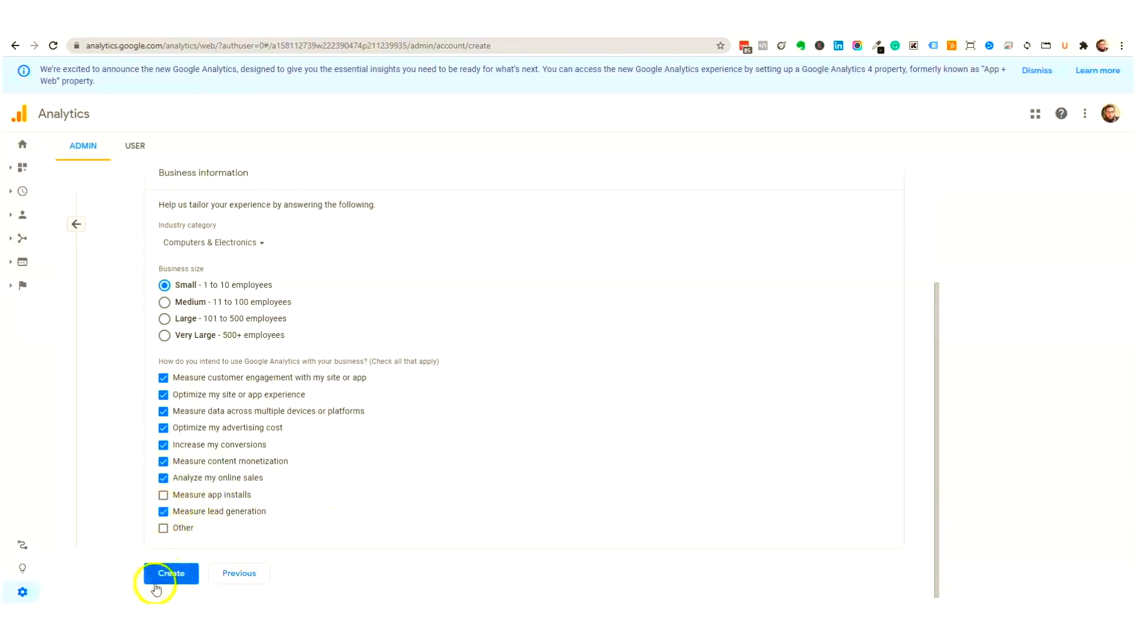
click(171, 573)
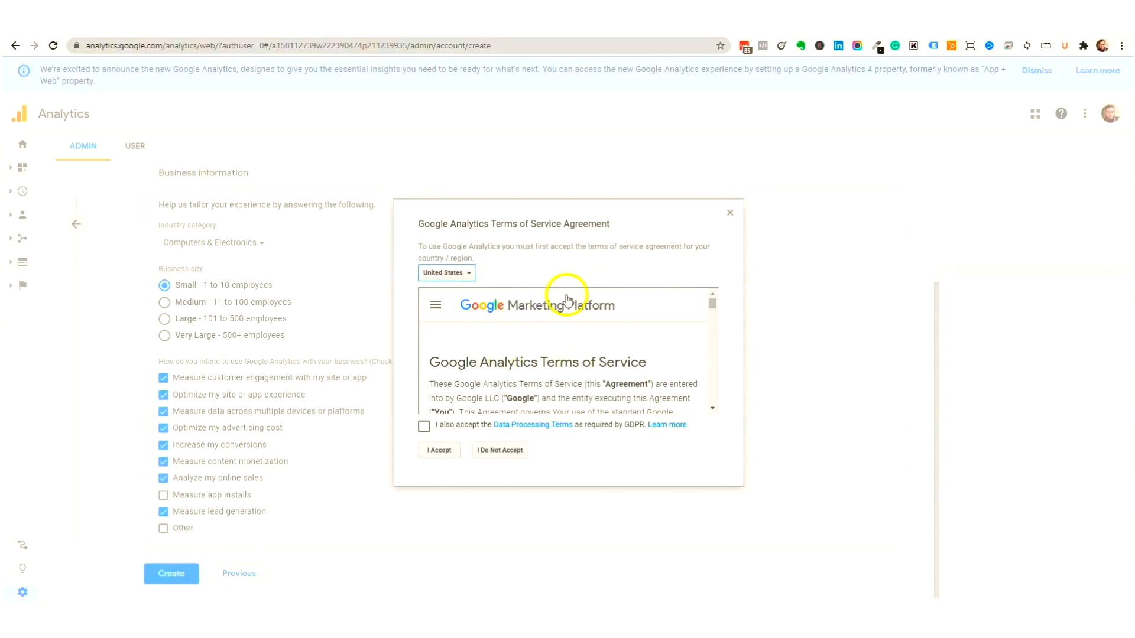
Step: Accept the Terms of Service with the GDPR Data Processing Terms, reaching measurement ID G-55ME2EMNT9
scroll(down, 3)
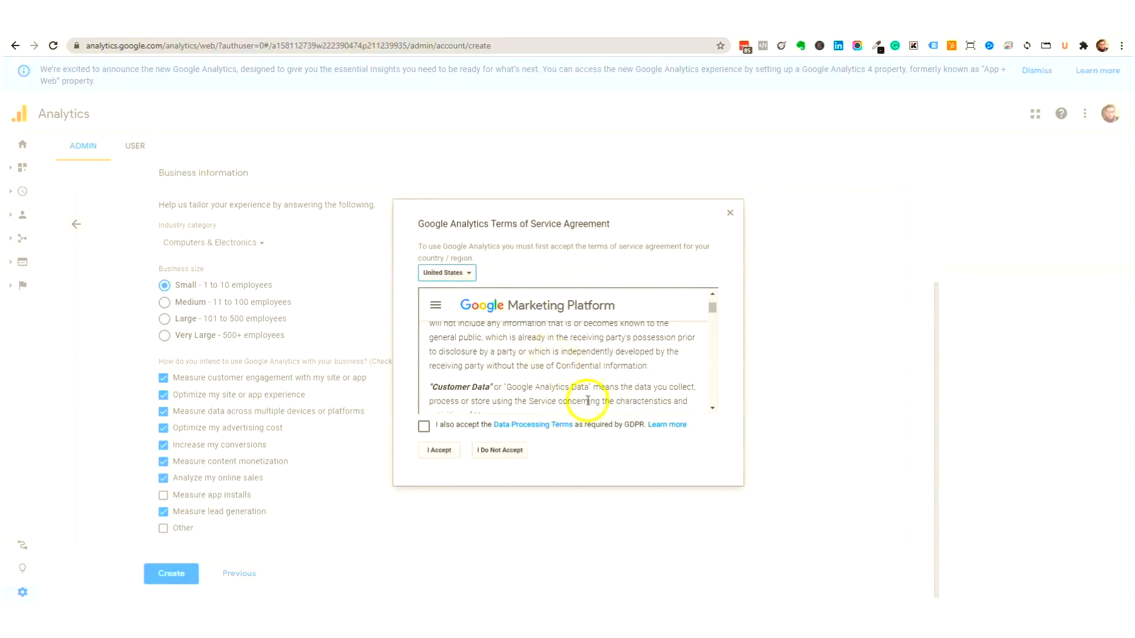
scroll(down, 3)
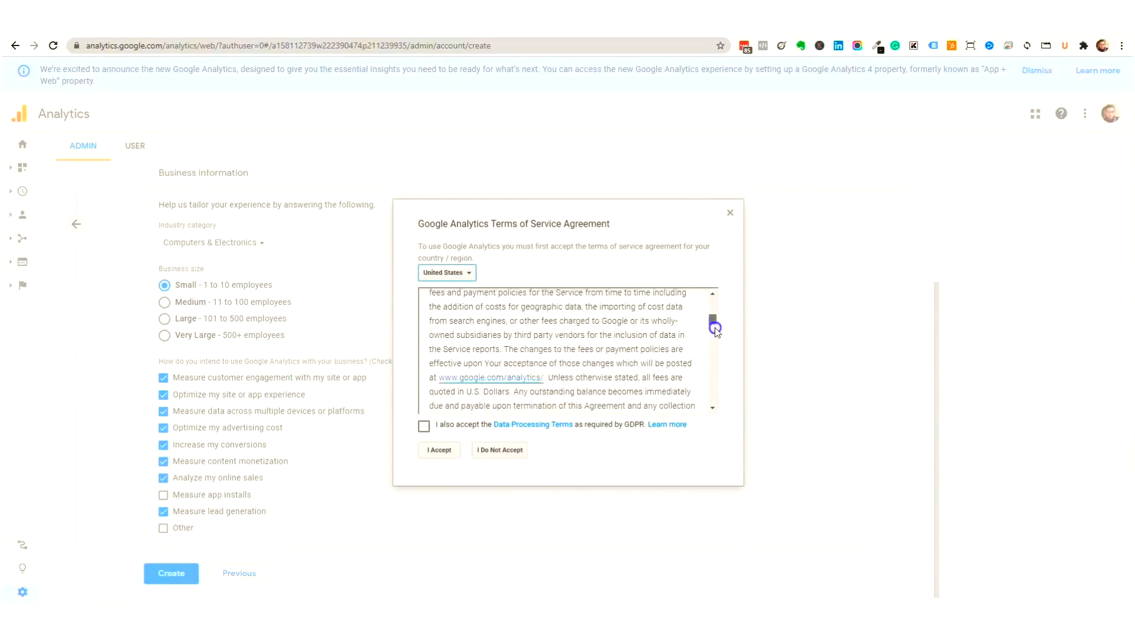
click(424, 426)
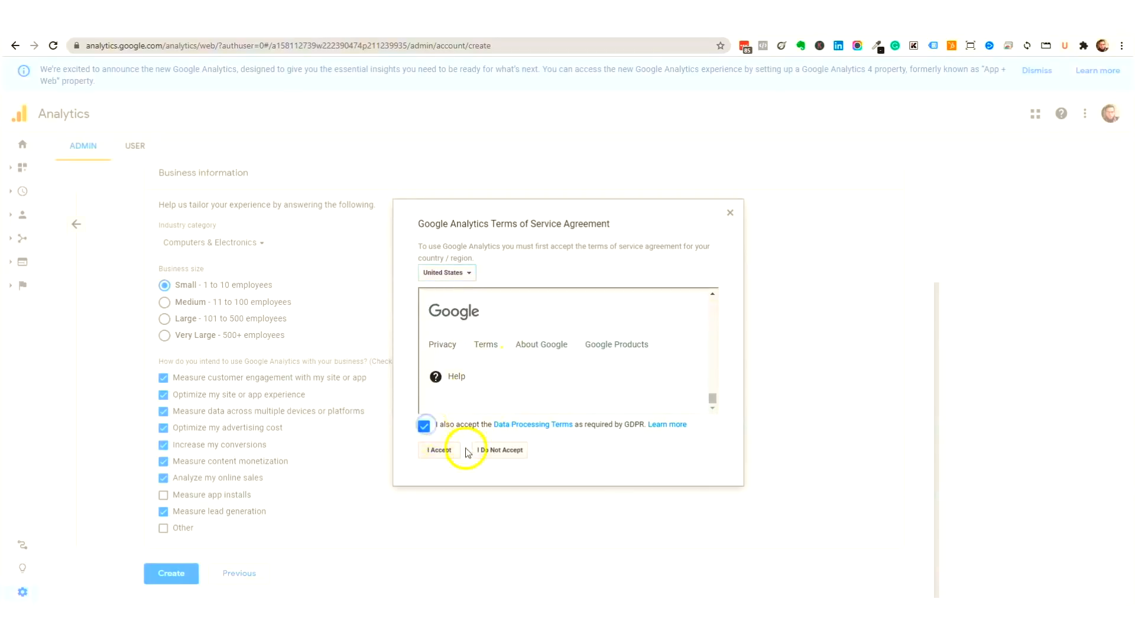
click(437, 449)
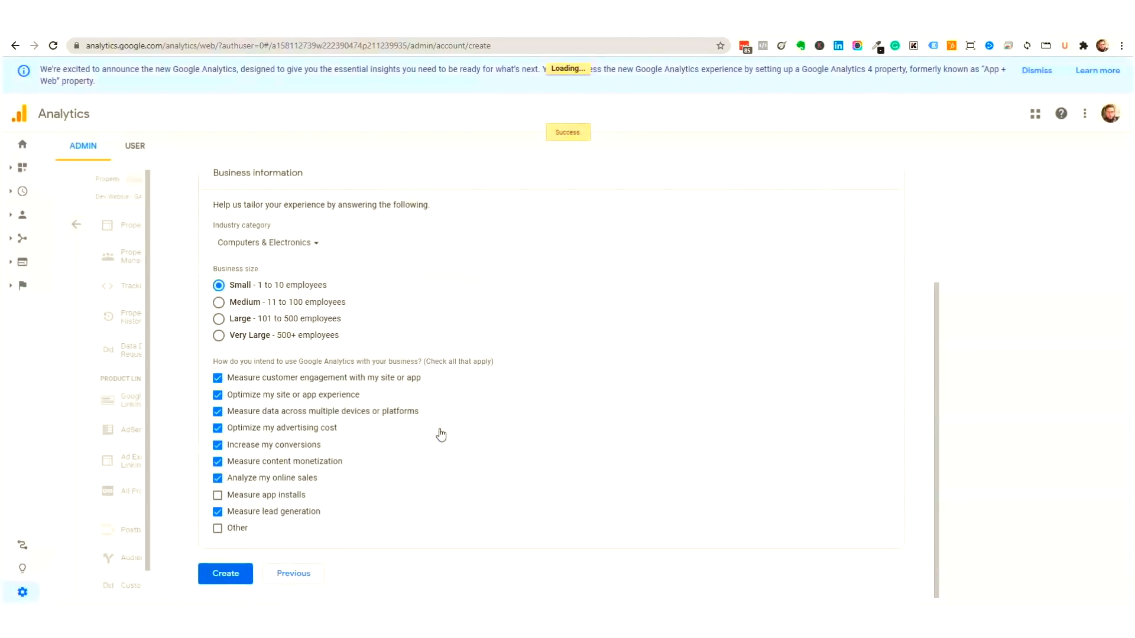
click(224, 573)
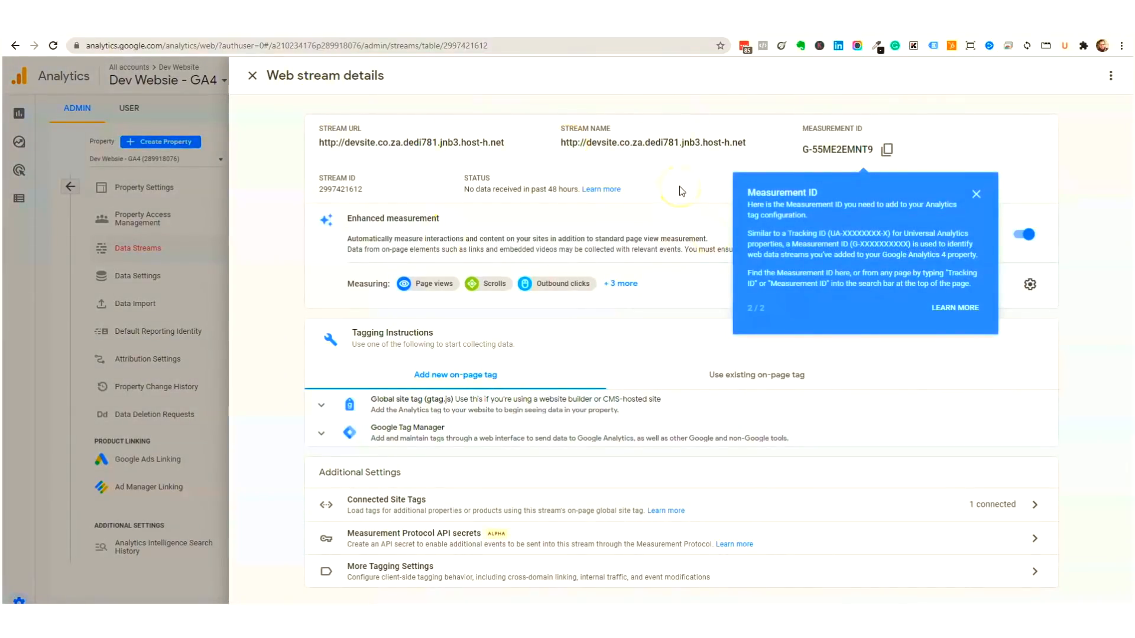
mouse_move(888, 150)
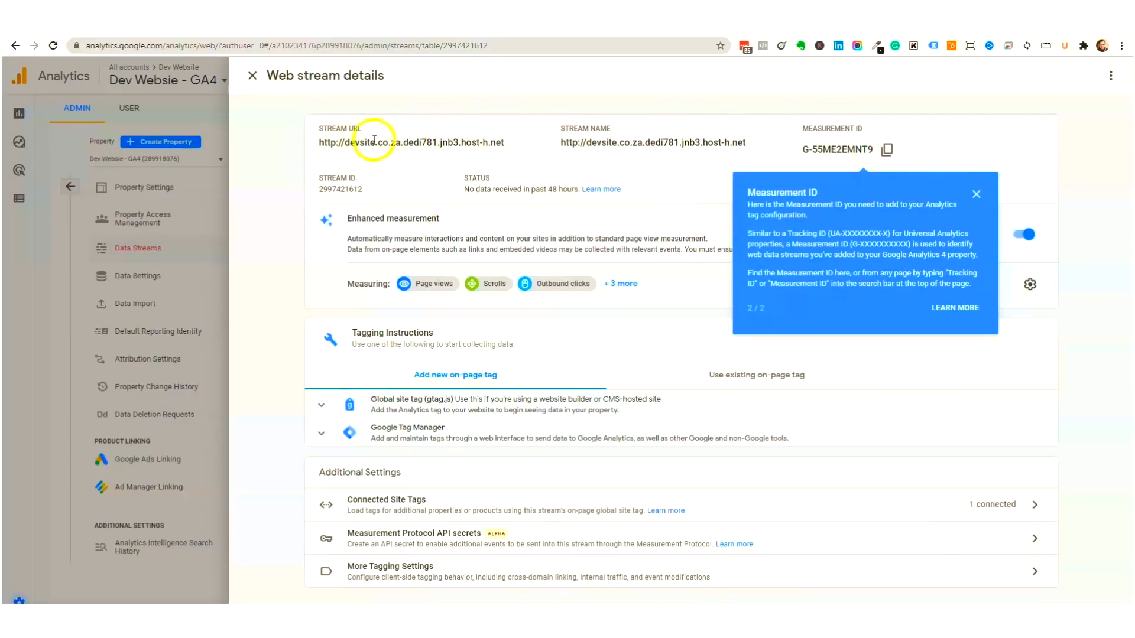
mouse_move(886, 150)
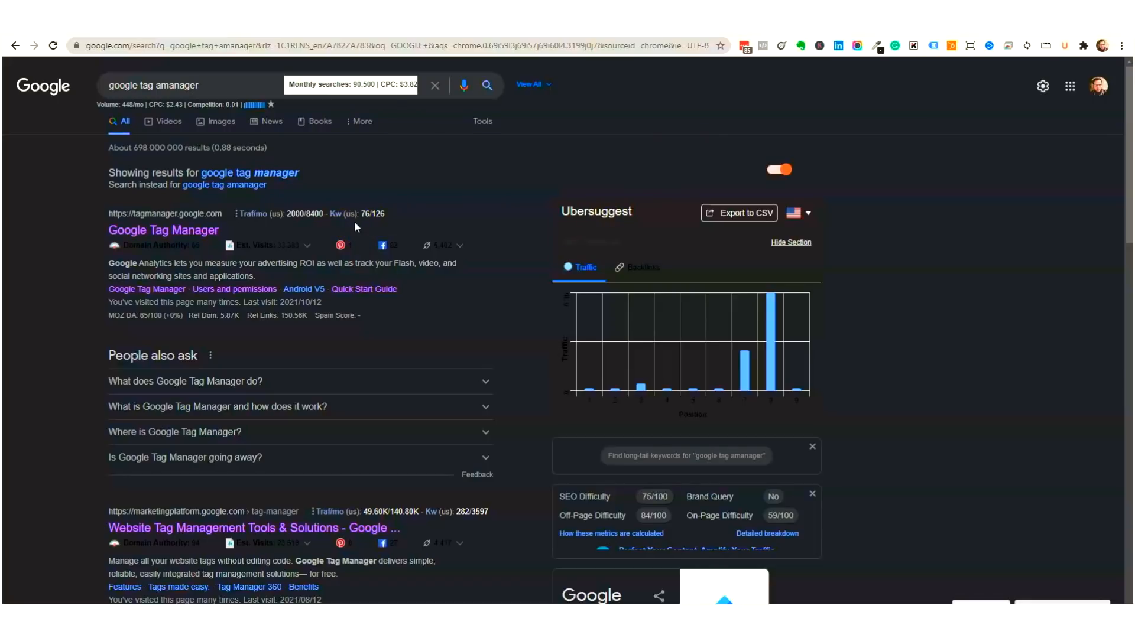
Step: Go to Google Tag Manager and enter the Dev Site container's Default Workspace
click(163, 231)
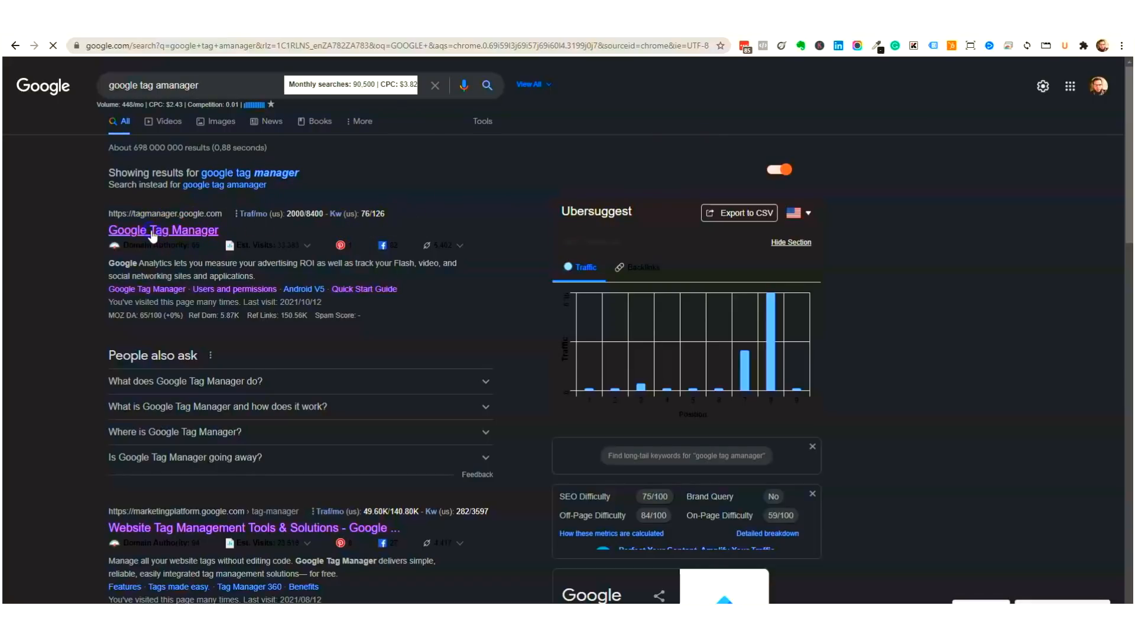
click(162, 231)
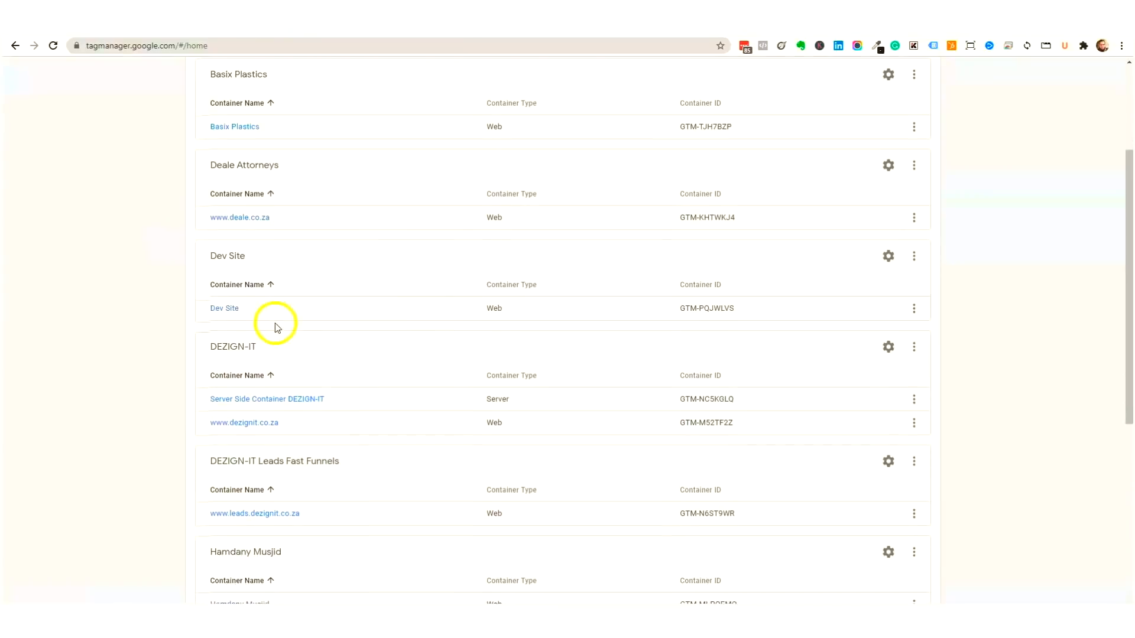
click(225, 307)
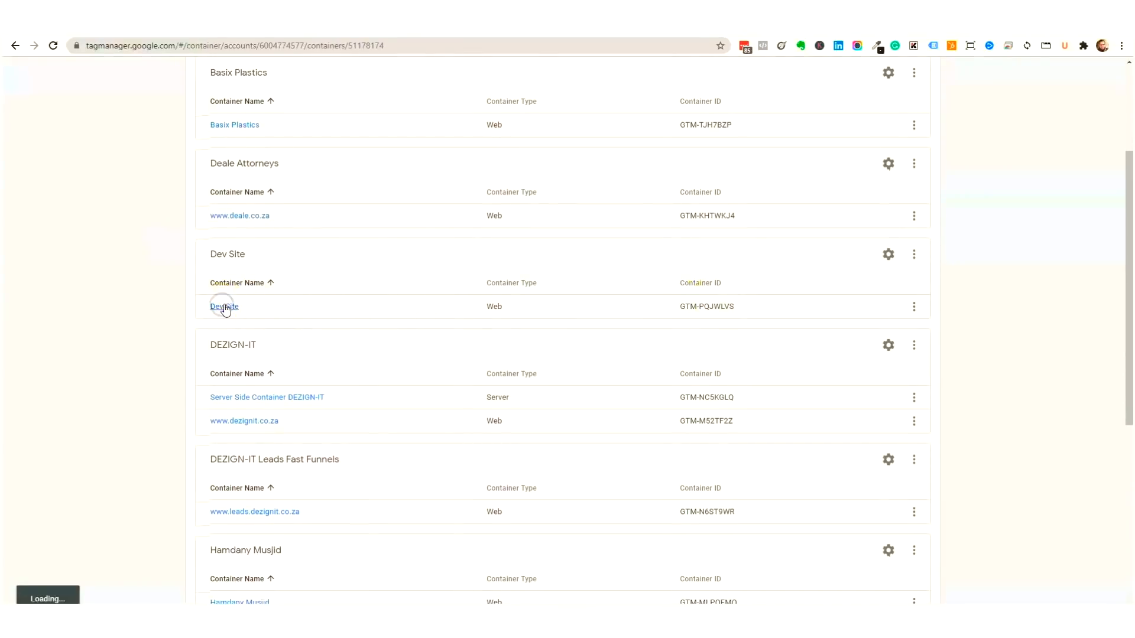
click(225, 306)
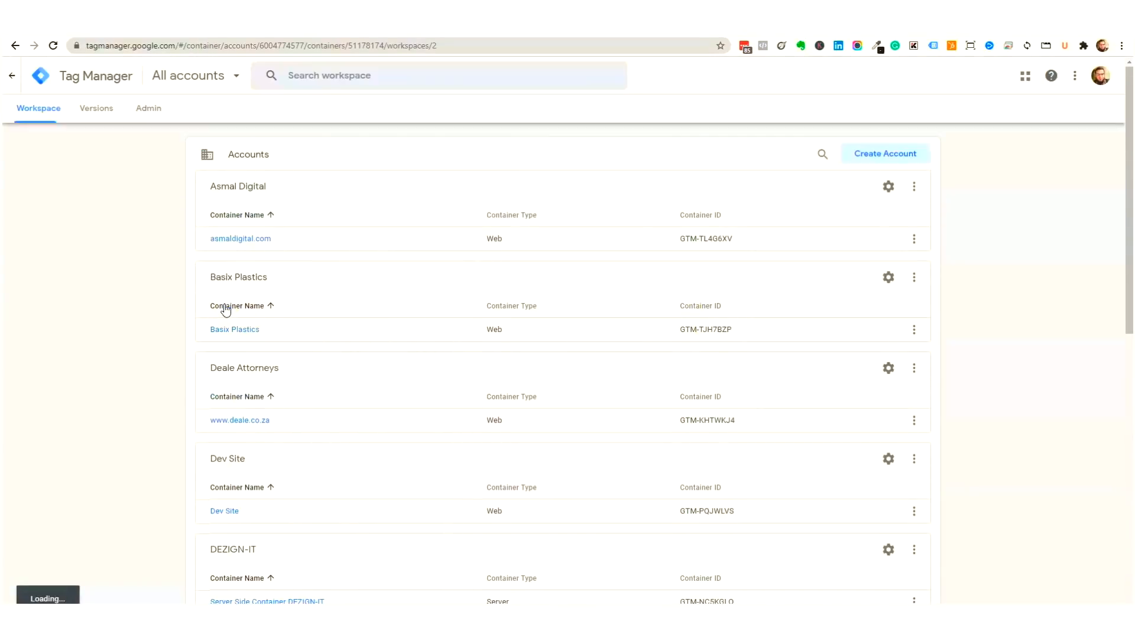
click(225, 511)
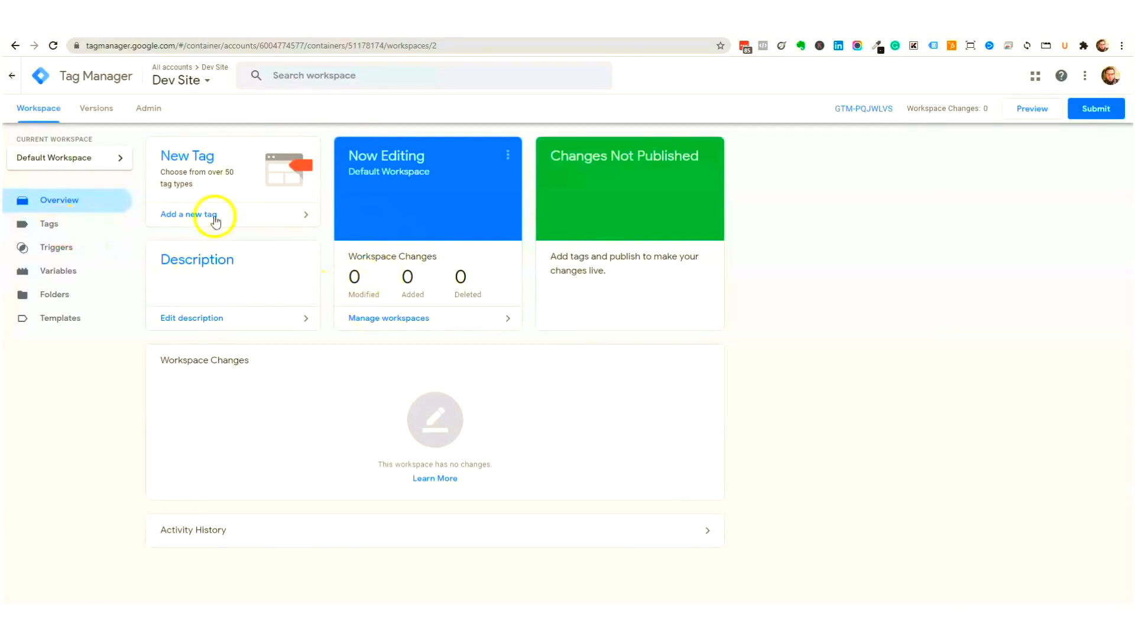
Step: Start a new tag under Tags named 'GA 4 - G-55ME2EMNT9' and reach the tag type list
click(48, 223)
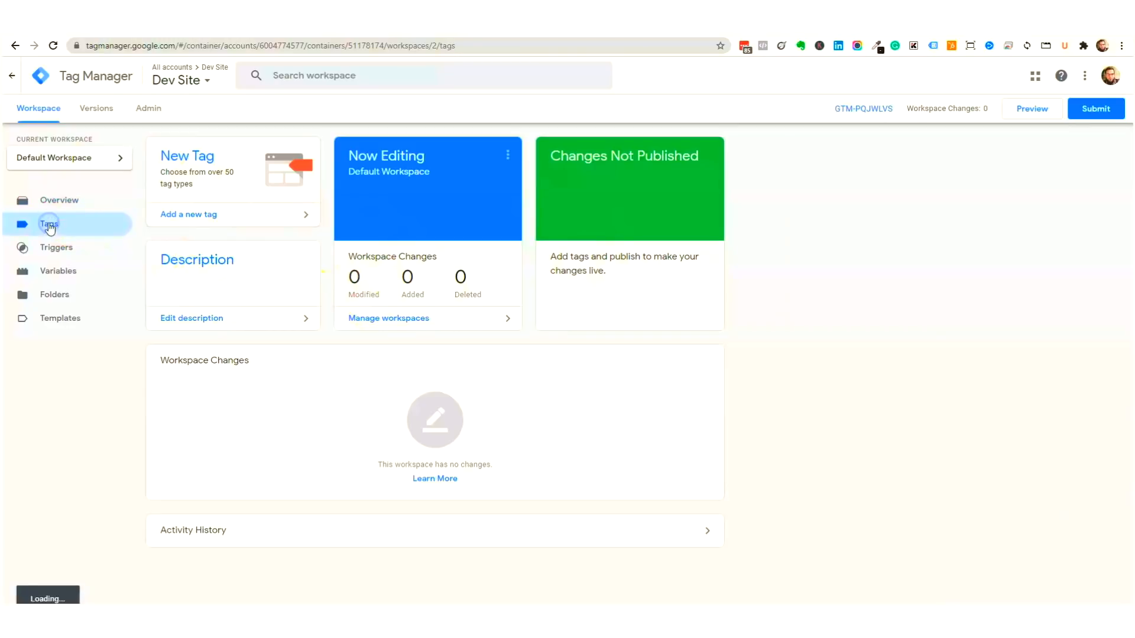
click(50, 225)
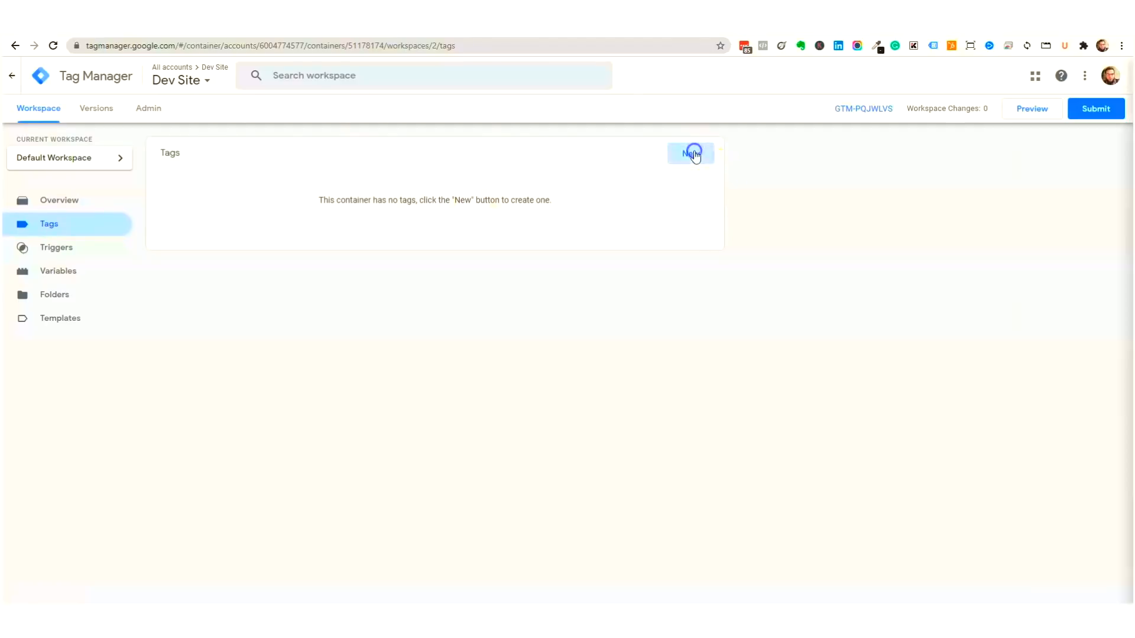
click(690, 152)
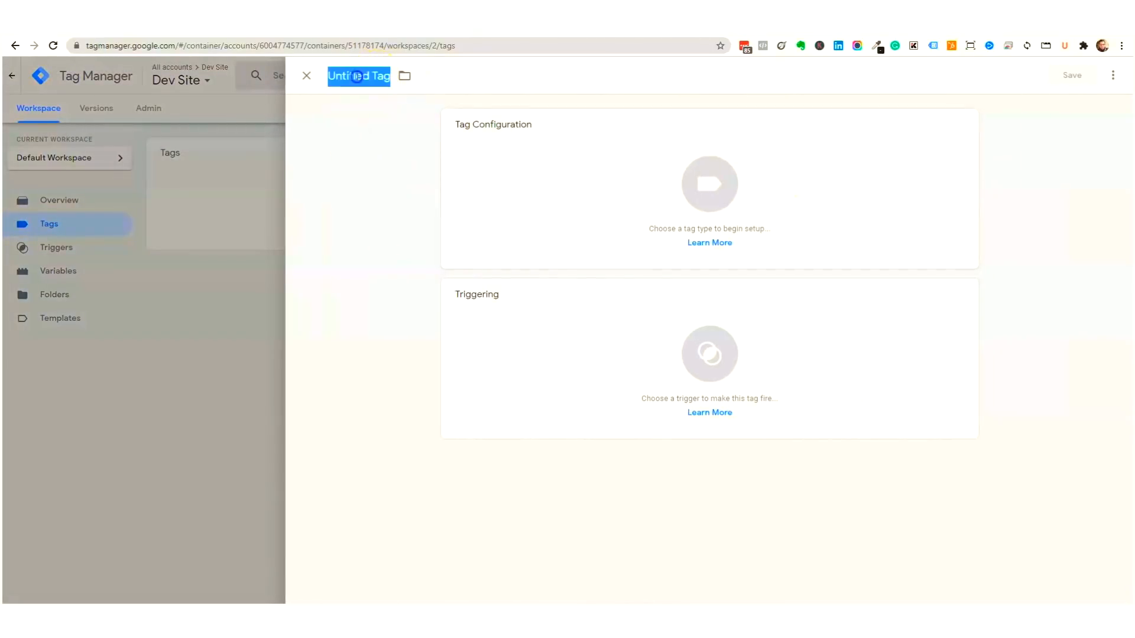
mouse_move(686, 85)
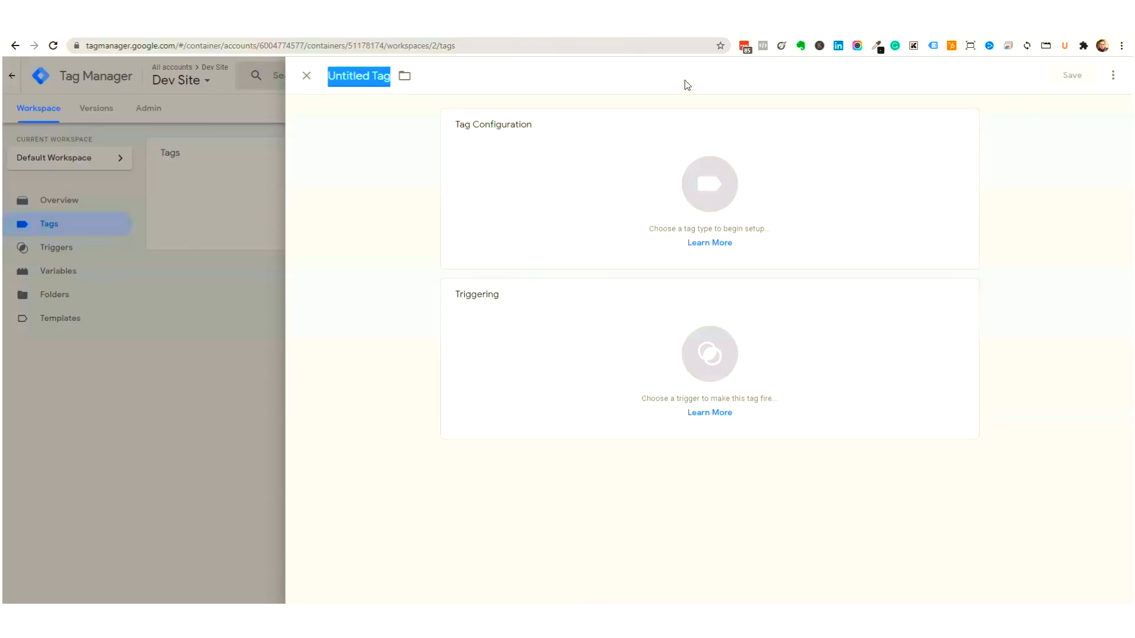
text(GA 4 -)
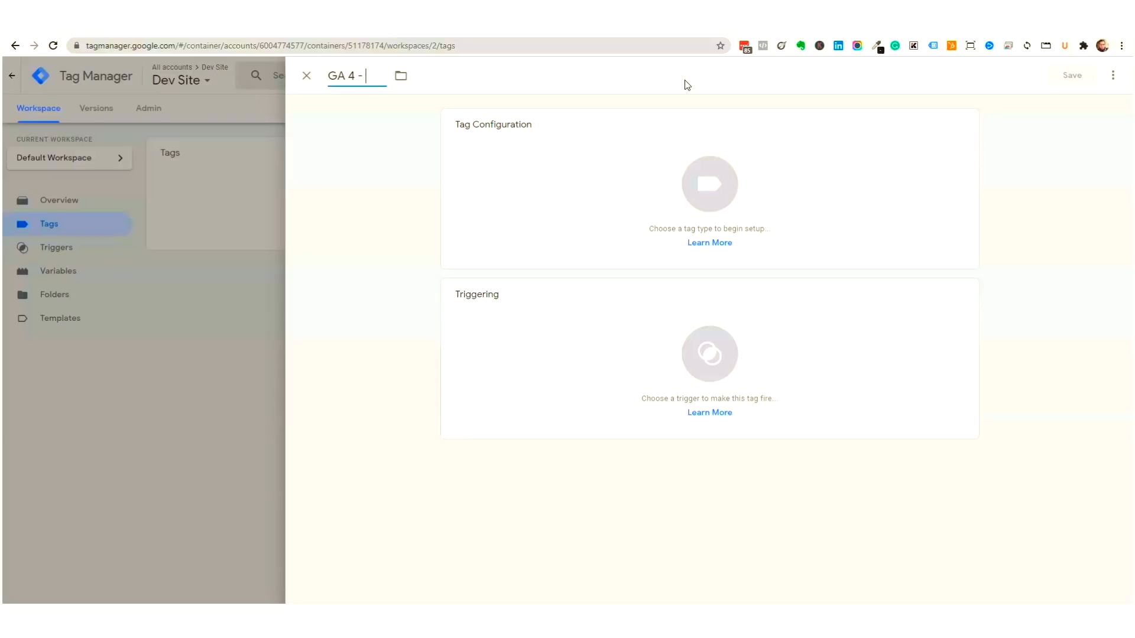
text(G-55ME2EMNT9)
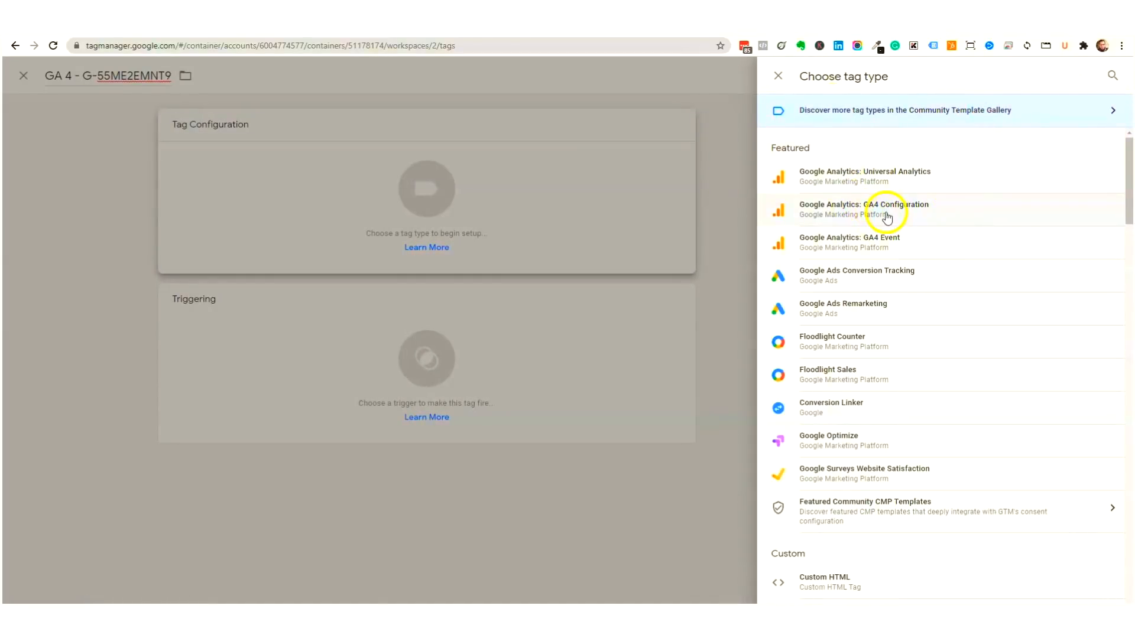
Step: Make the tag a GA4 Configuration with measurement ID G-55ME2EMNT9 on All Pages and save it
click(863, 208)
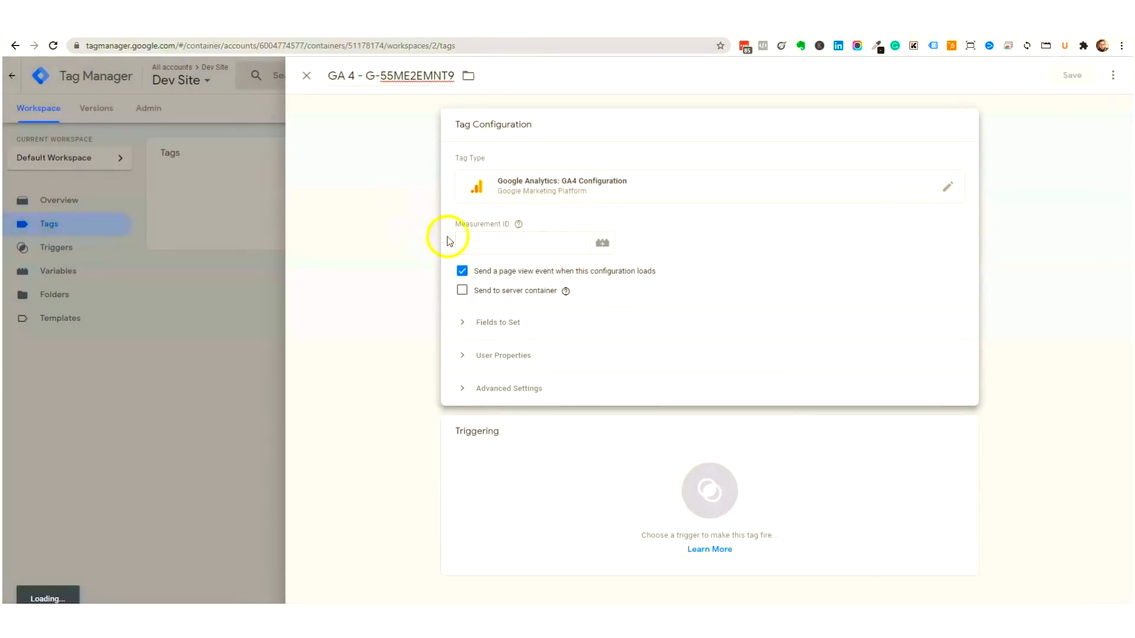
click(521, 243)
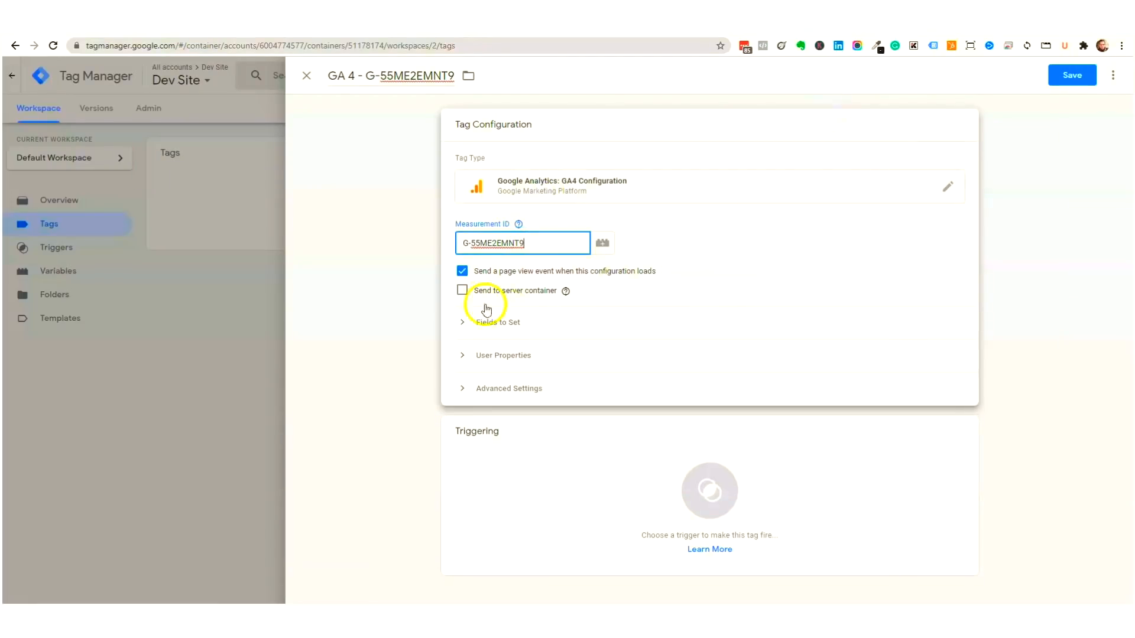
mouse_move(566, 291)
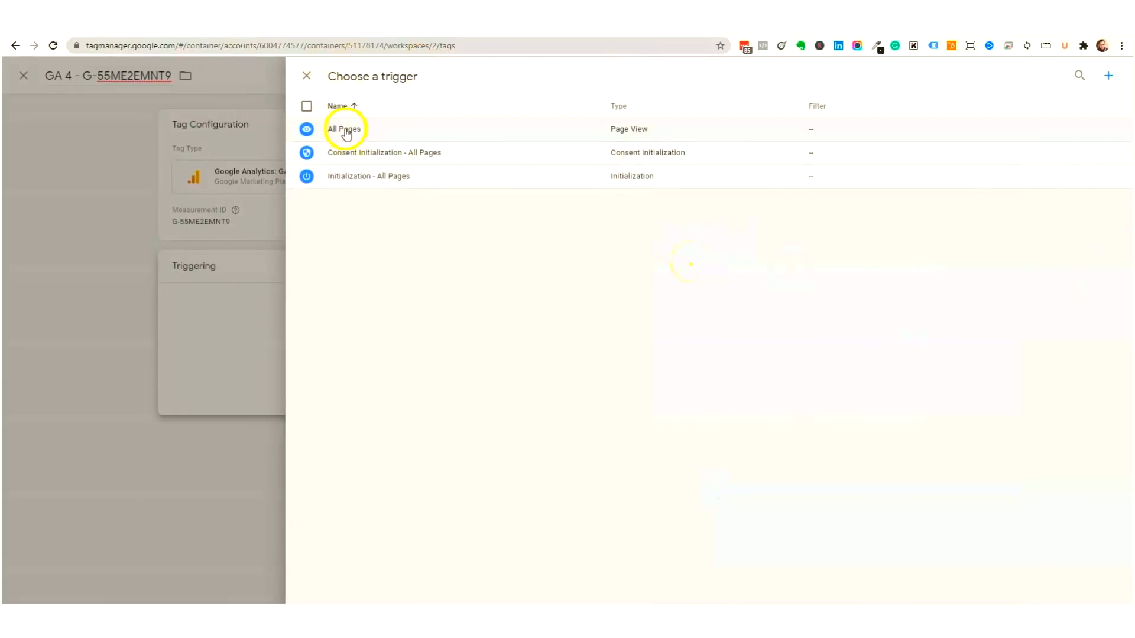
click(344, 128)
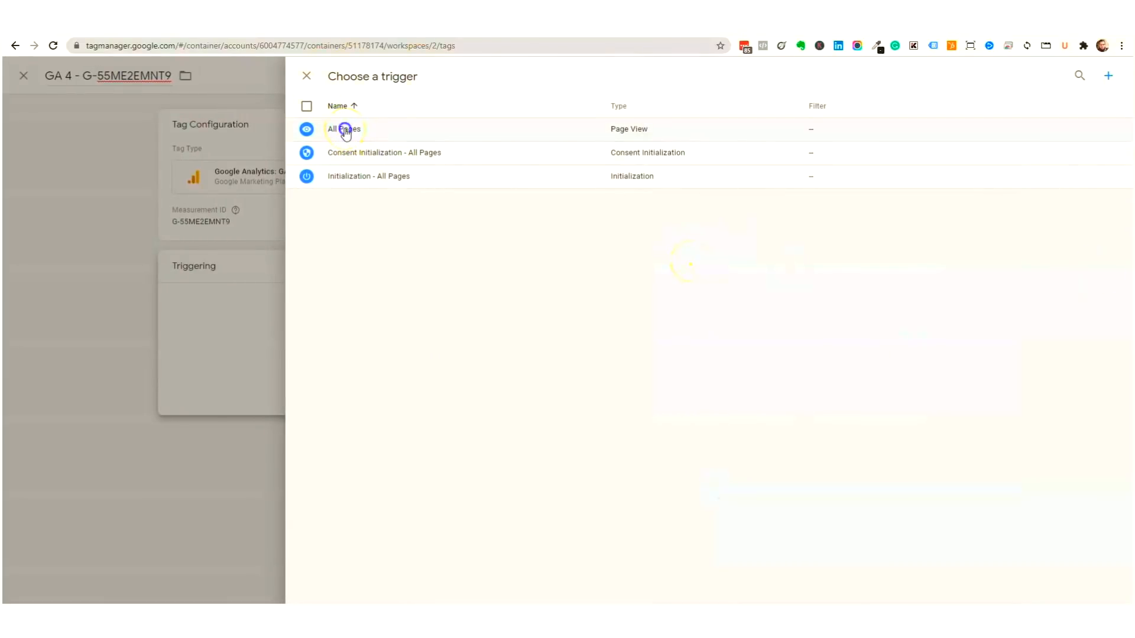
click(344, 129)
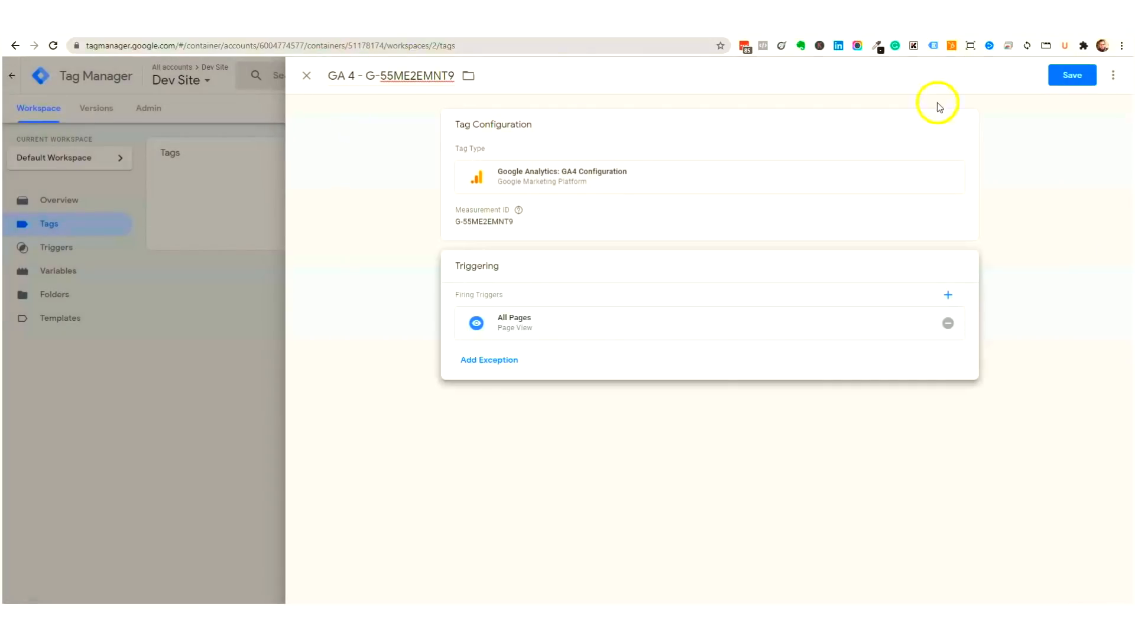
click(1073, 74)
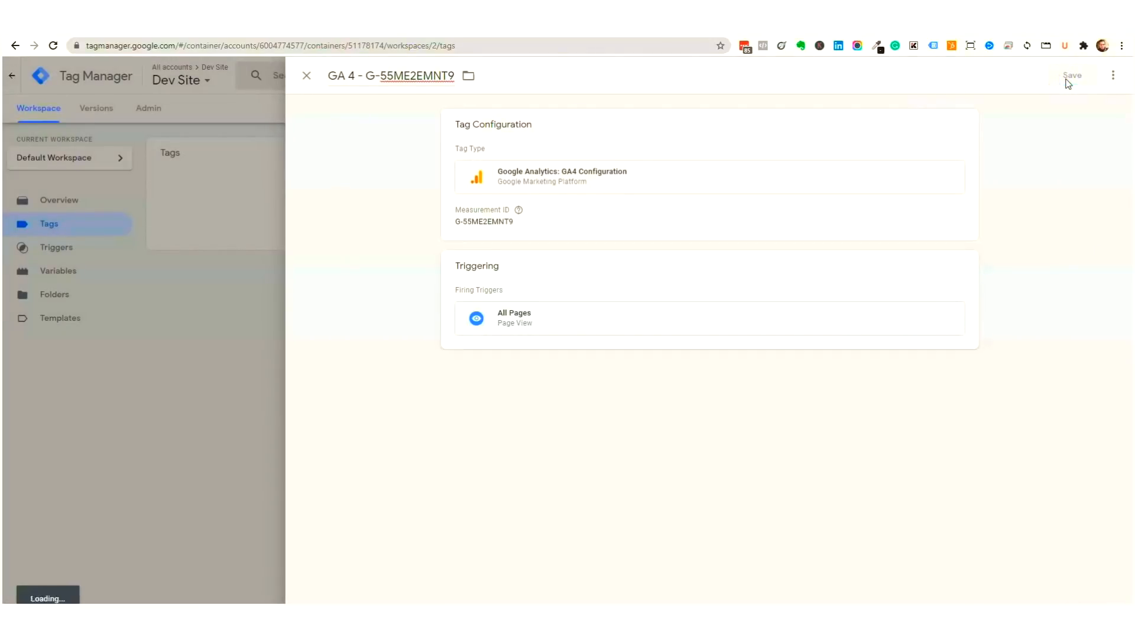
click(1072, 75)
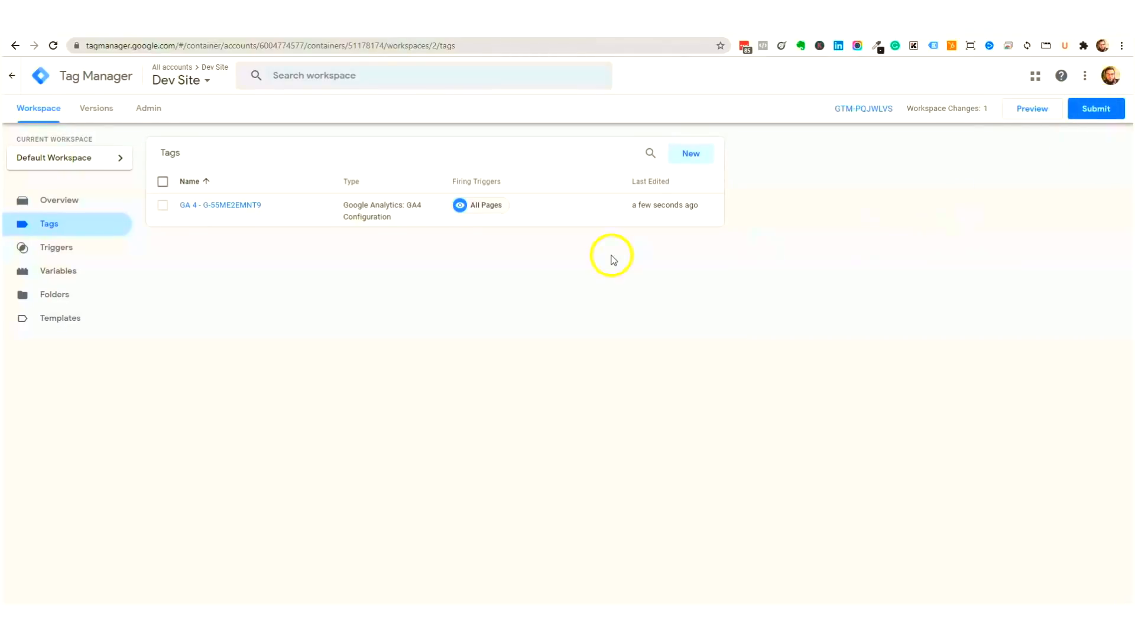
mouse_move(180, 130)
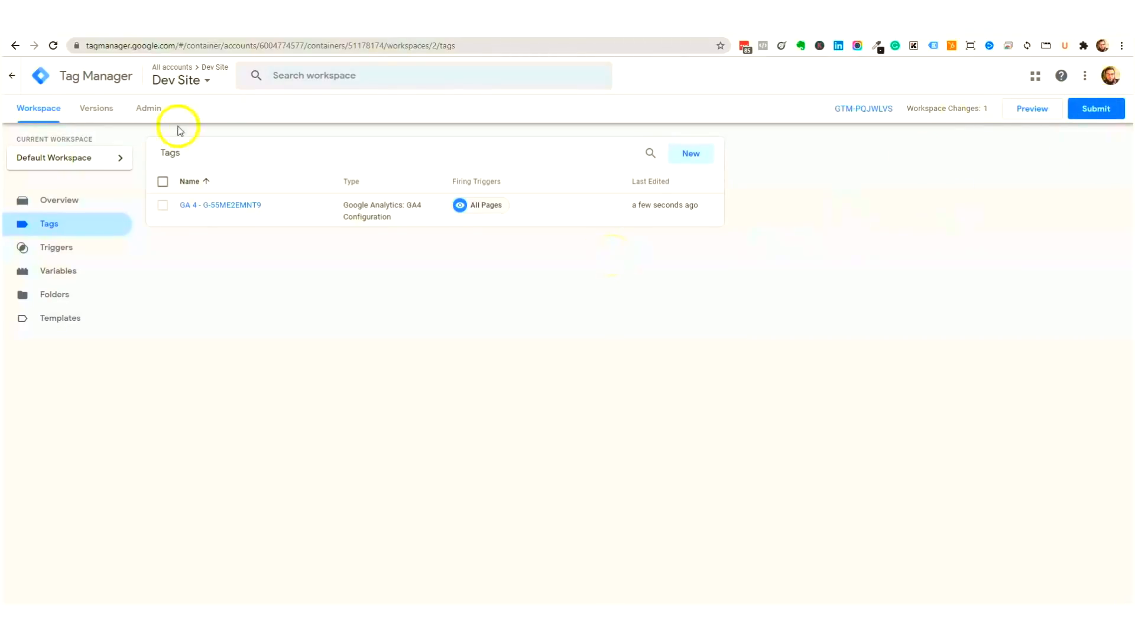
mouse_move(406, 273)
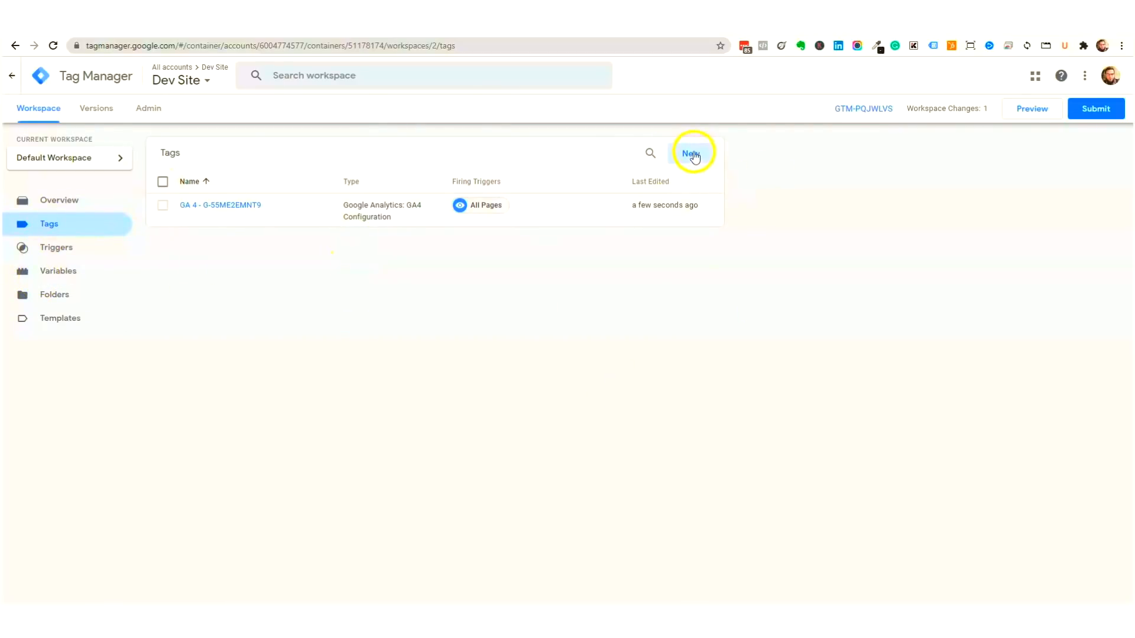
Step: Create a second new tag and begin naming it "GA Universal"
click(691, 152)
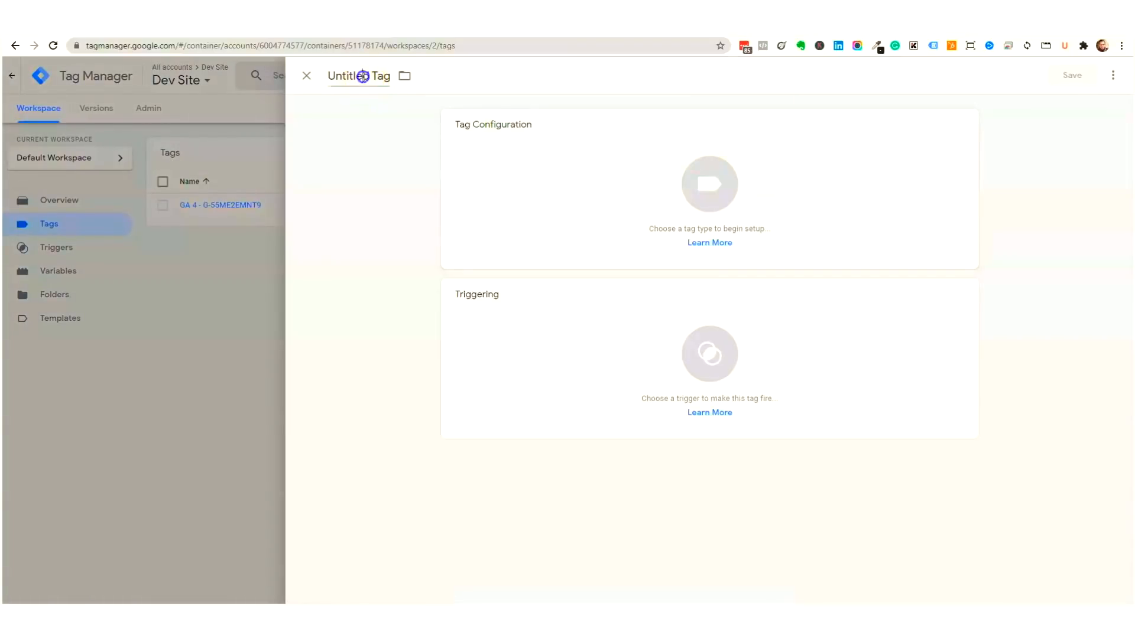
text(ga)
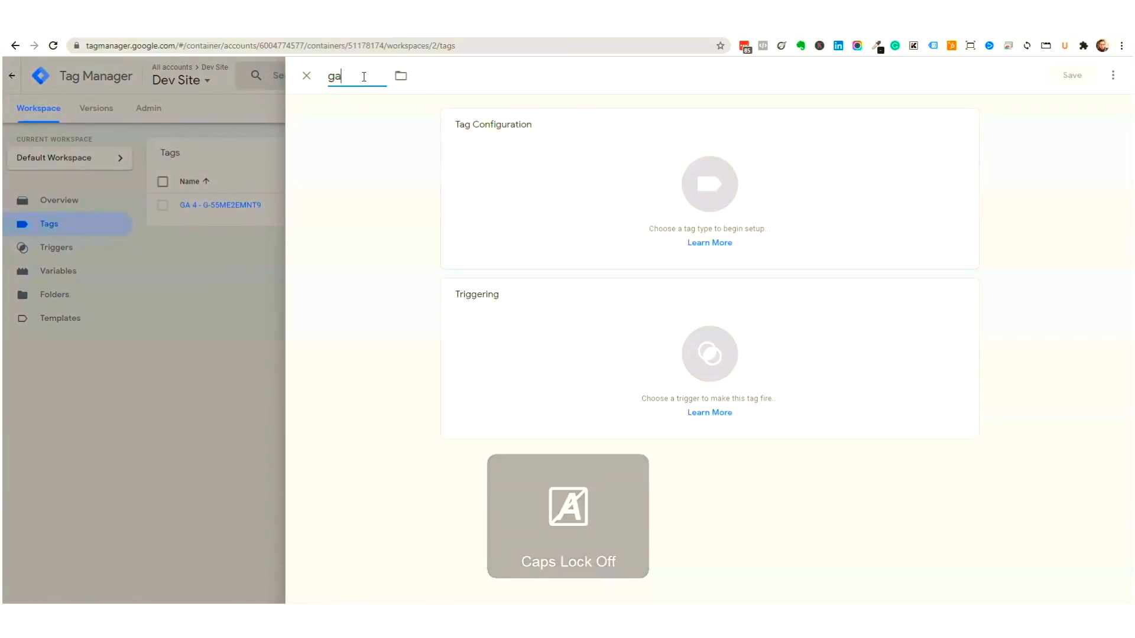
text(GA Uni)
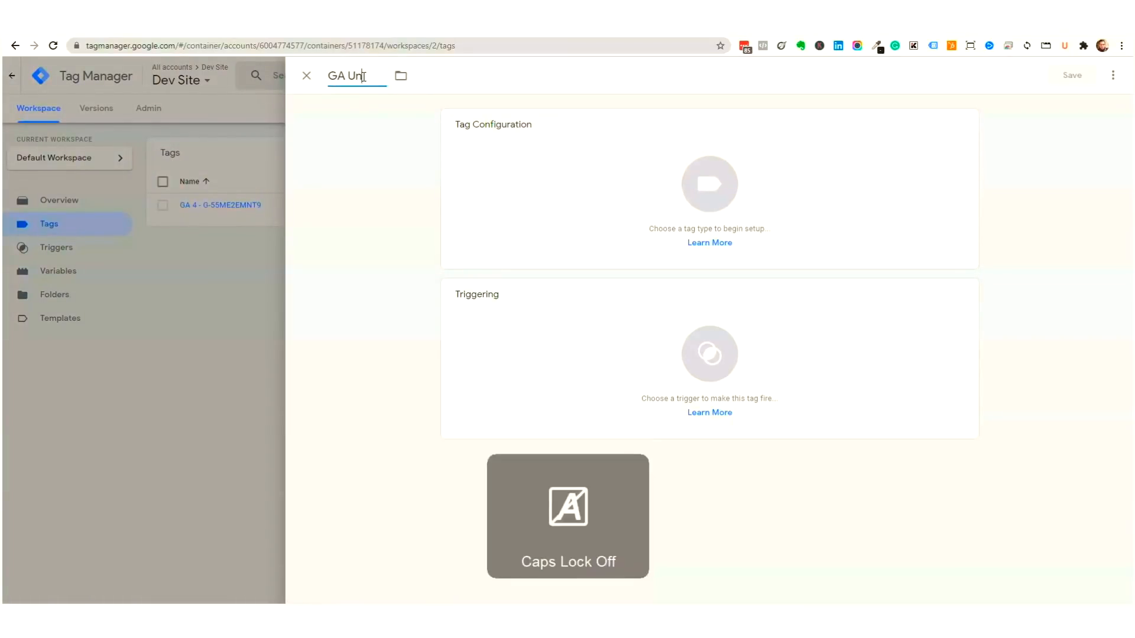
text(verssal)
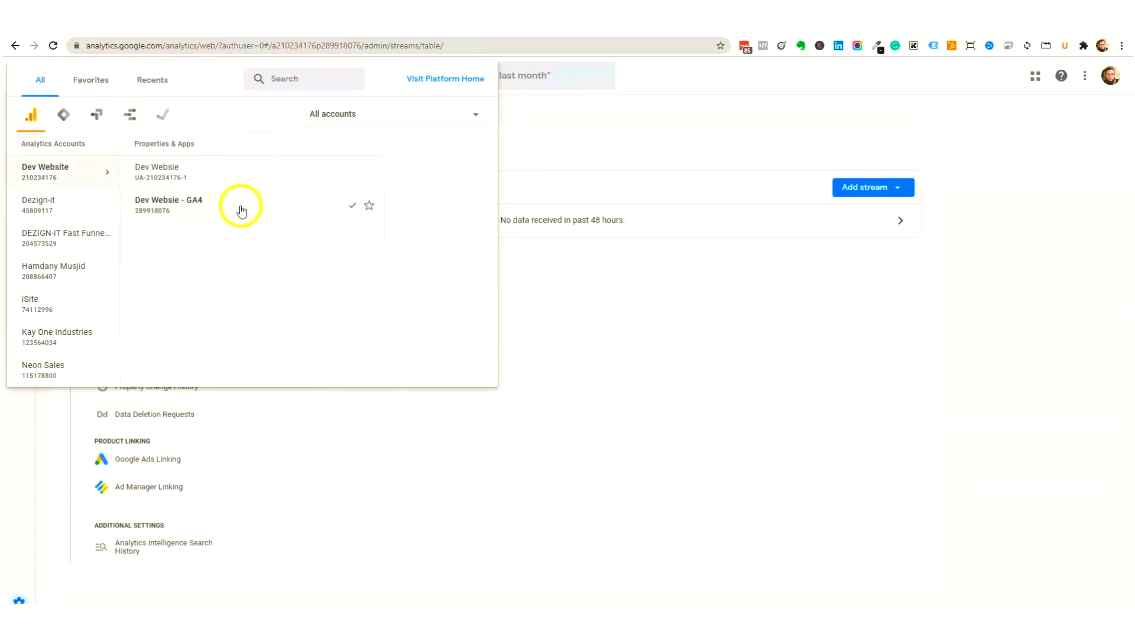
mouse_move(156, 172)
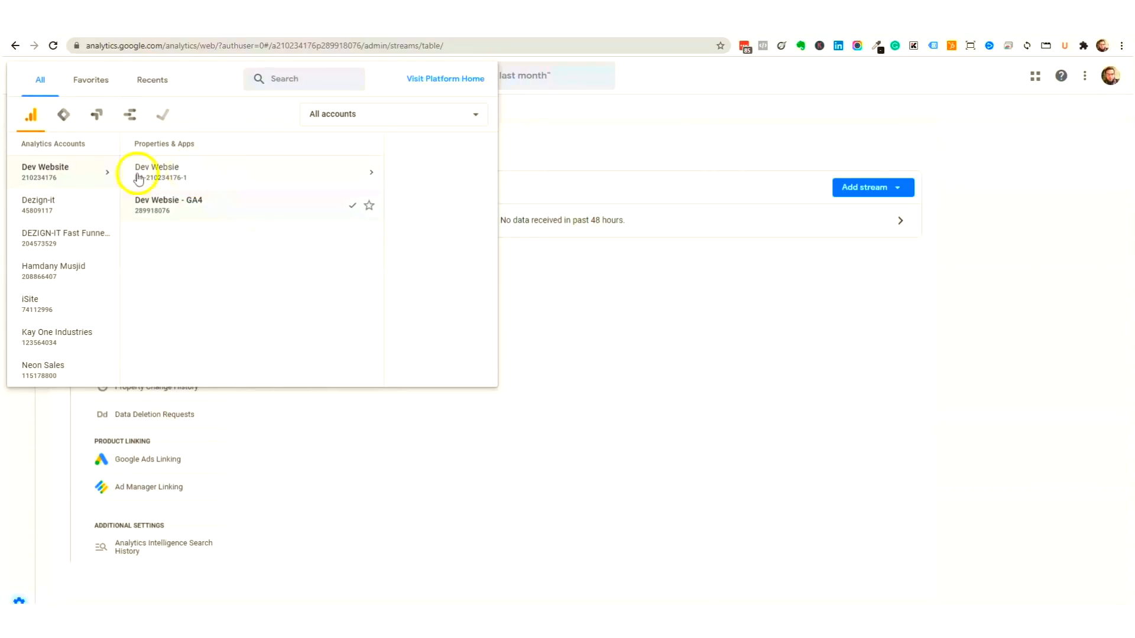
click(156, 172)
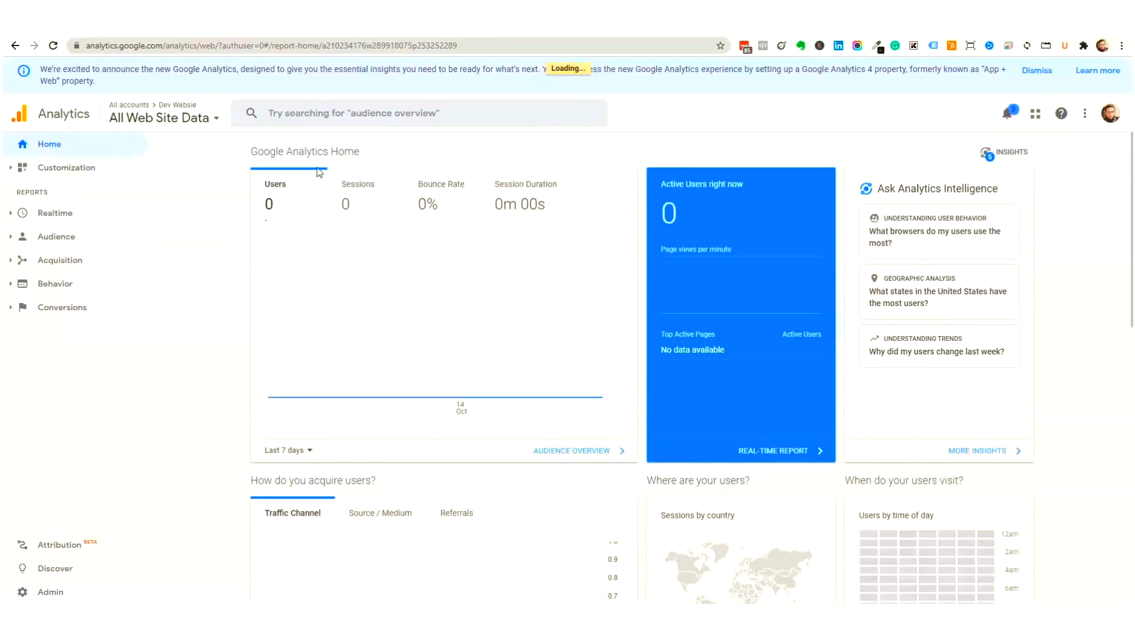
mouse_move(182, 271)
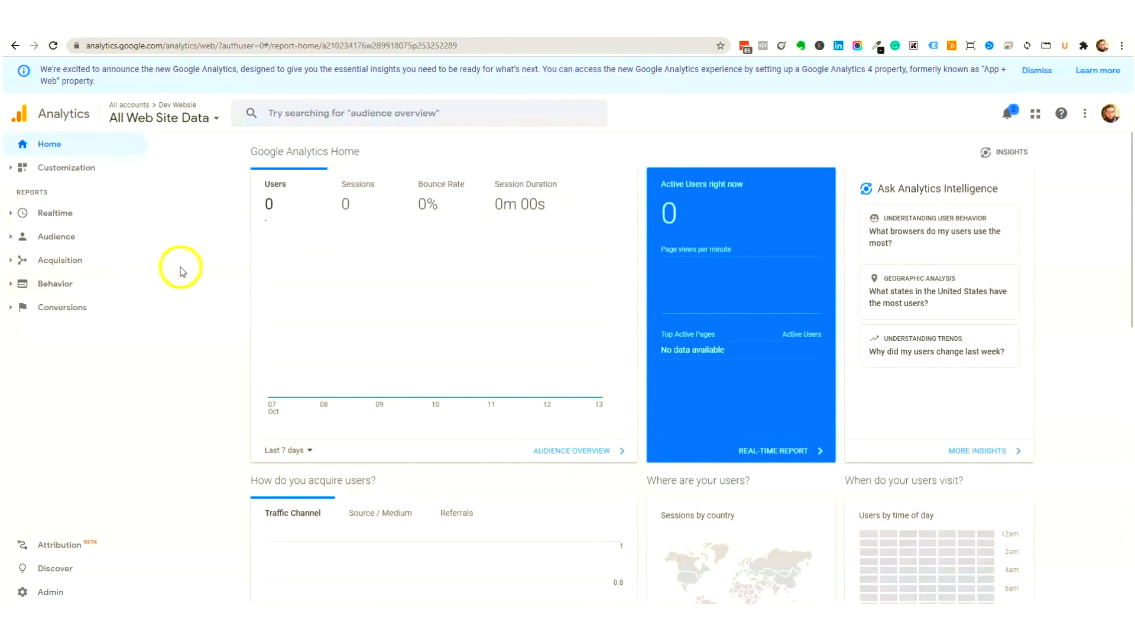
click(50, 592)
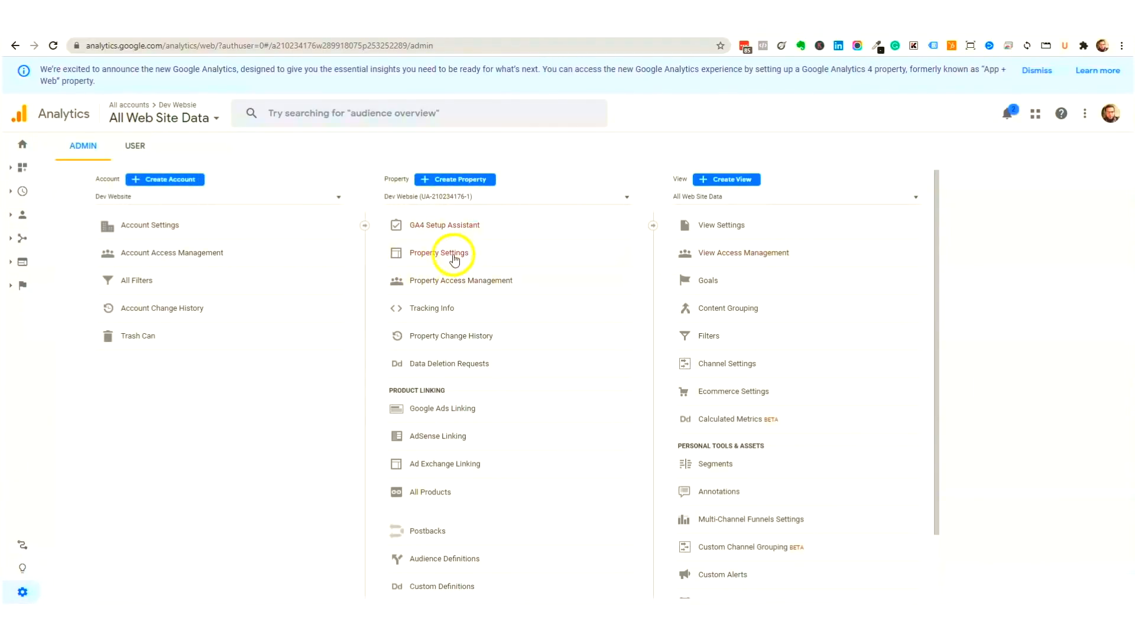
click(439, 253)
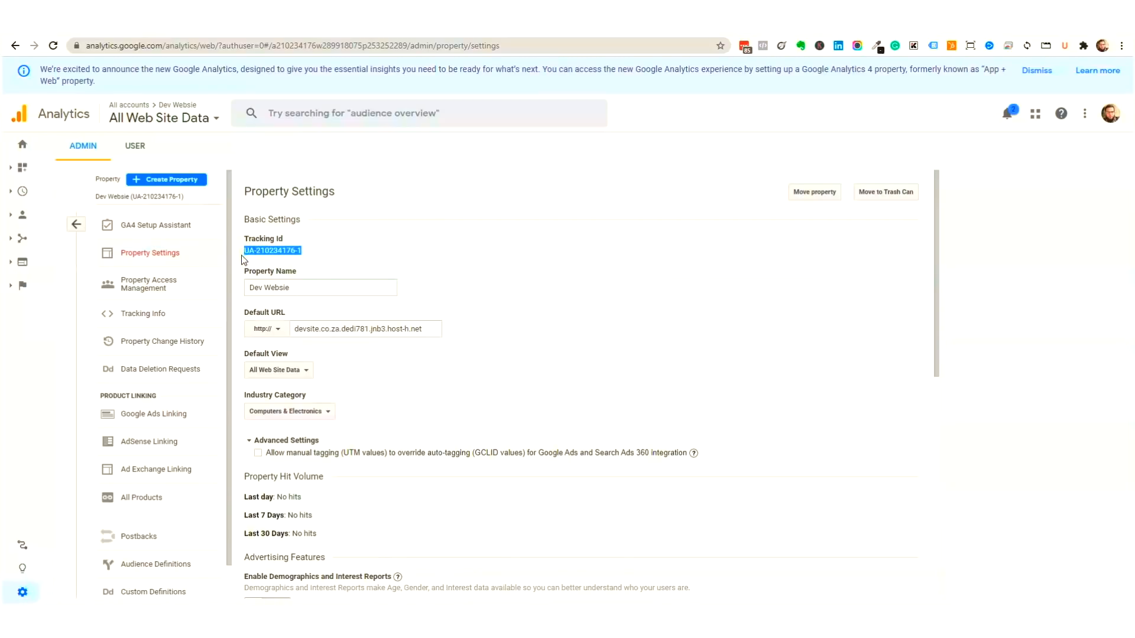
click(143, 313)
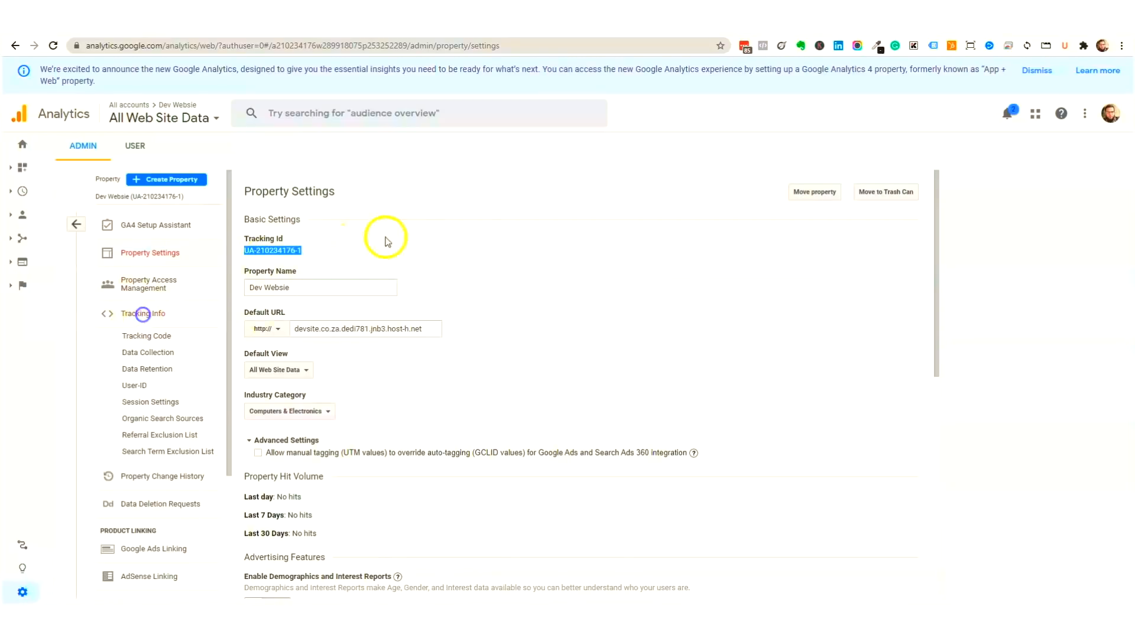
click(147, 335)
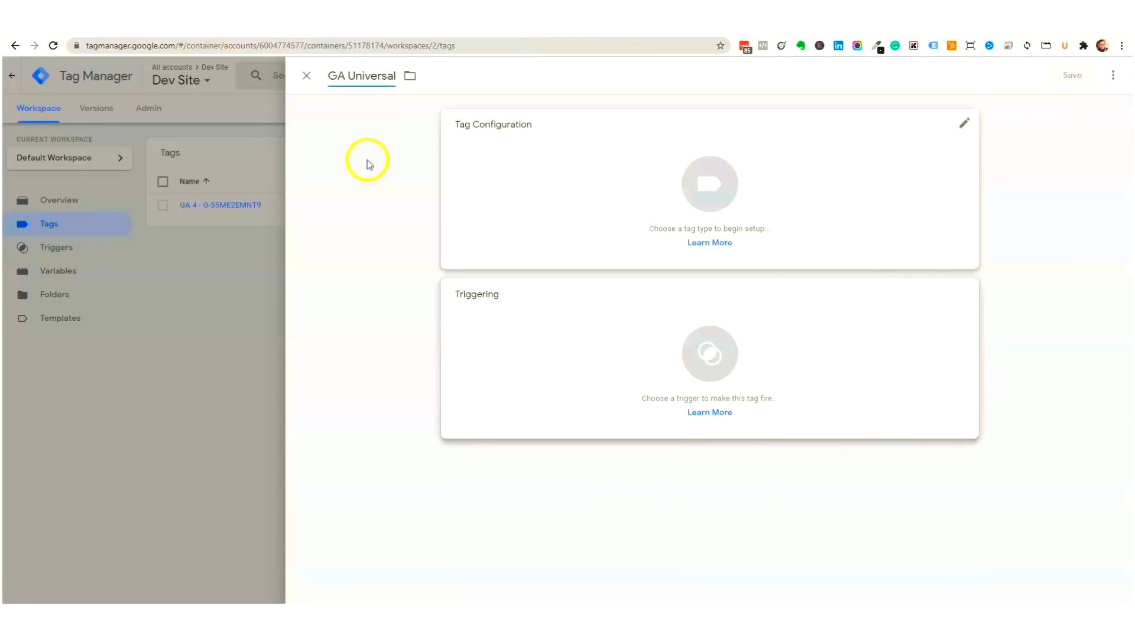
mouse_move(417, 76)
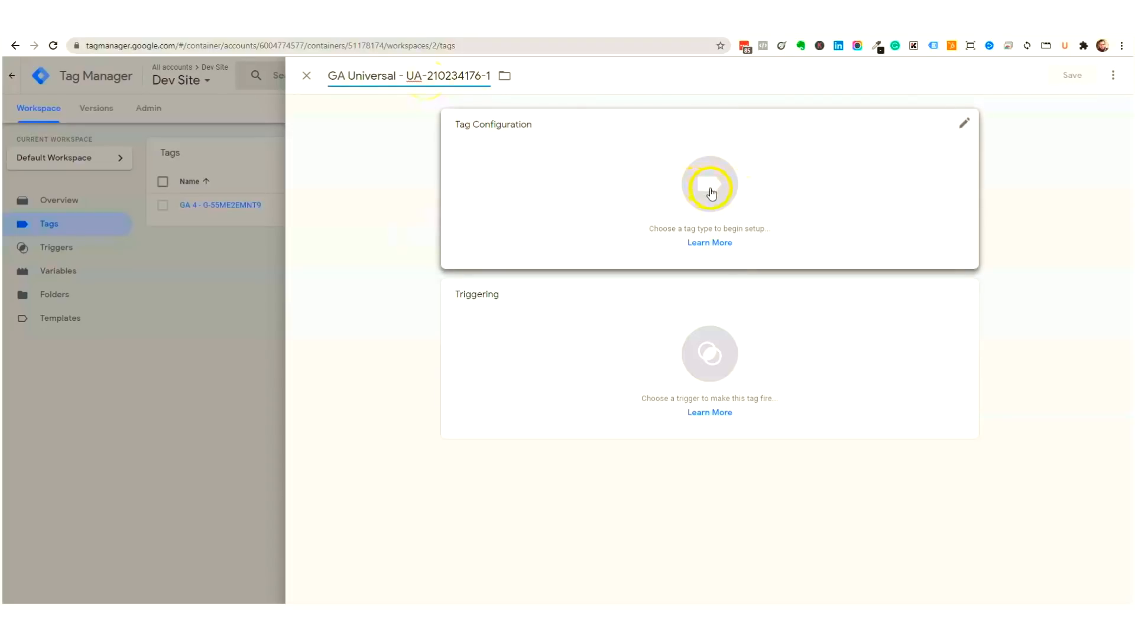
click(708, 183)
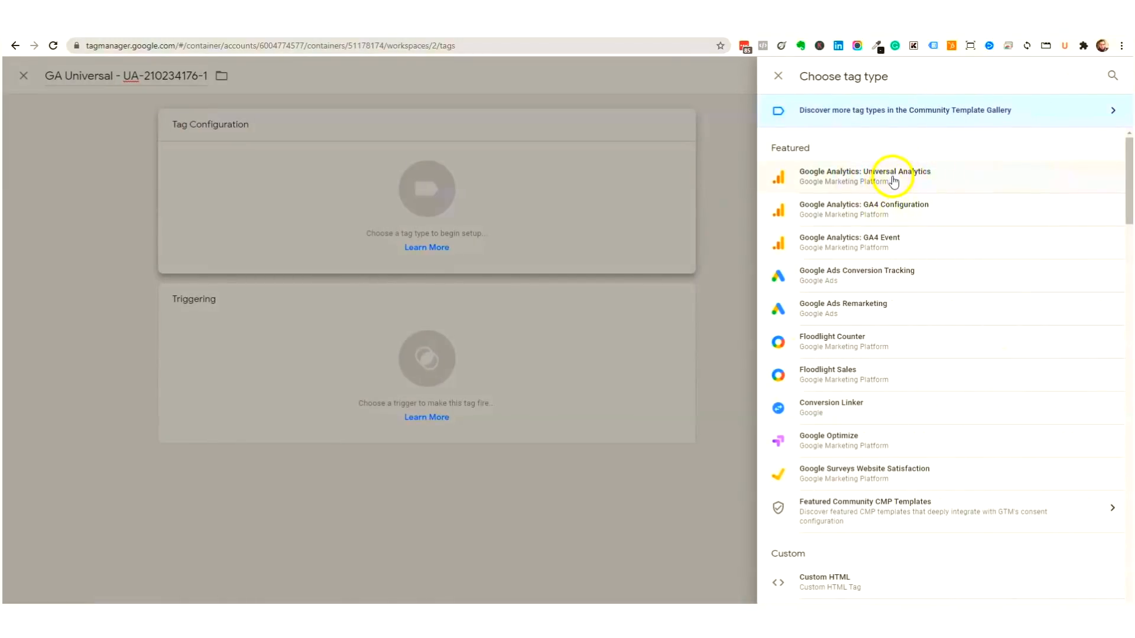
click(863, 172)
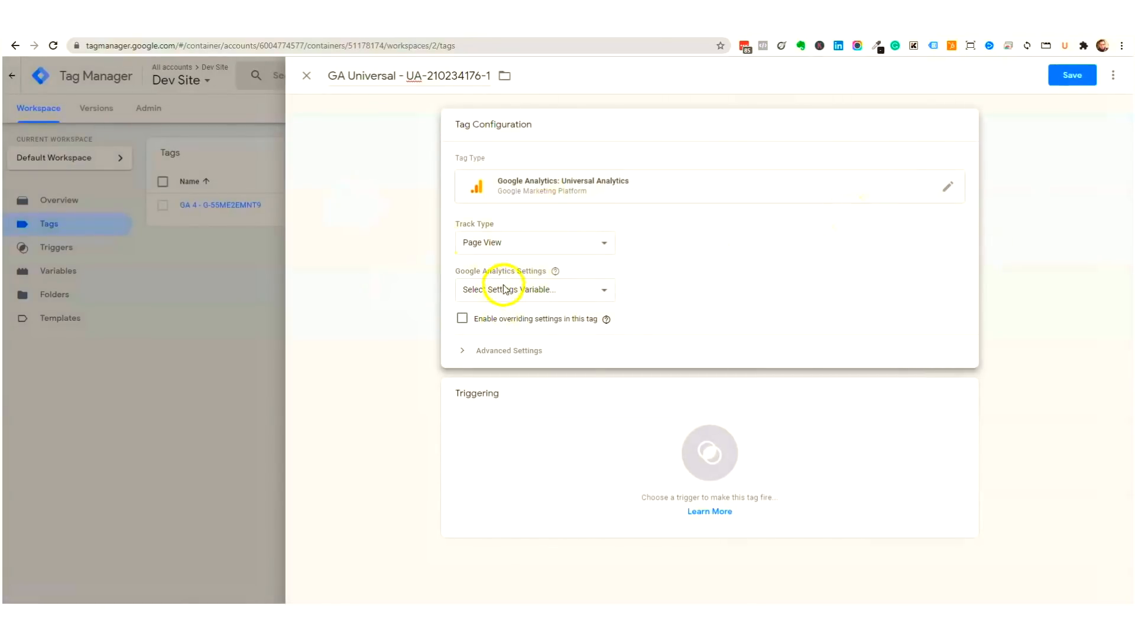
mouse_move(808, 302)
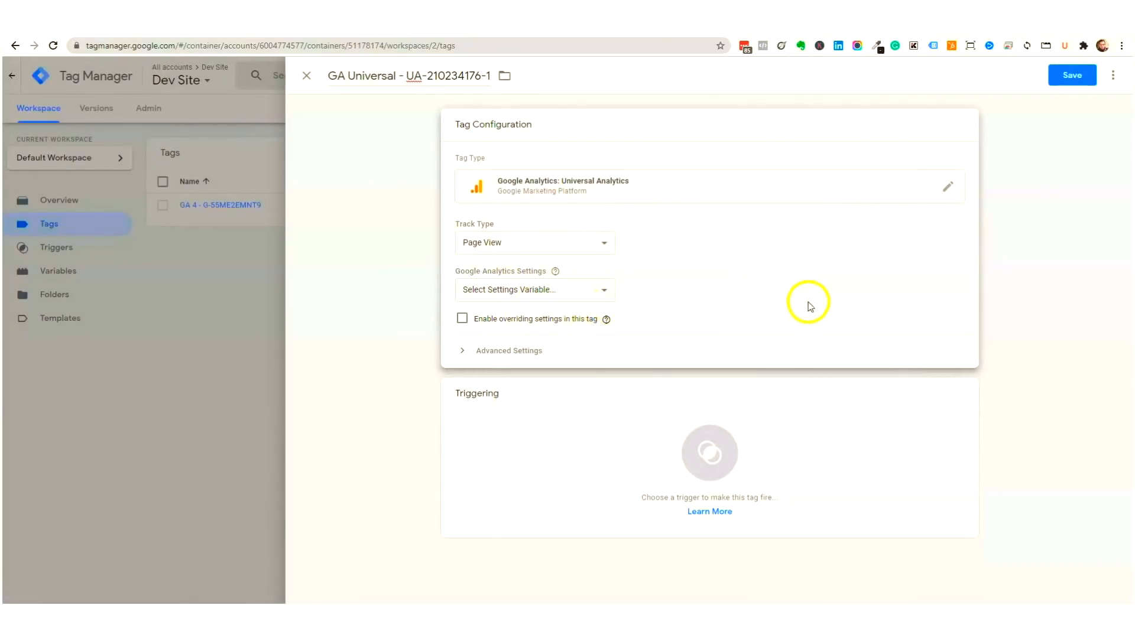
click(535, 289)
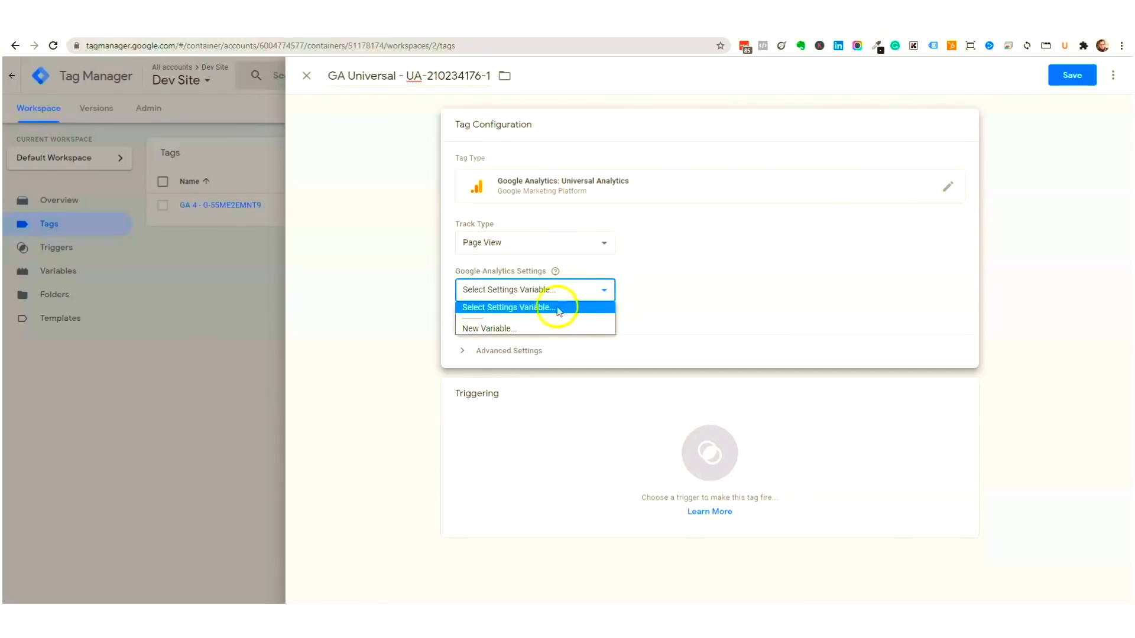
click(489, 328)
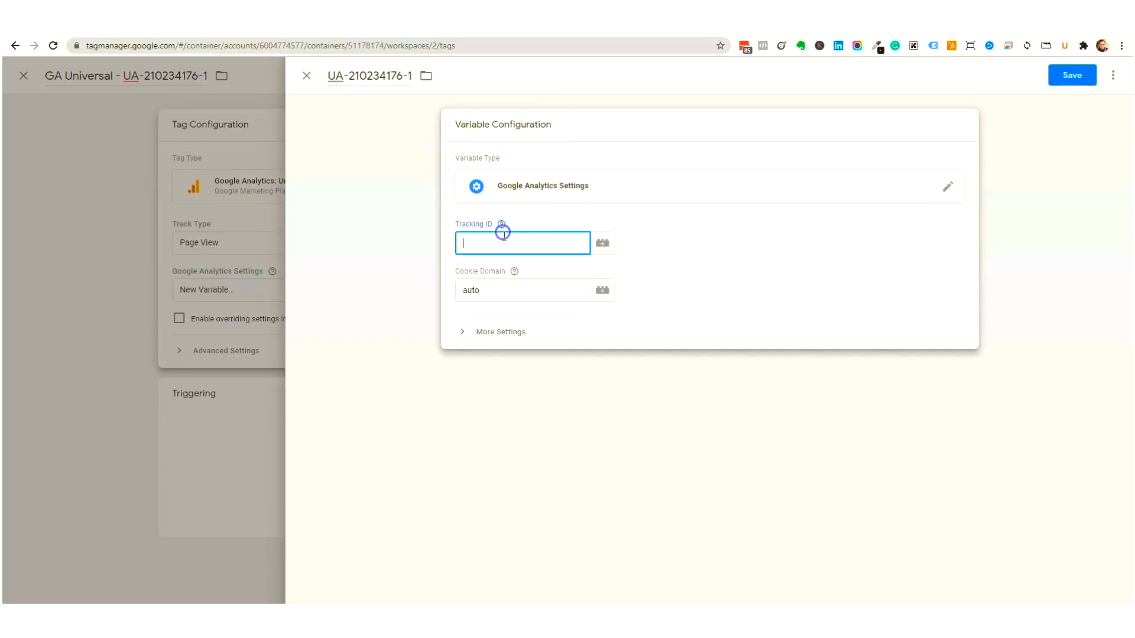
text(UA-210234176-1)
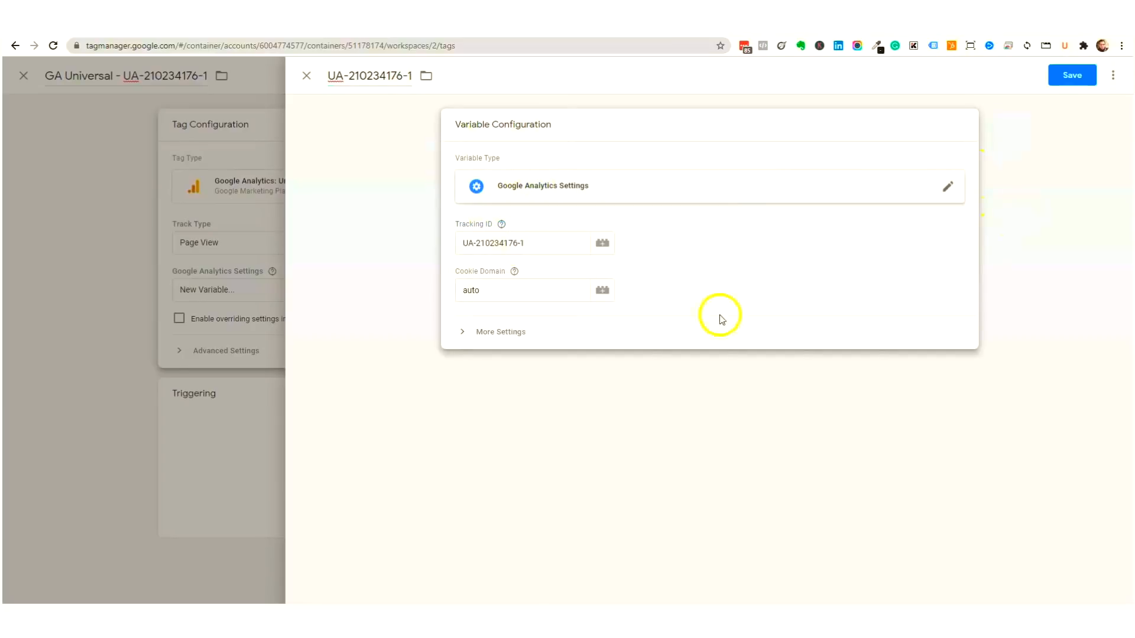
click(1072, 75)
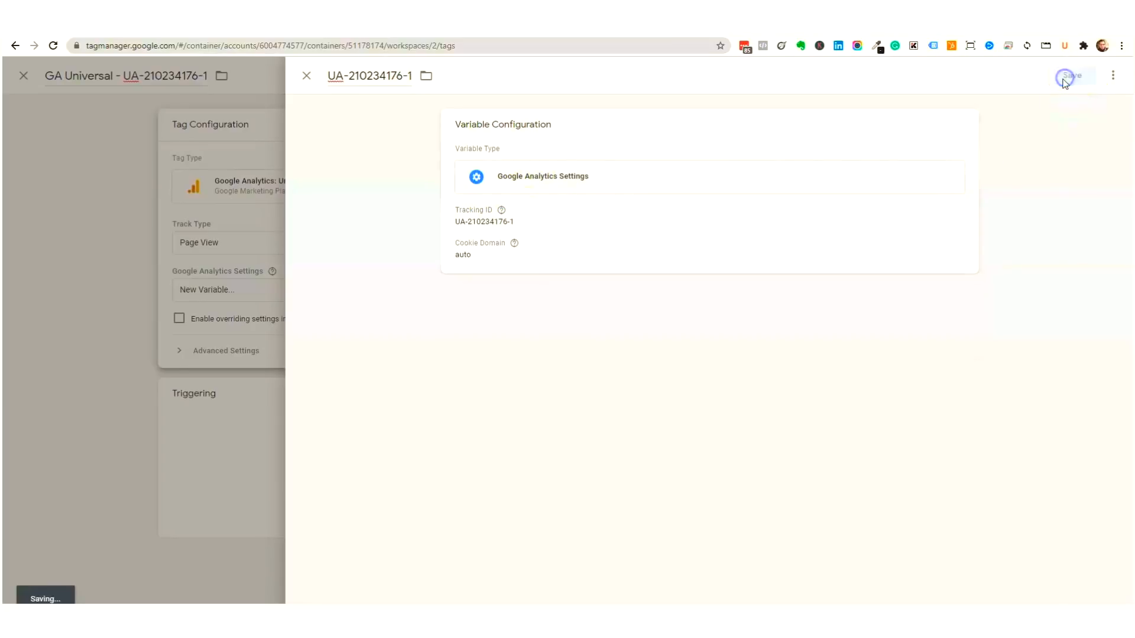
click(1072, 76)
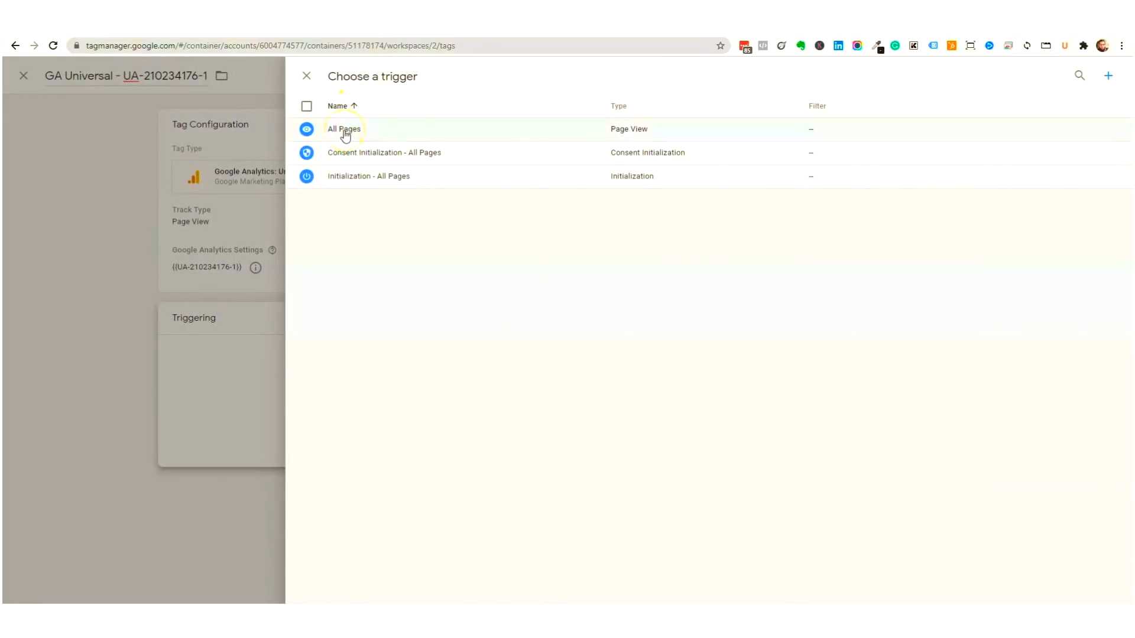
Step: Fire the GA Universal tag on All Pages and save it beside the GA4 tag
click(344, 129)
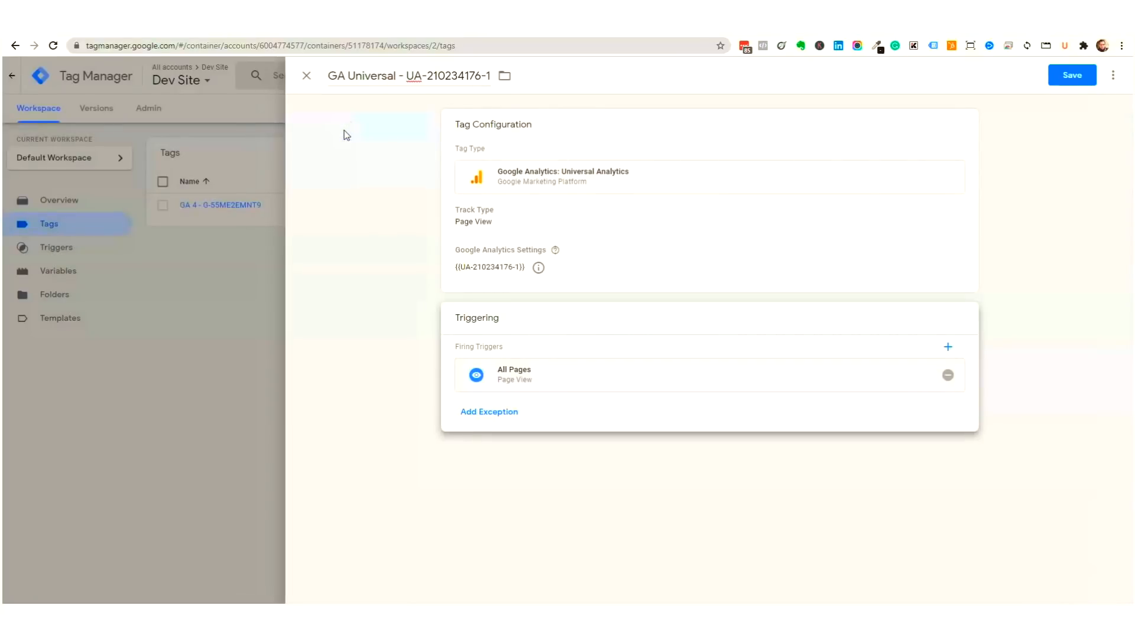
click(1072, 75)
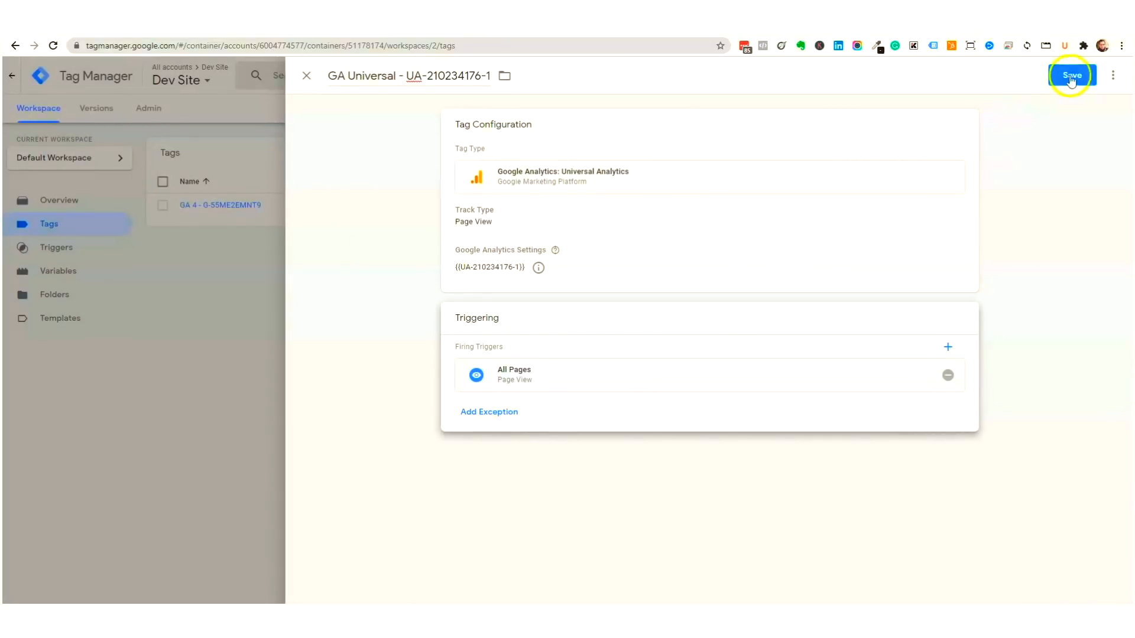
click(1072, 76)
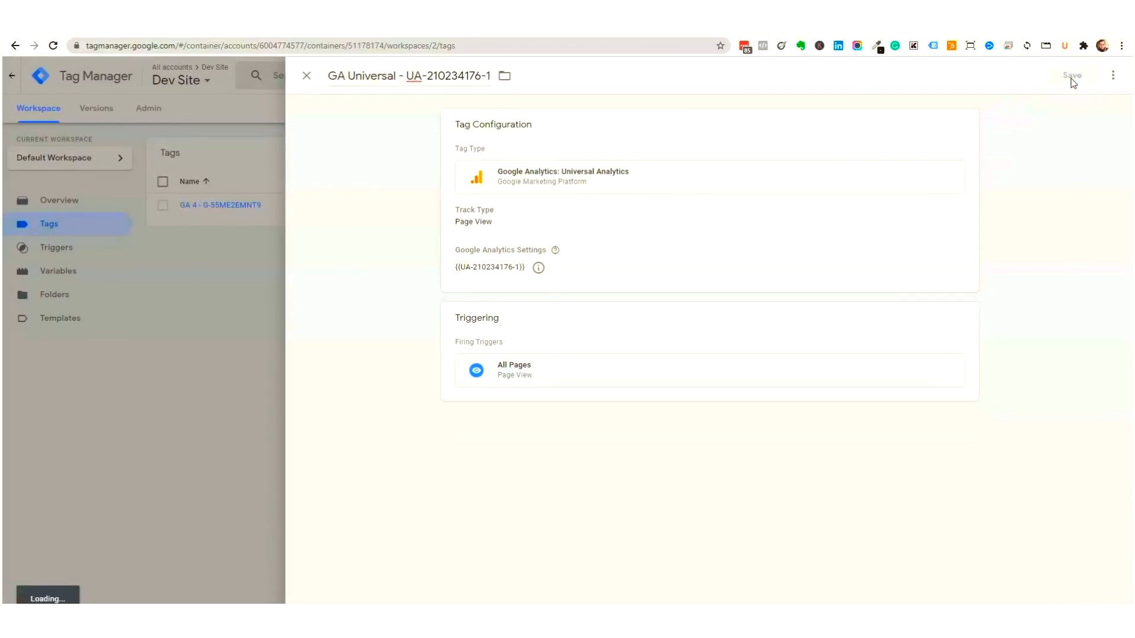
click(1072, 75)
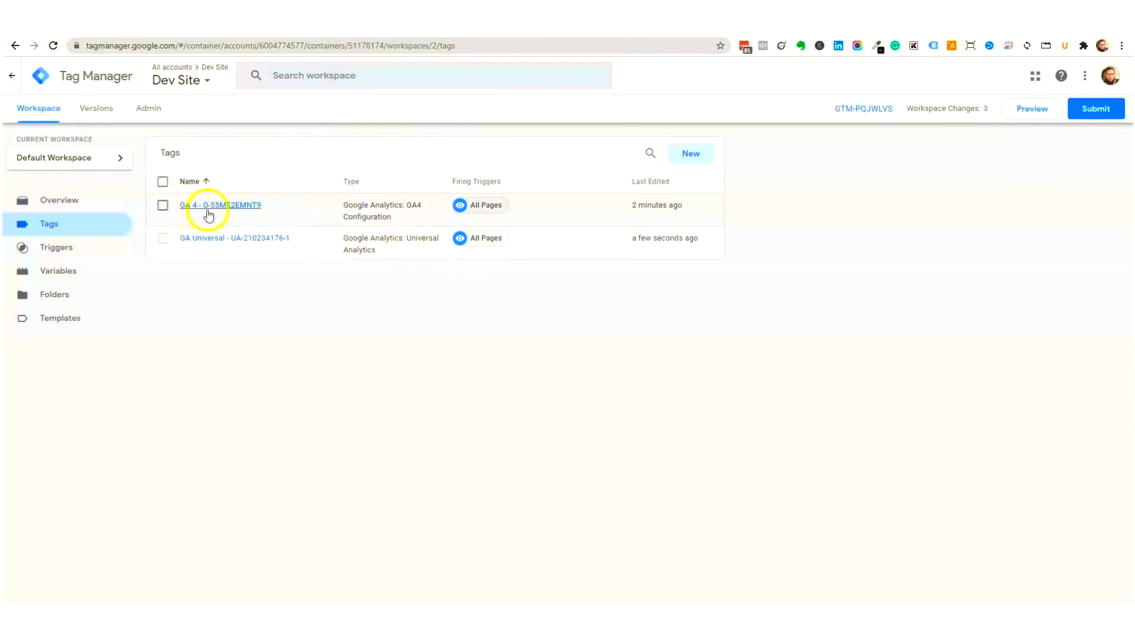
mouse_move(372, 260)
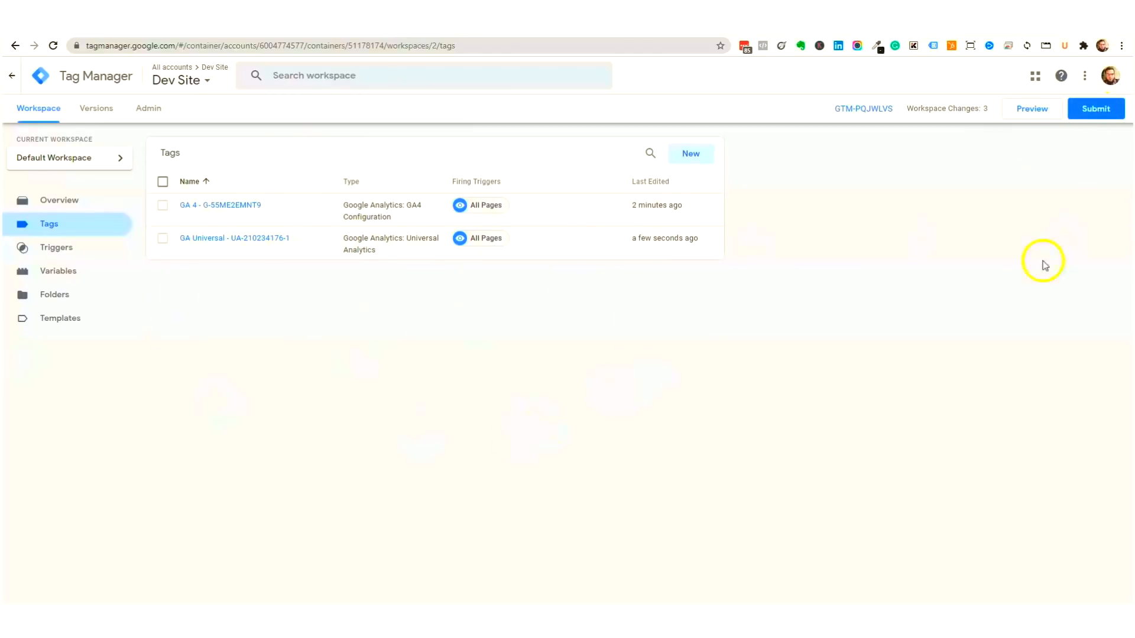
mouse_move(1020, 194)
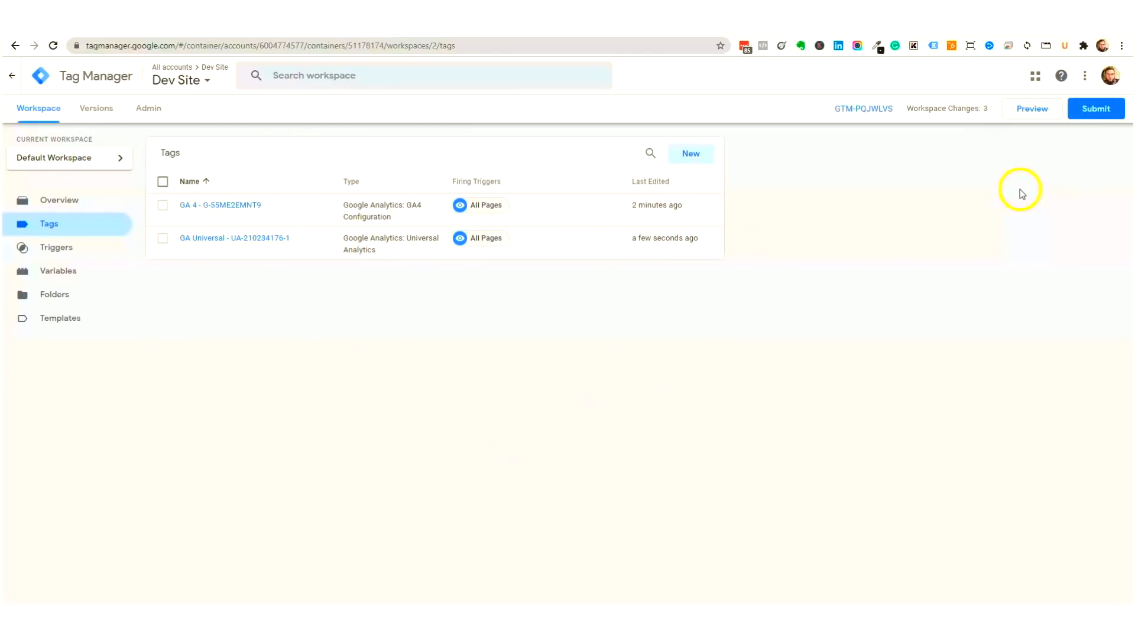
Step: Submit the workspace as version "Install GA" described "Google Analytics Installation" and publish it
click(1095, 107)
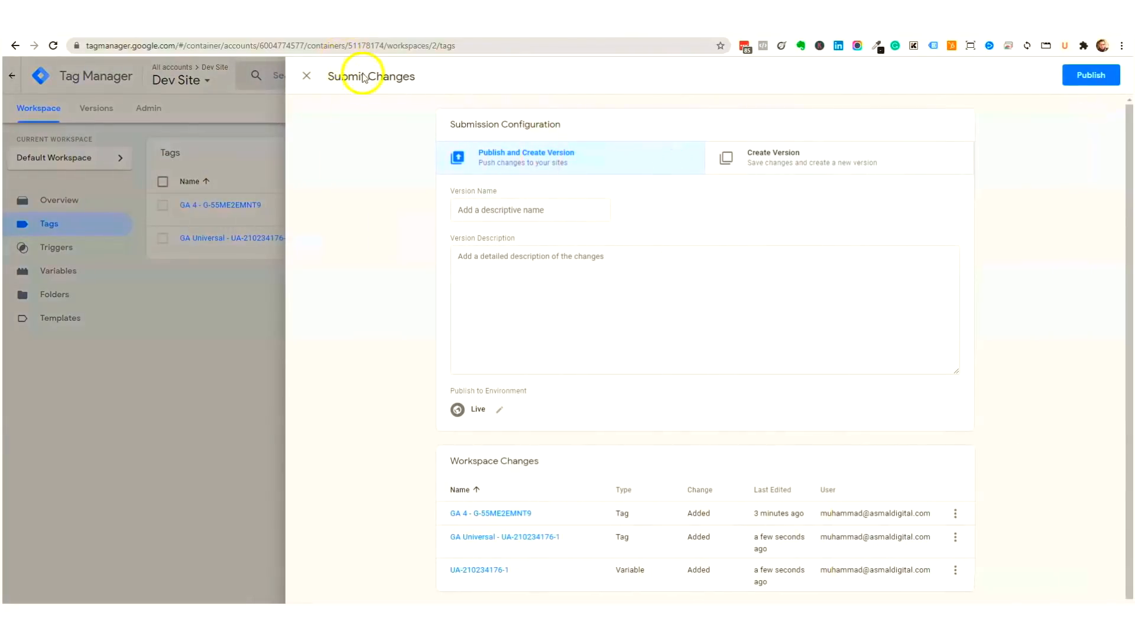
click(530, 211)
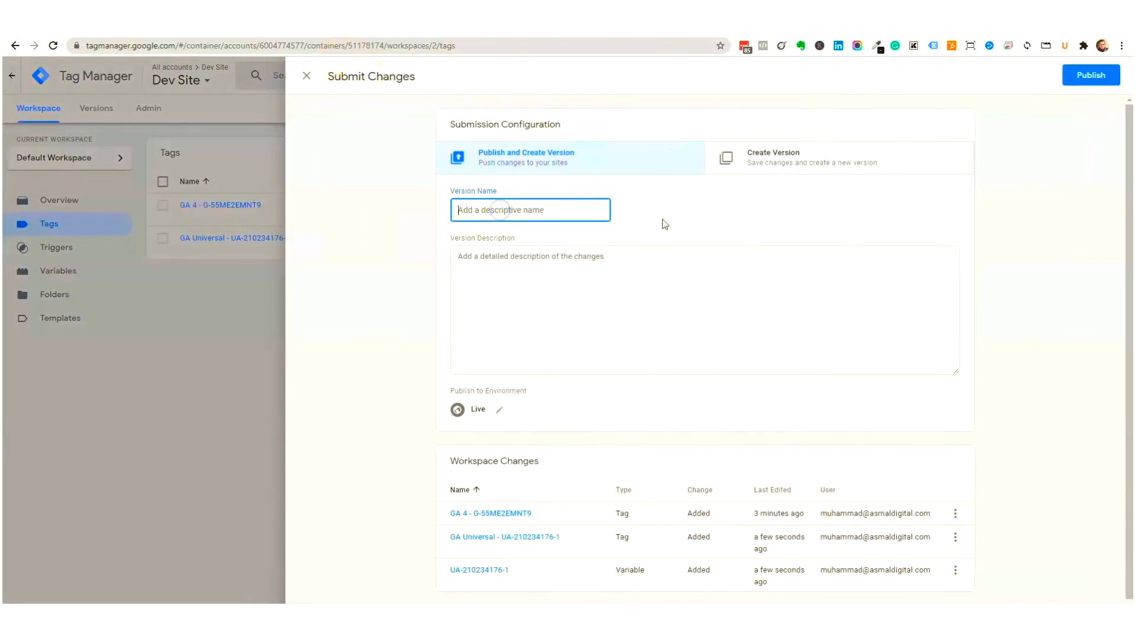
text(Install GA)
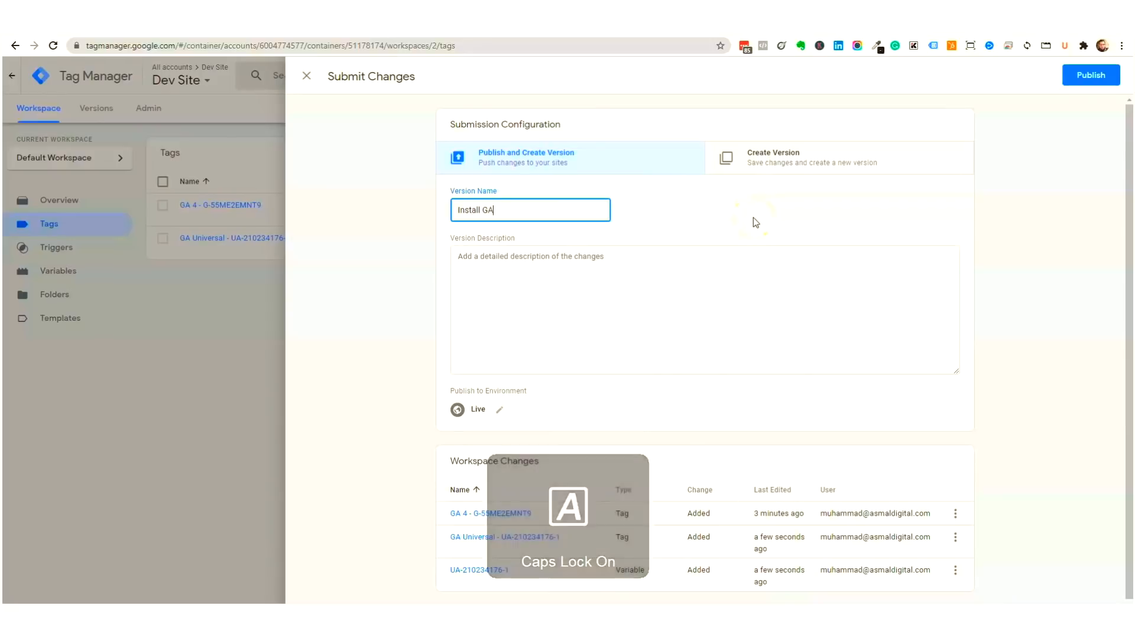
text(g)
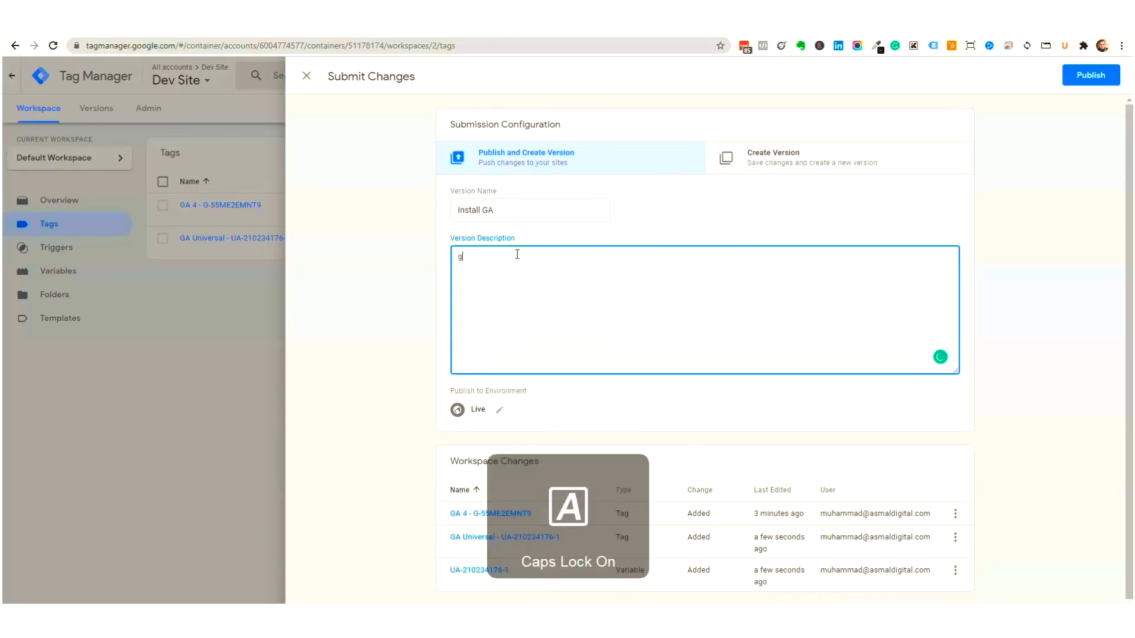
text(Google Ana)
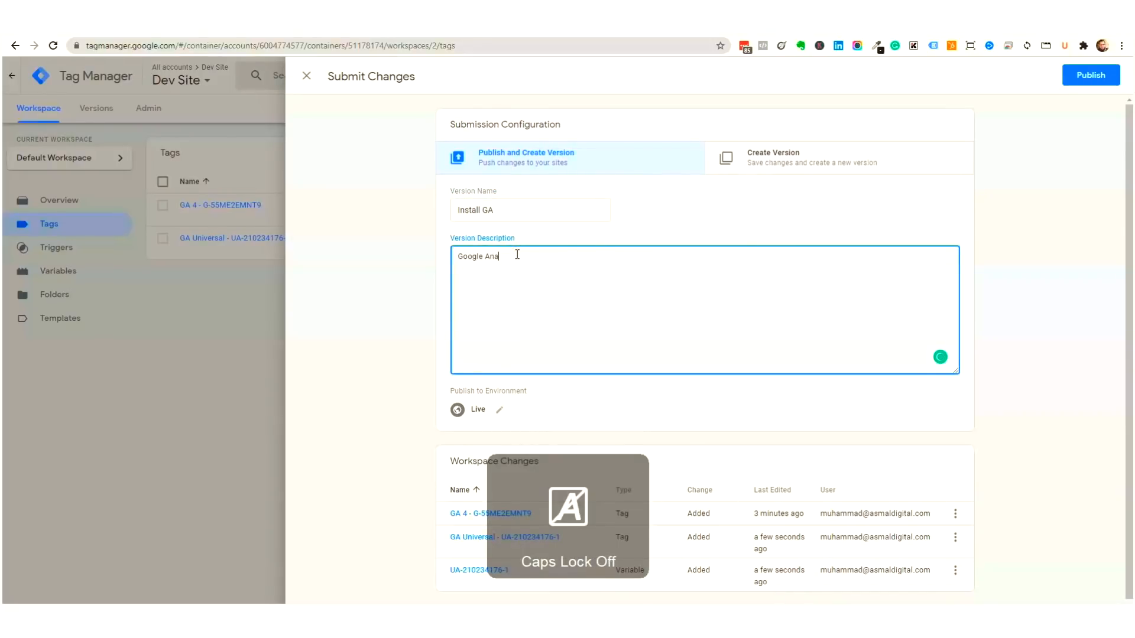
text(lytics)
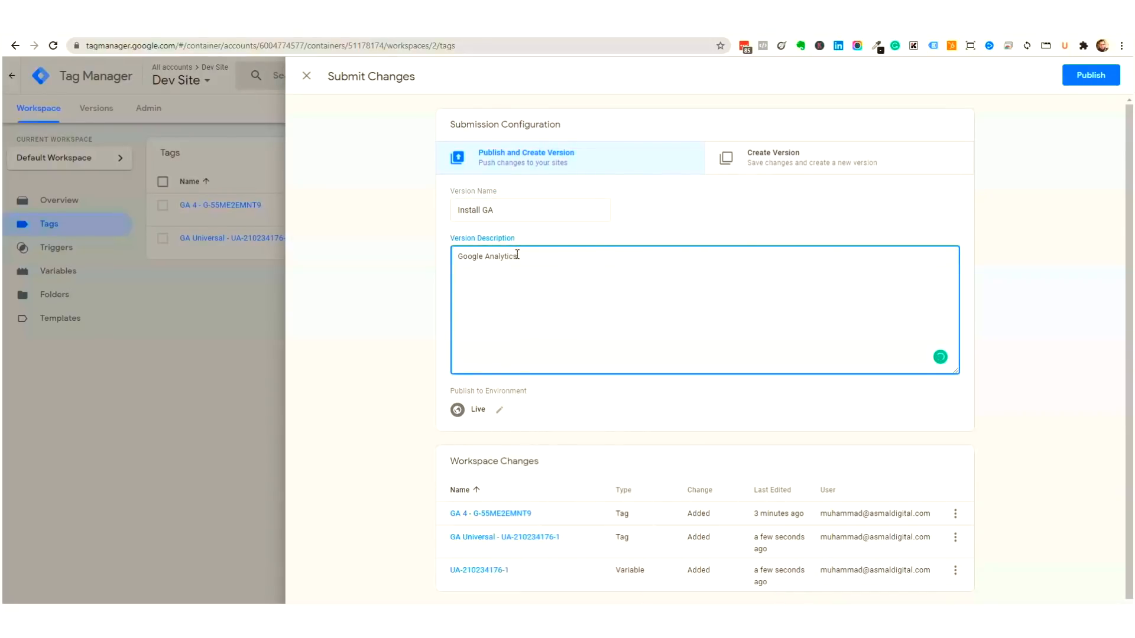
text(installation)
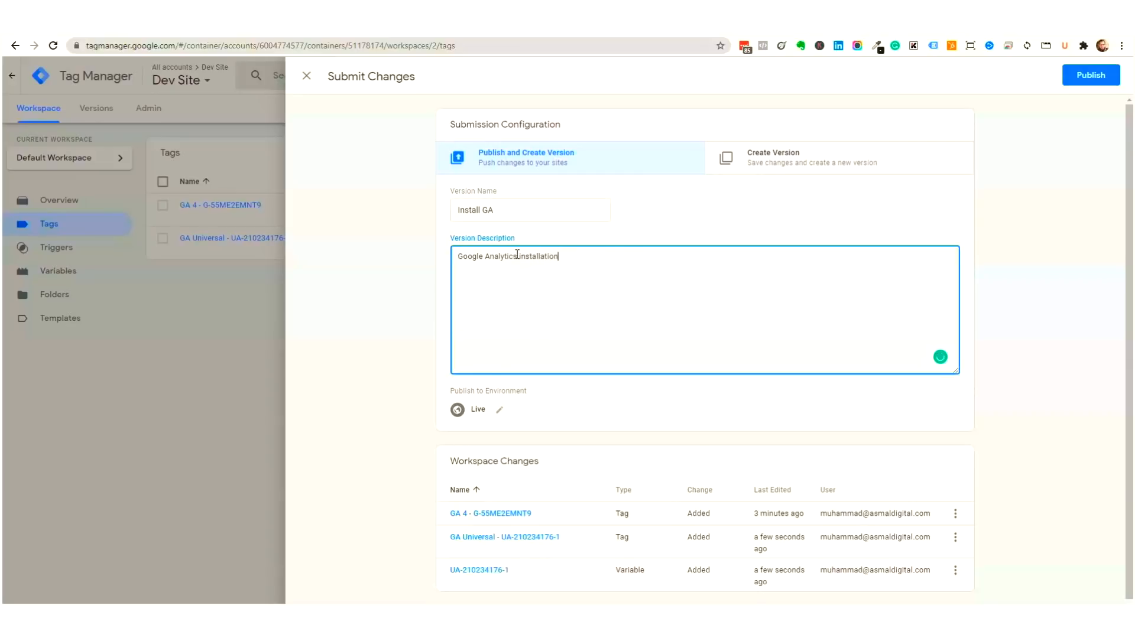
click(1092, 75)
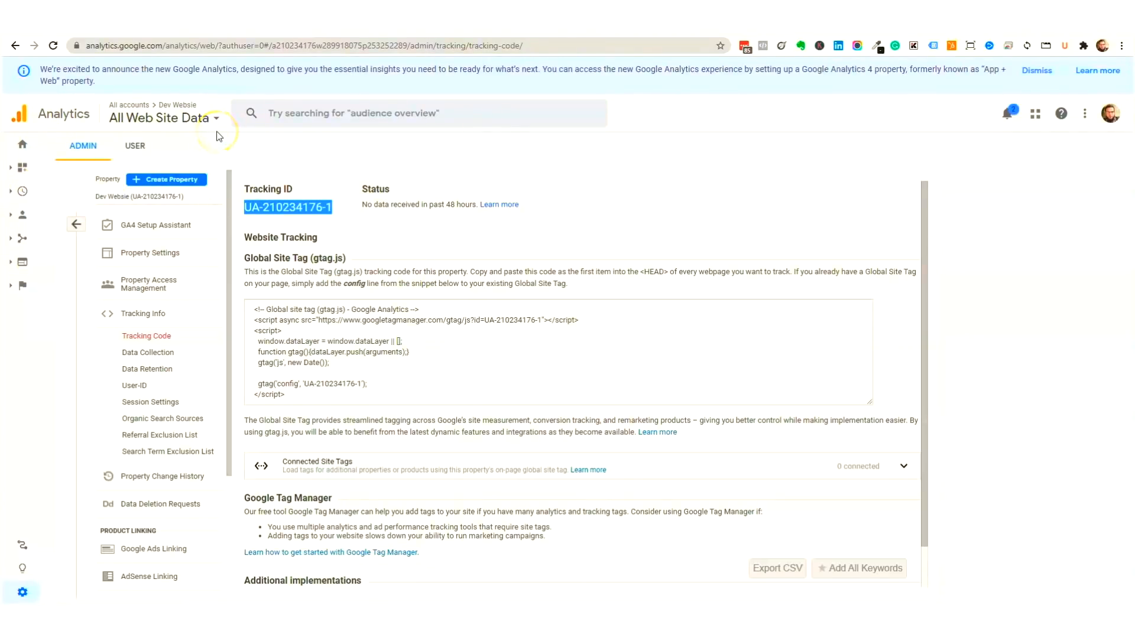
mouse_move(527, 149)
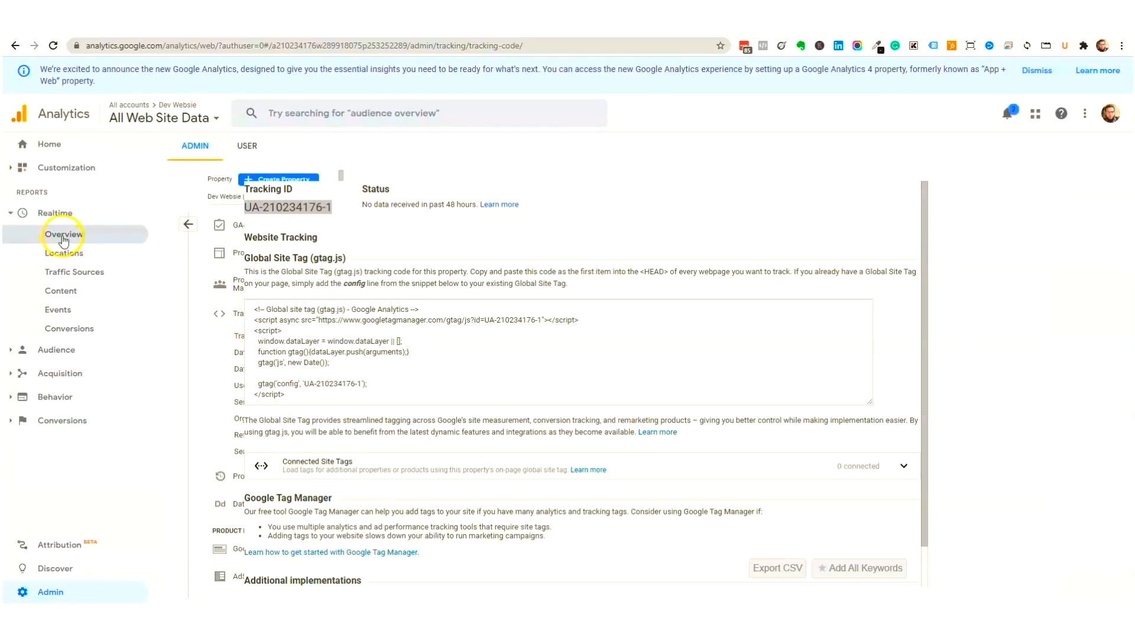
Step: Open the Realtime Overview report, which shows 0 active users
click(64, 234)
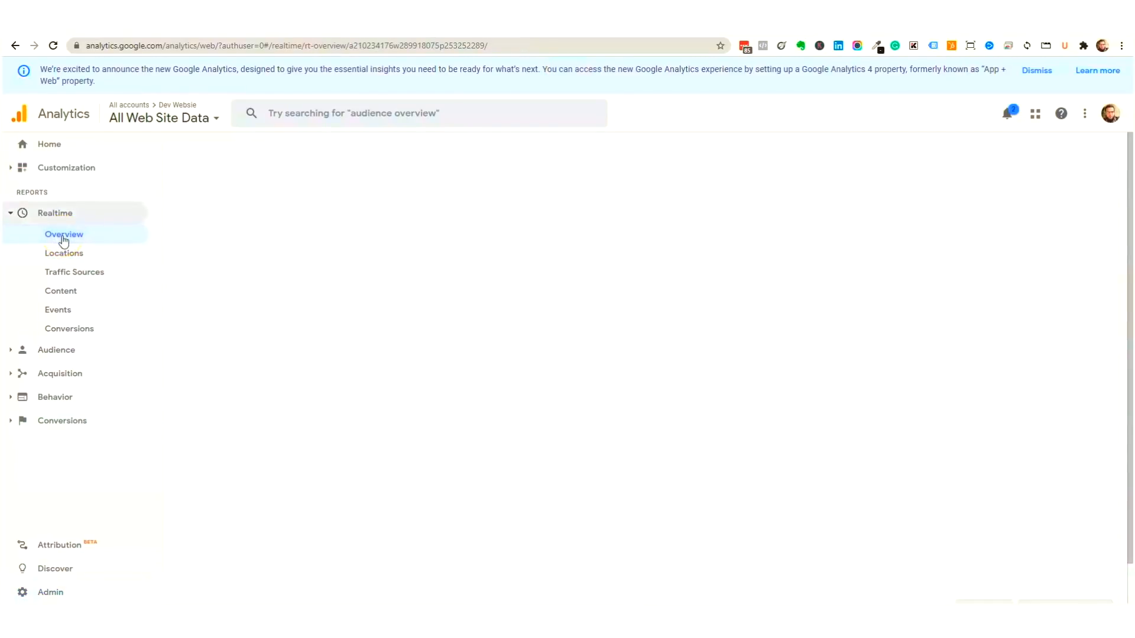
click(64, 234)
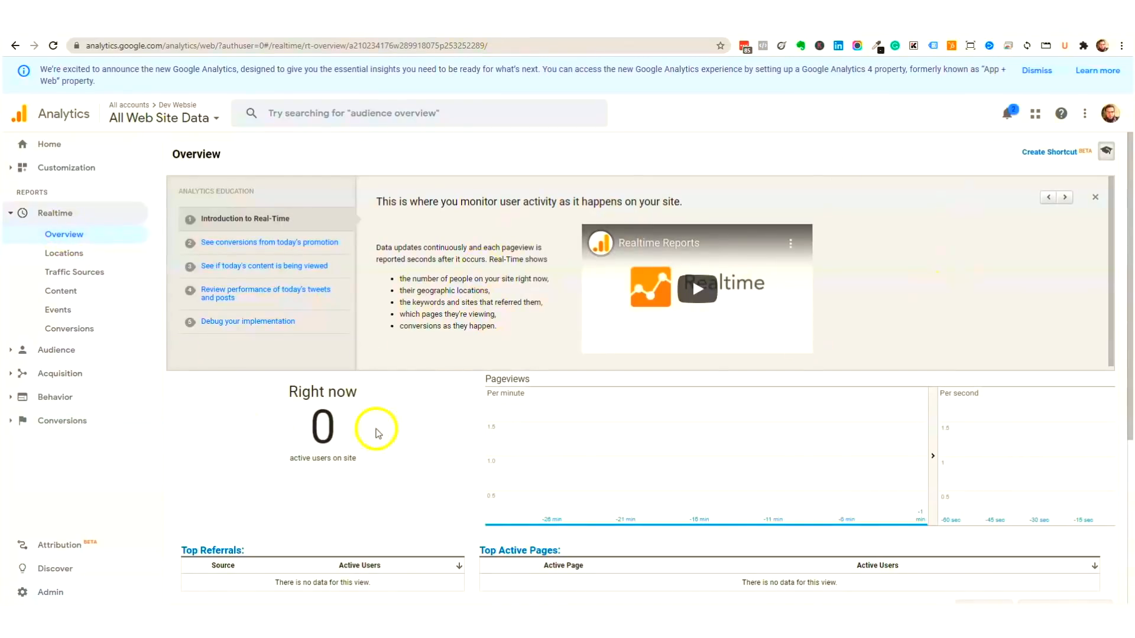
scroll(down, 3)
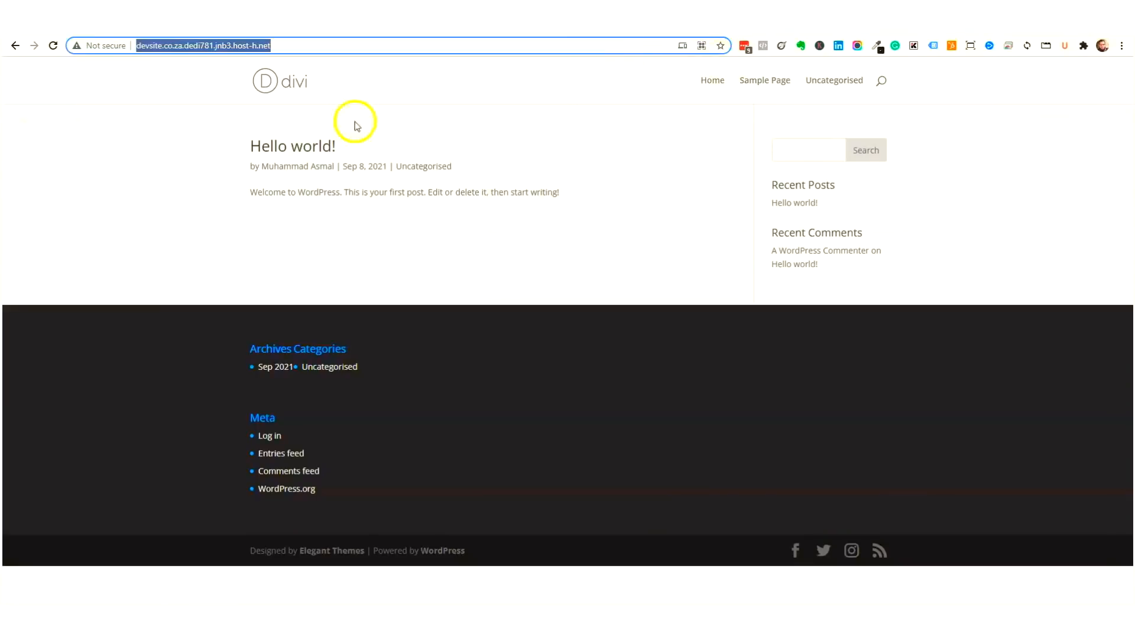
Step: Reload the dev site and visit its Sample Page so Realtime reports 1 active user
click(52, 46)
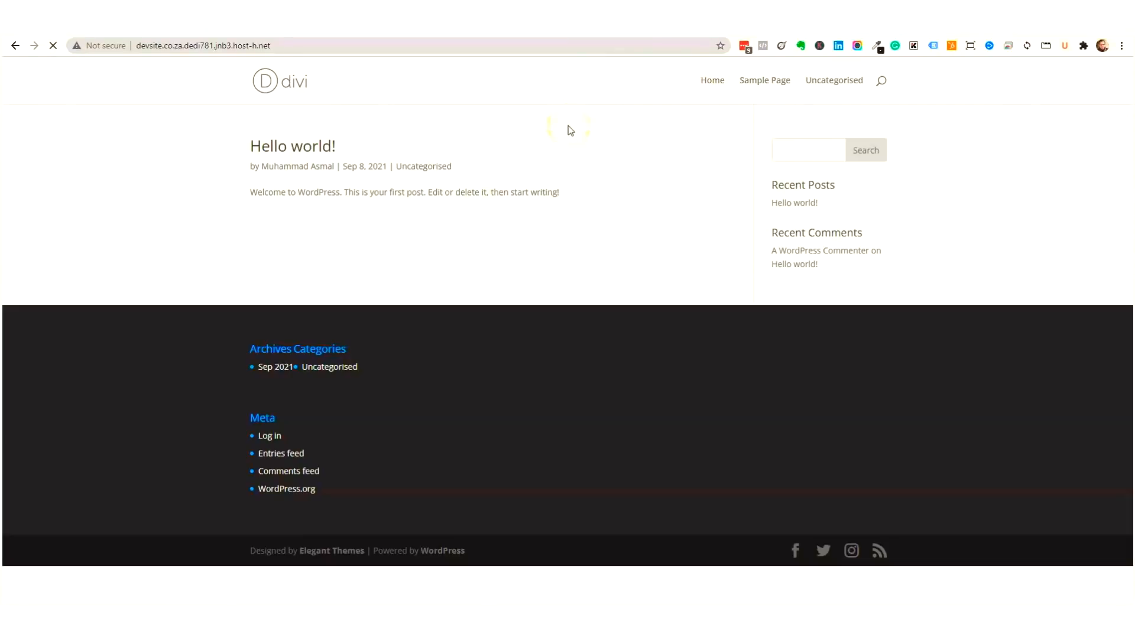
click(52, 46)
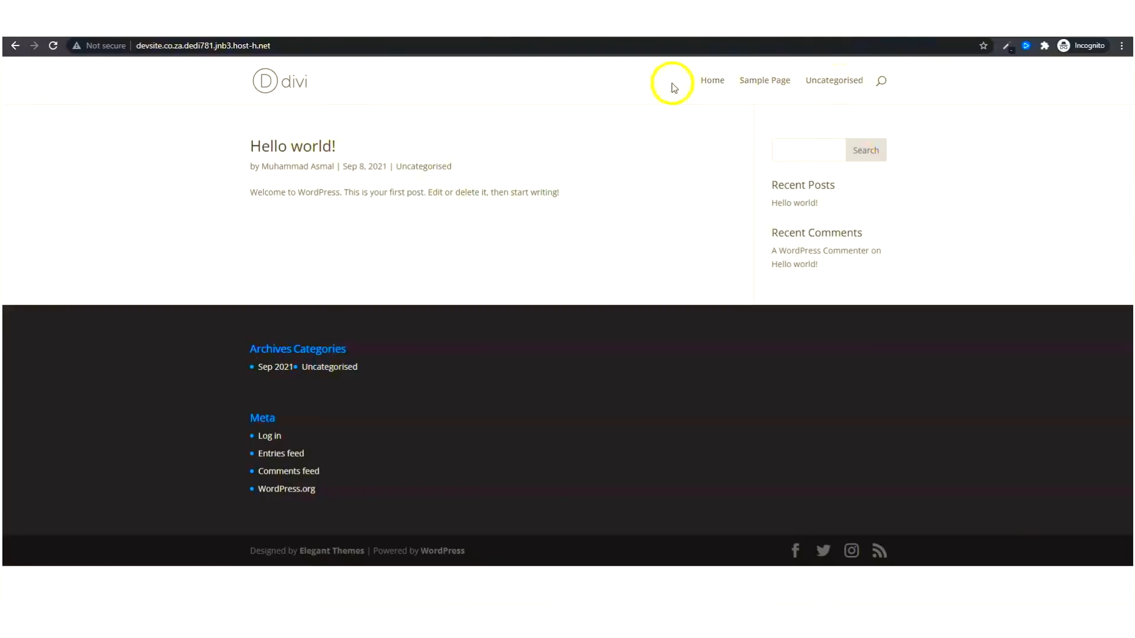
click(765, 81)
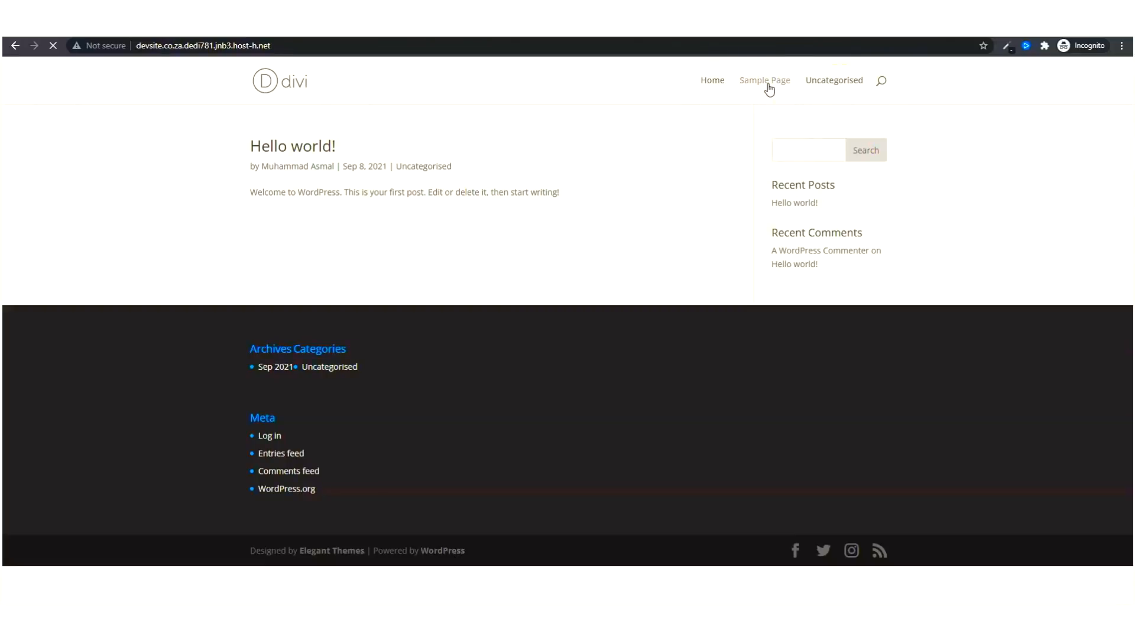
click(765, 80)
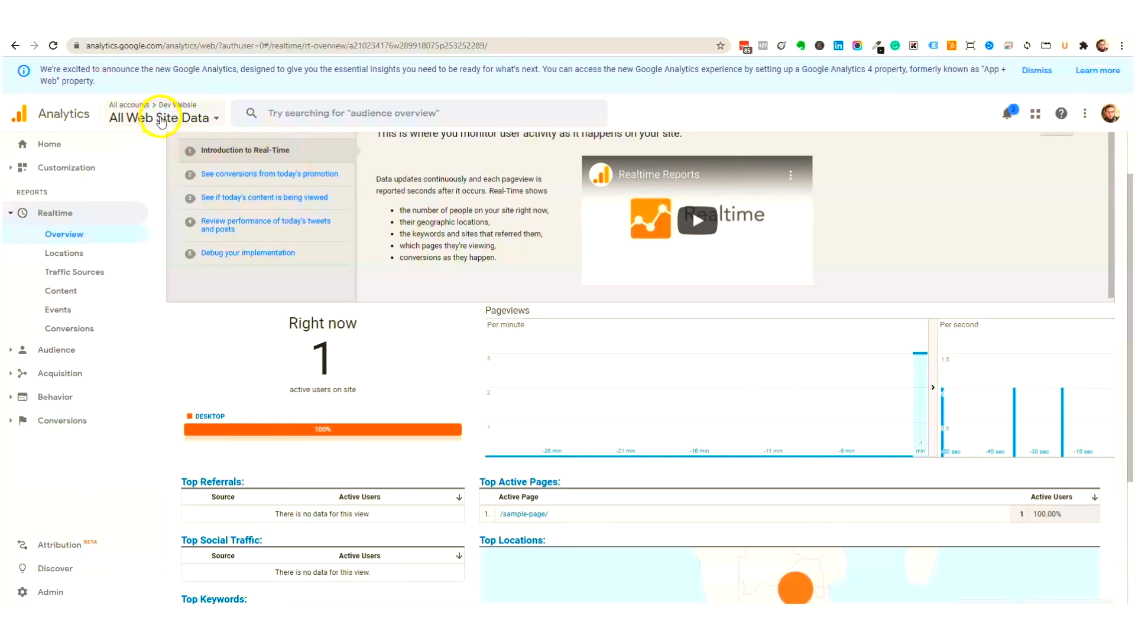
click(160, 118)
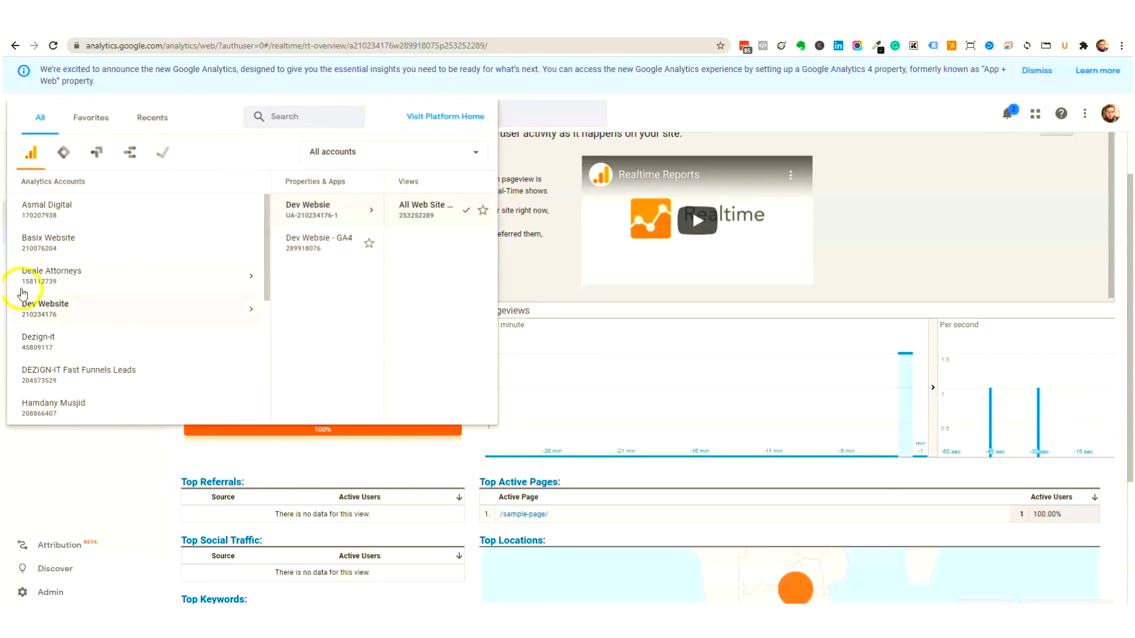
Step: Switch to the Deale Attorneys account and open its Audience Overview (2,226 users) with the date range picker
click(51, 276)
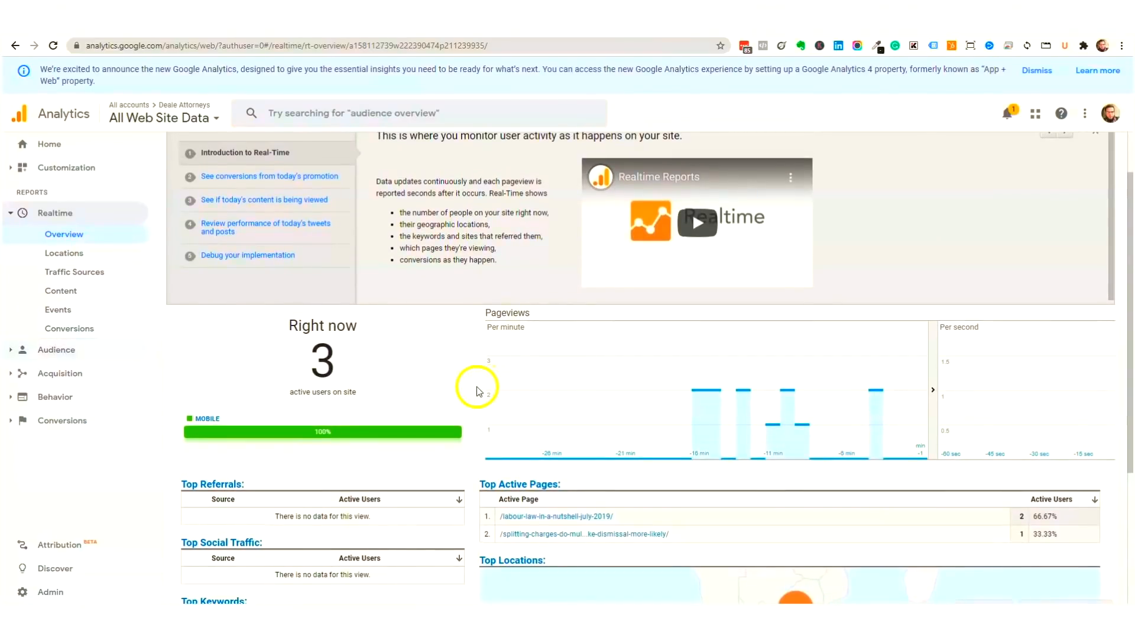
scroll(down, 3)
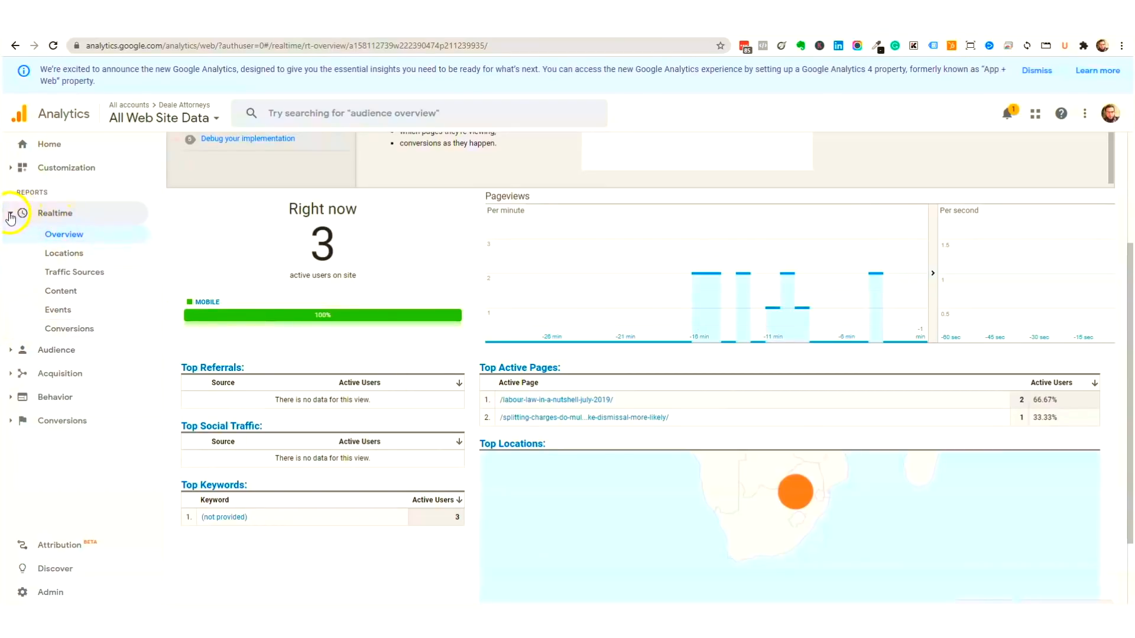
click(56, 236)
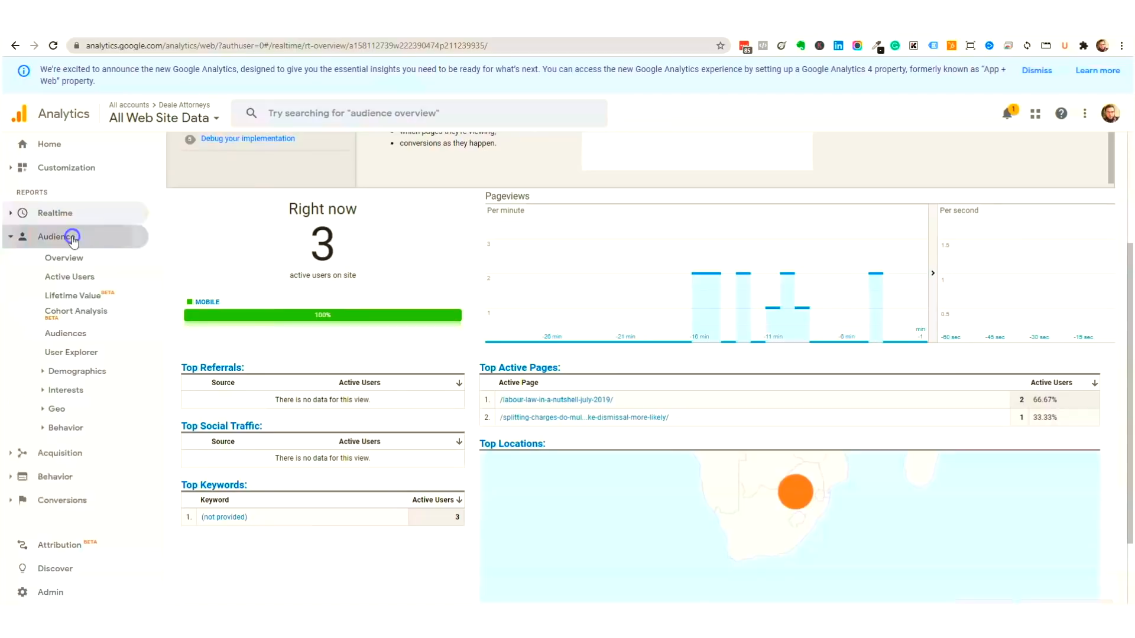
click(63, 258)
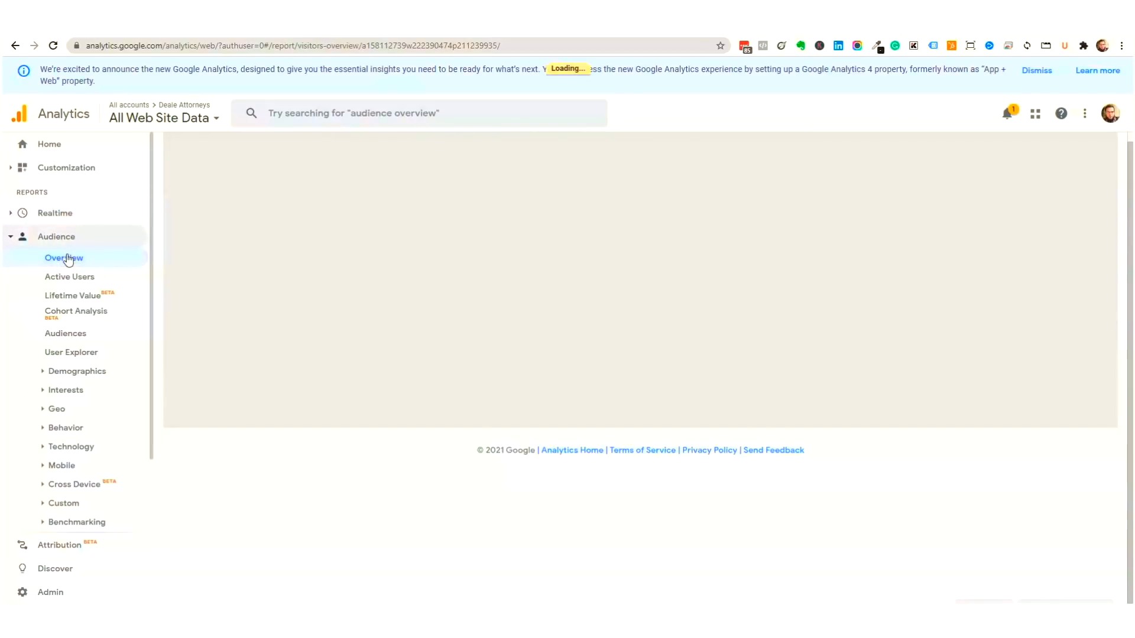
click(64, 258)
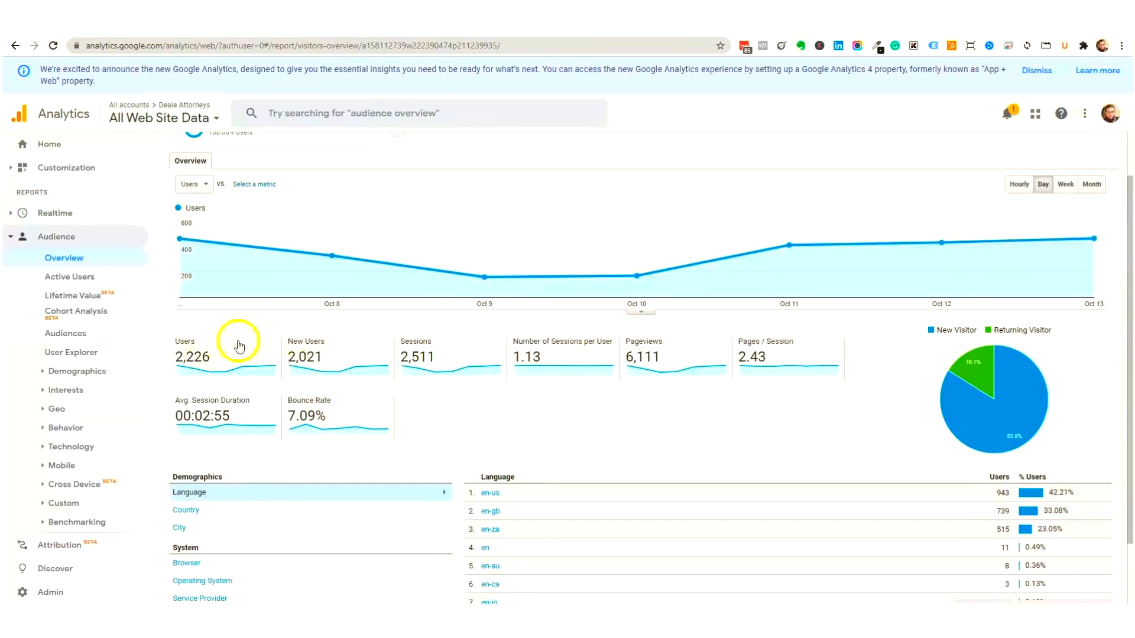
mouse_move(829, 273)
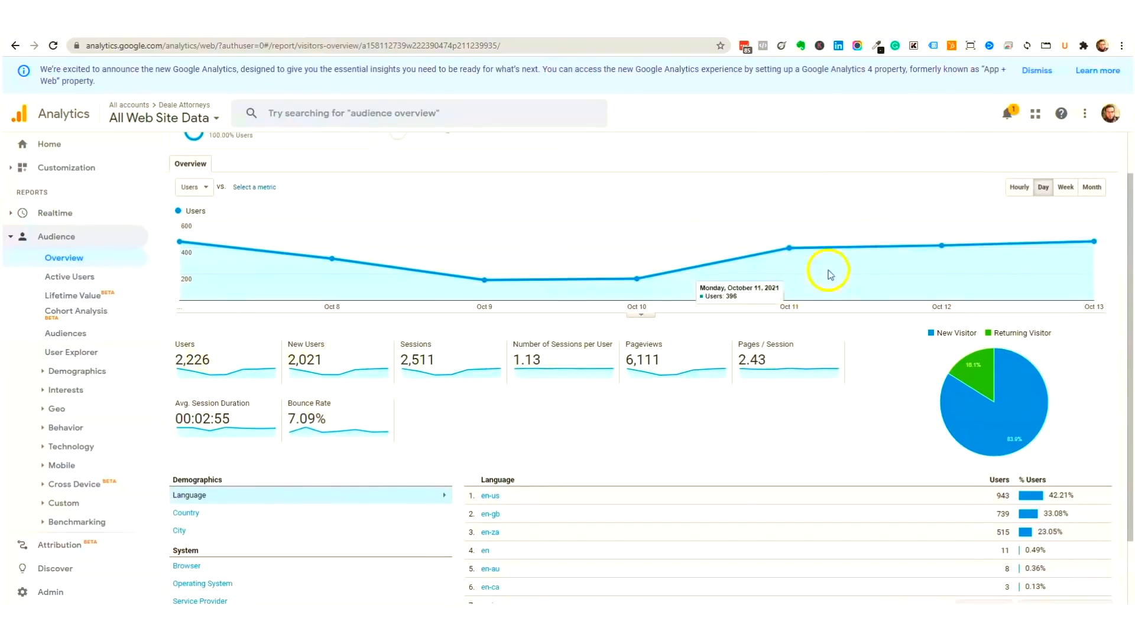
click(1042, 176)
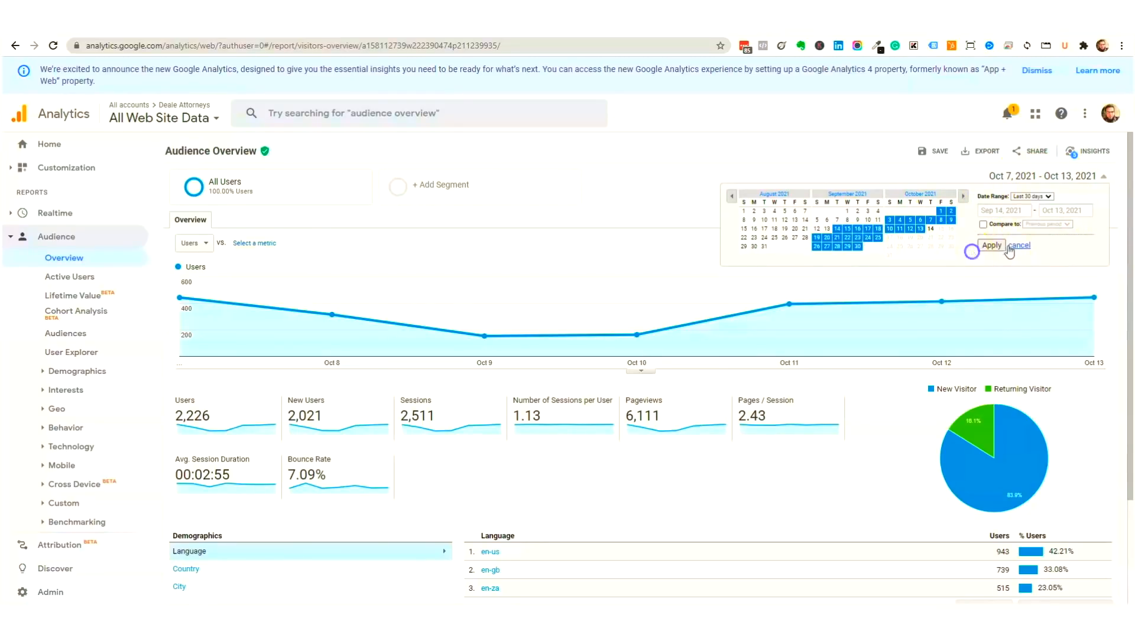
Step: Apply the Last 30 days range, Sep 14–Oct 13, 2021, to the Audience Overview
click(991, 246)
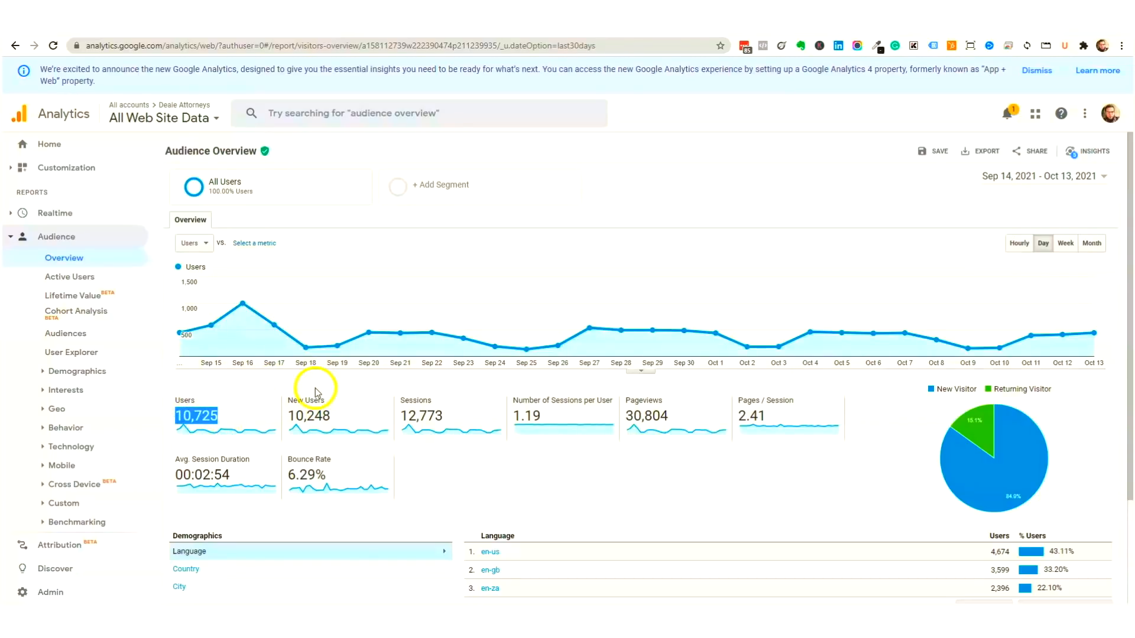
mouse_move(482, 441)
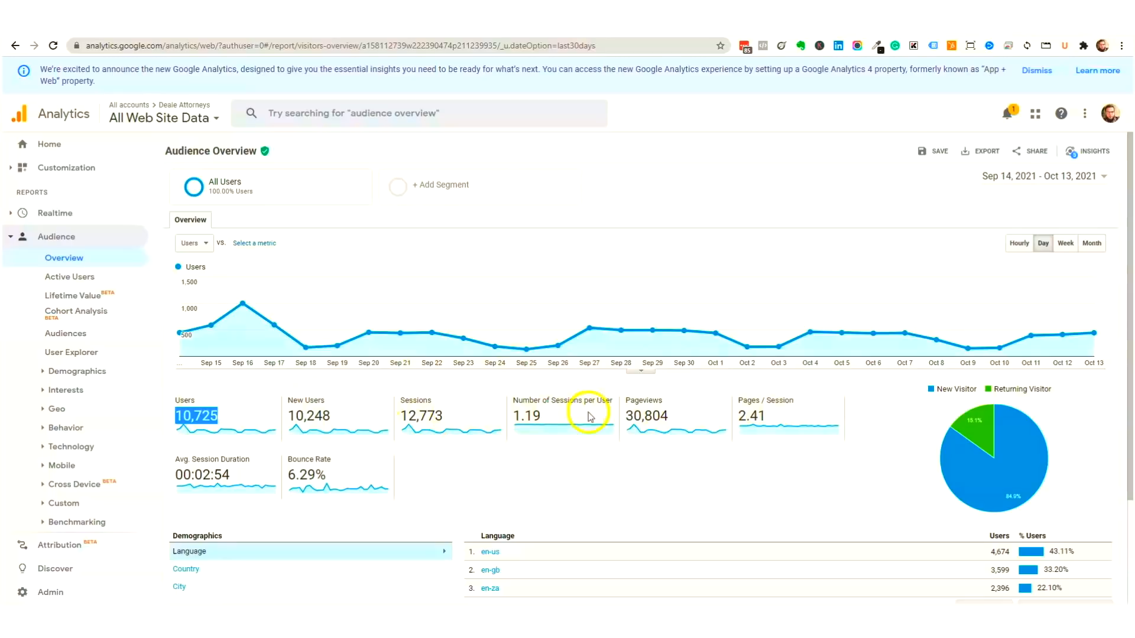
mouse_move(732, 464)
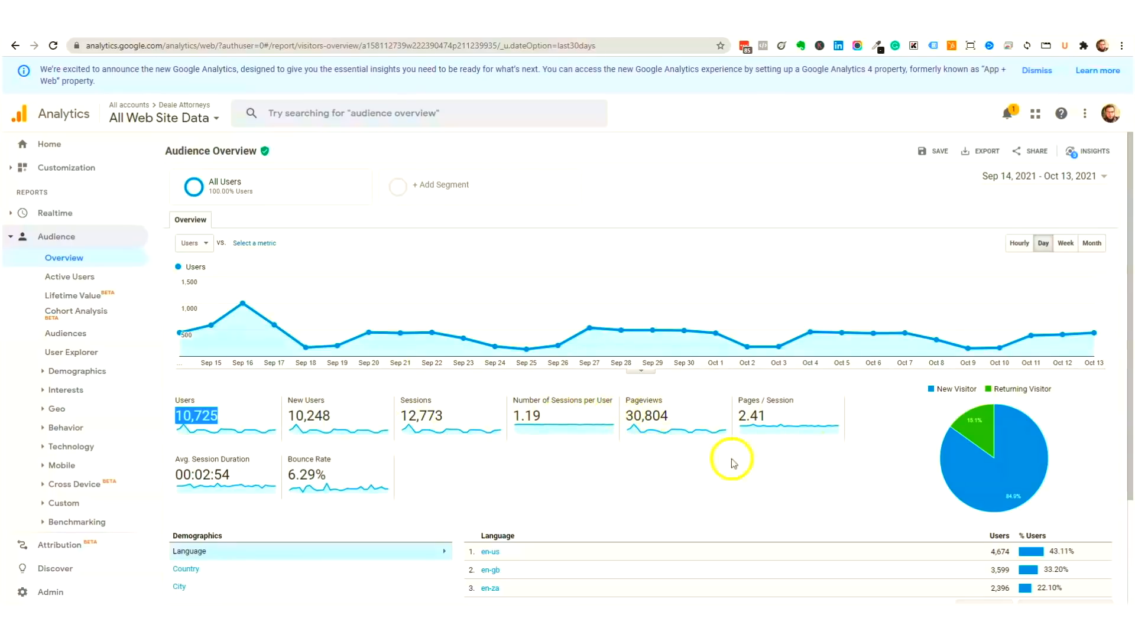
mouse_move(770, 419)
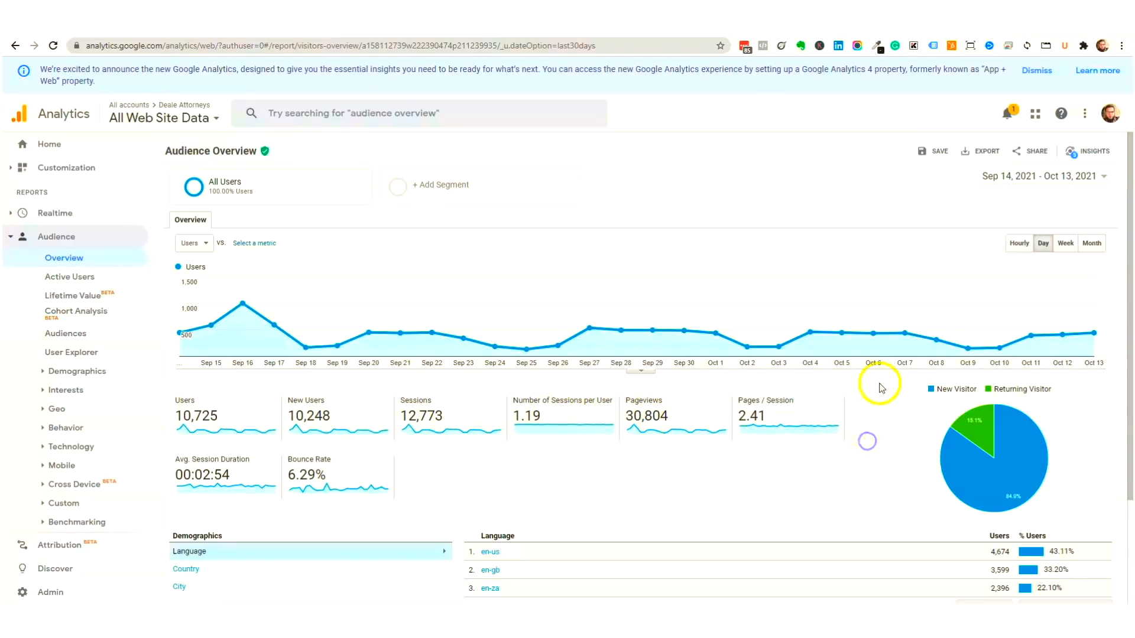
mouse_move(866, 372)
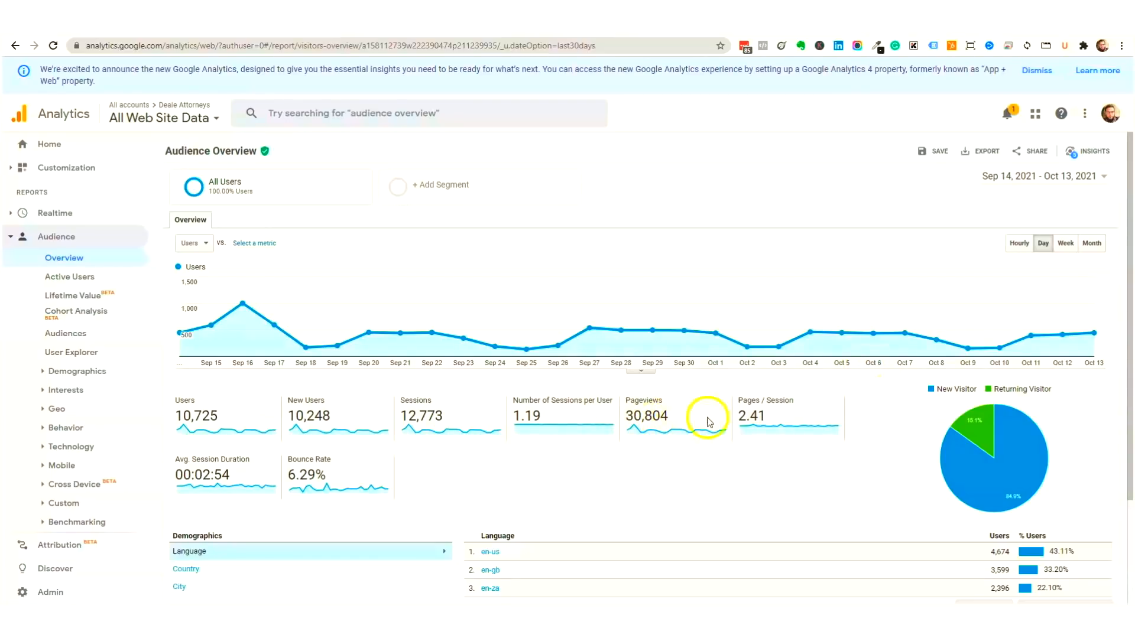
mouse_move(244, 477)
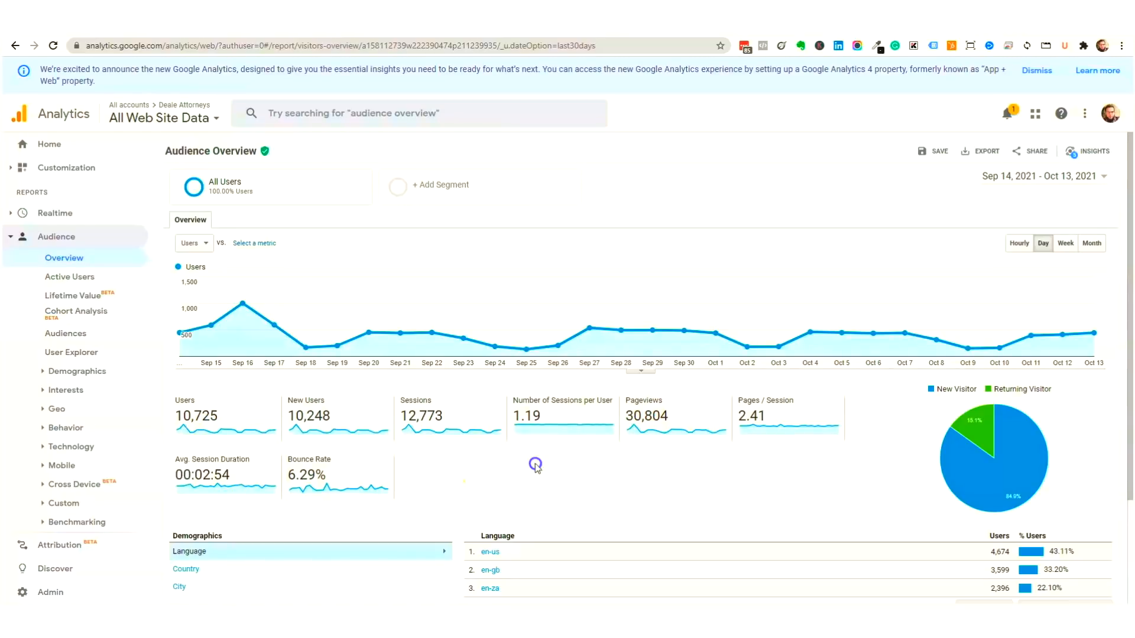
mouse_move(281, 469)
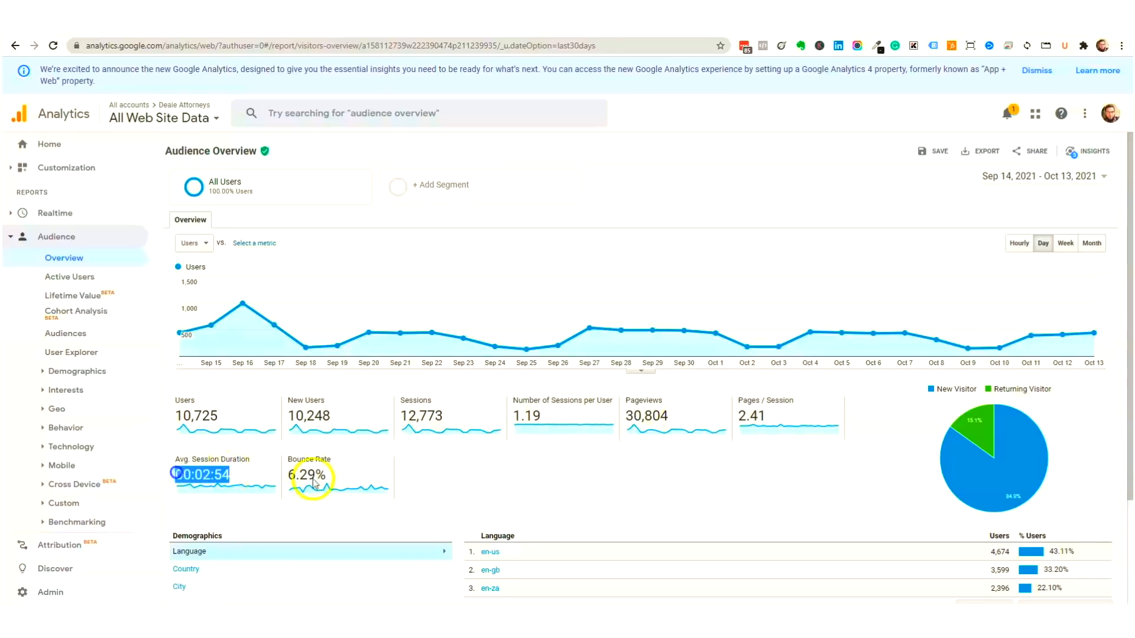
mouse_move(517, 470)
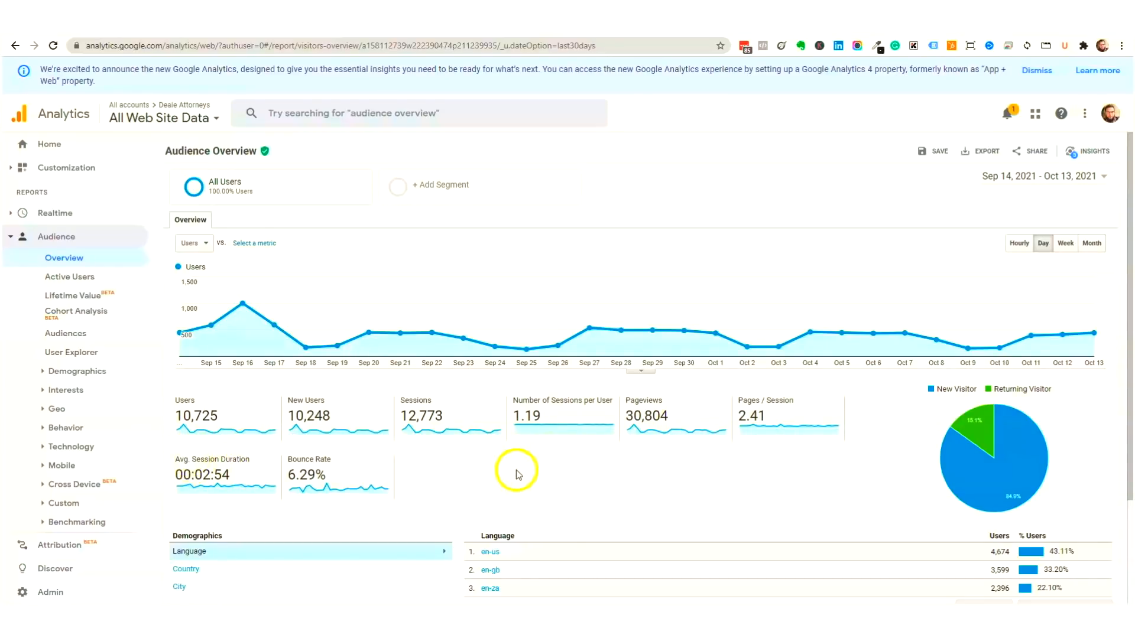
Step: Switch the Audience Overview breakdown table to Country, then to City
scroll(down, 3)
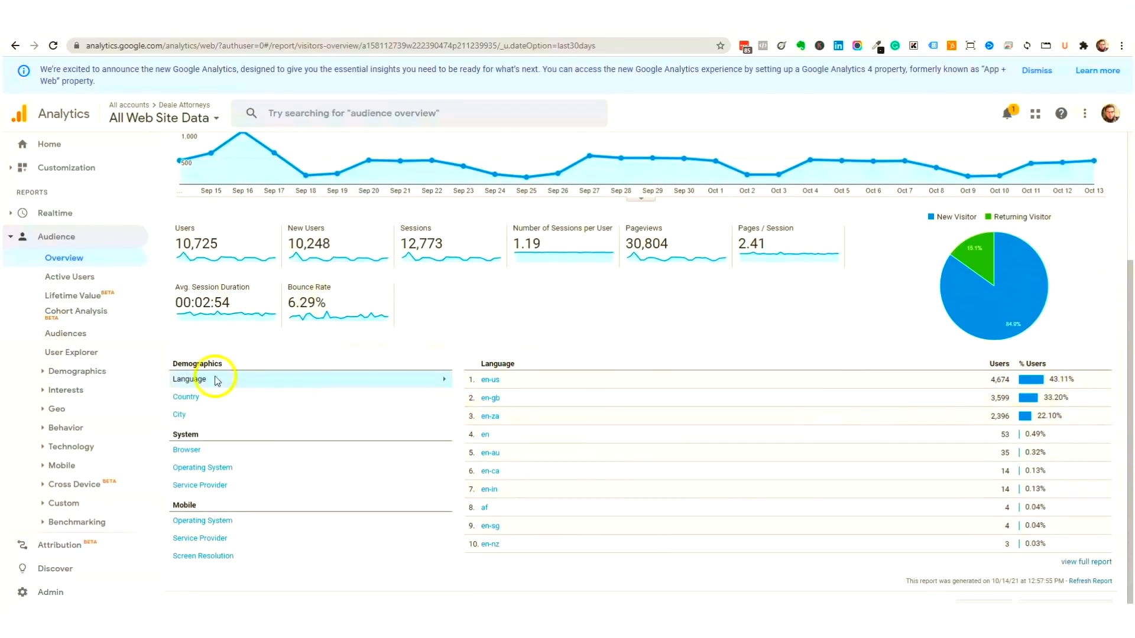
click(189, 378)
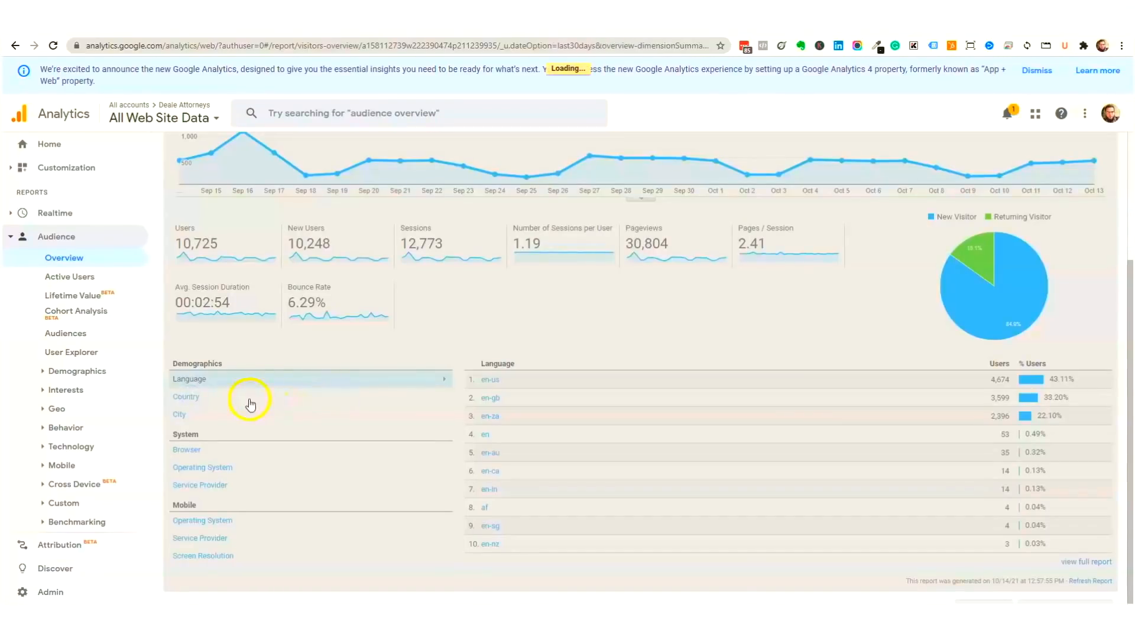
click(186, 397)
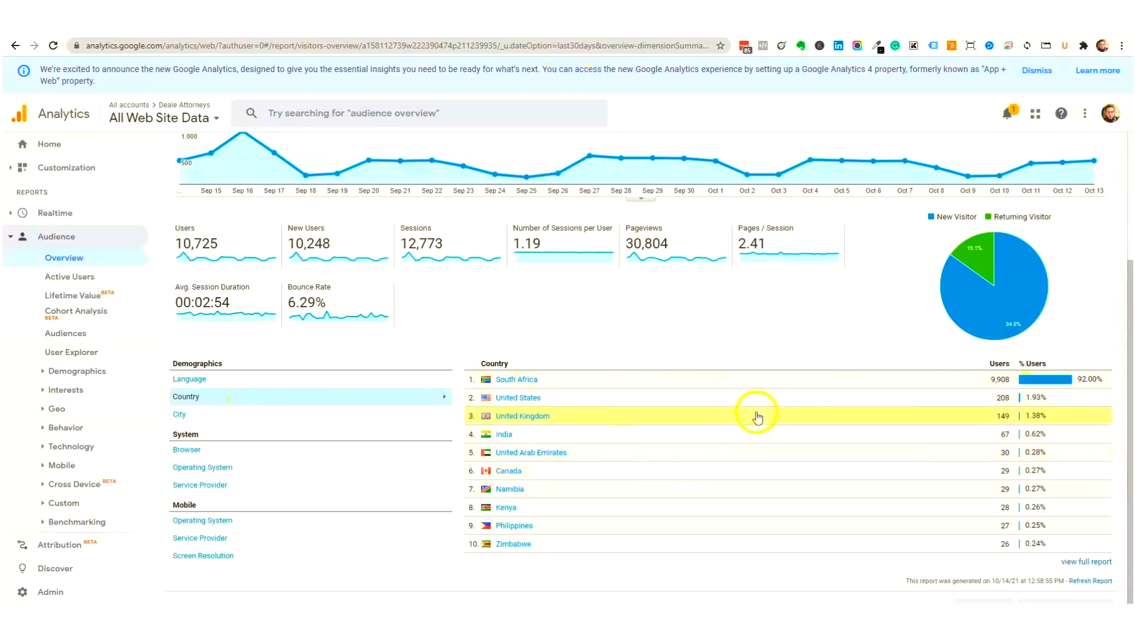
mouse_move(932, 366)
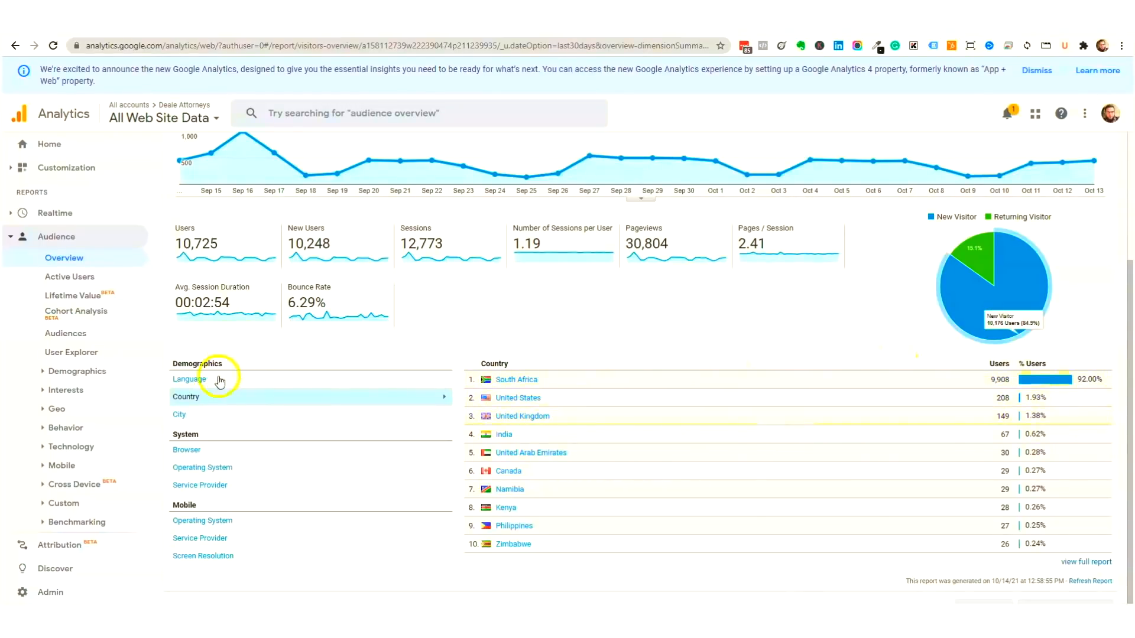
click(178, 414)
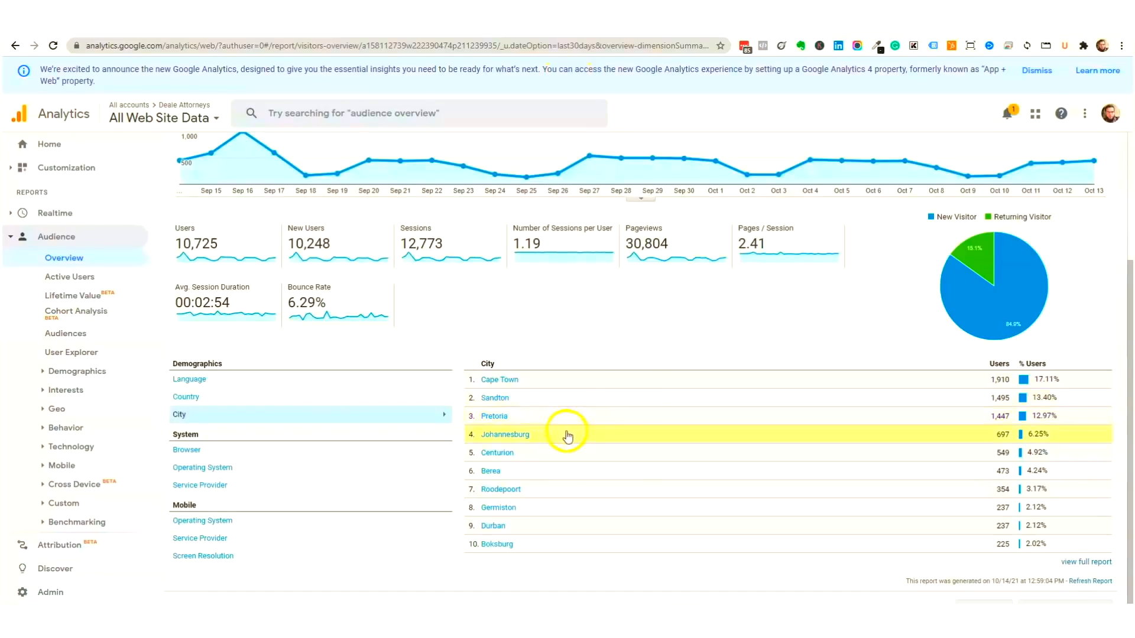
scroll(down, 3)
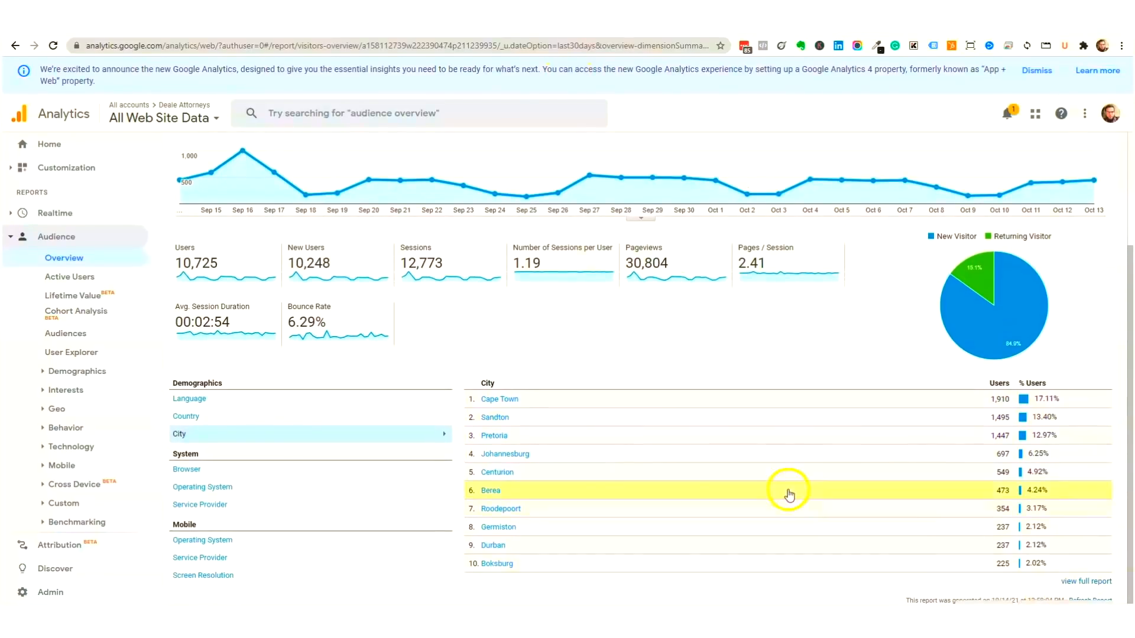
scroll(down, 3)
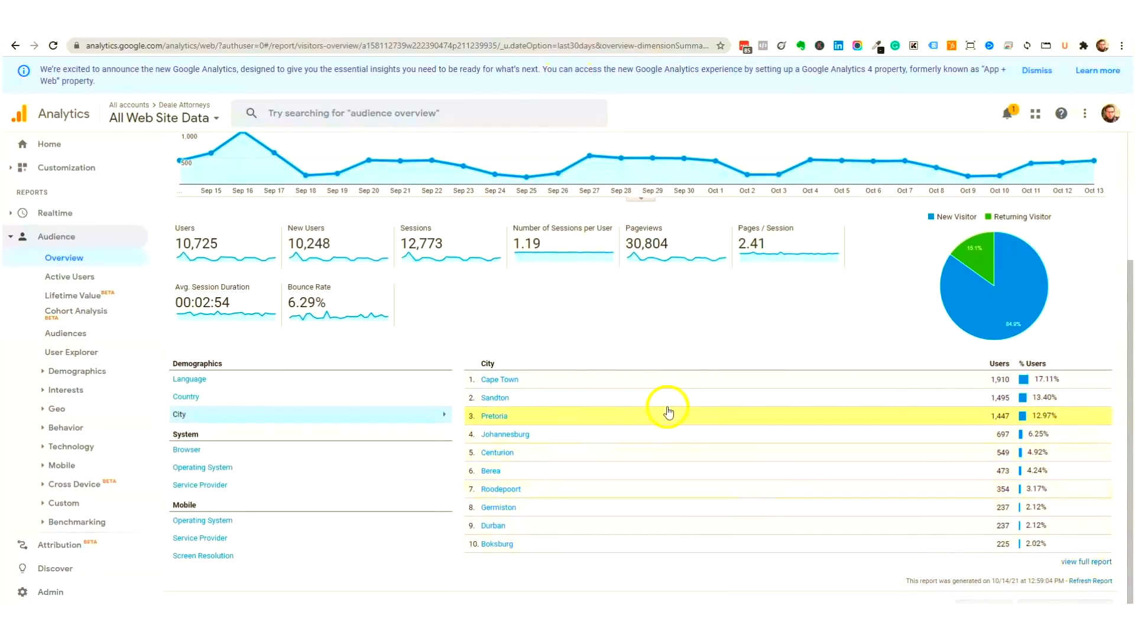
mouse_move(308, 366)
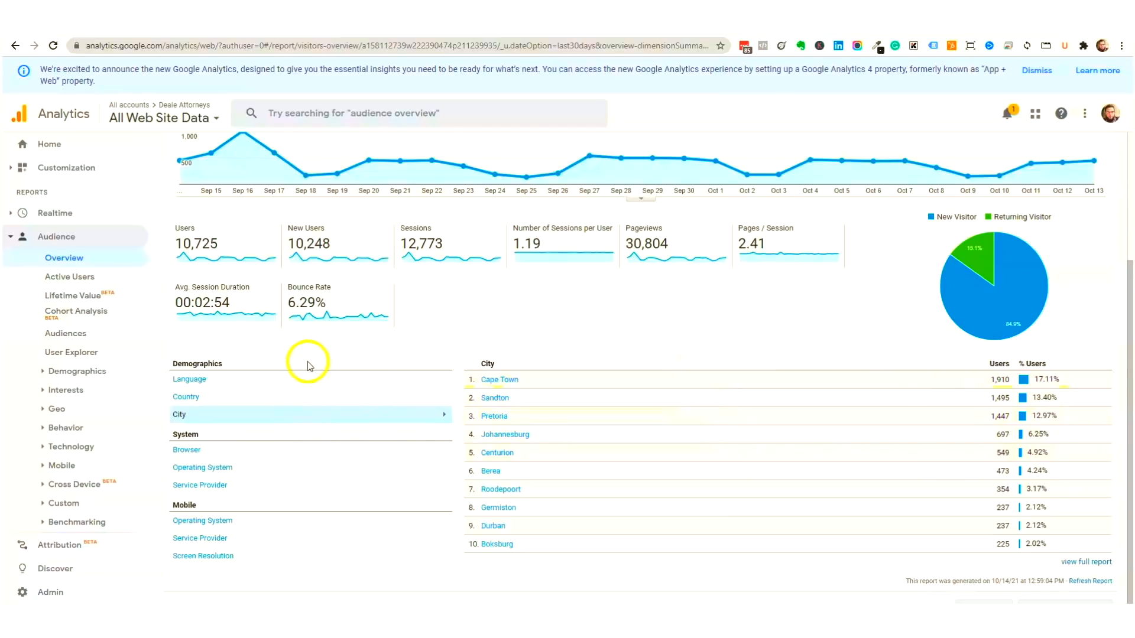
Step: Switch the breakdown to Browser, then Operating System, and expand the Acquisition reports
click(186, 449)
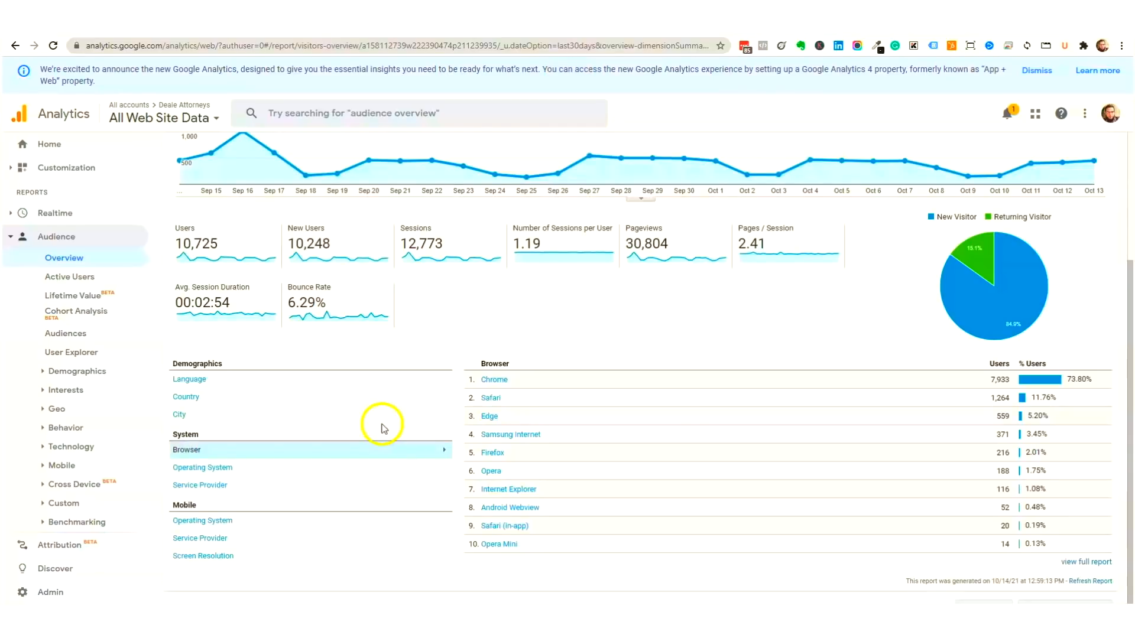
click(202, 468)
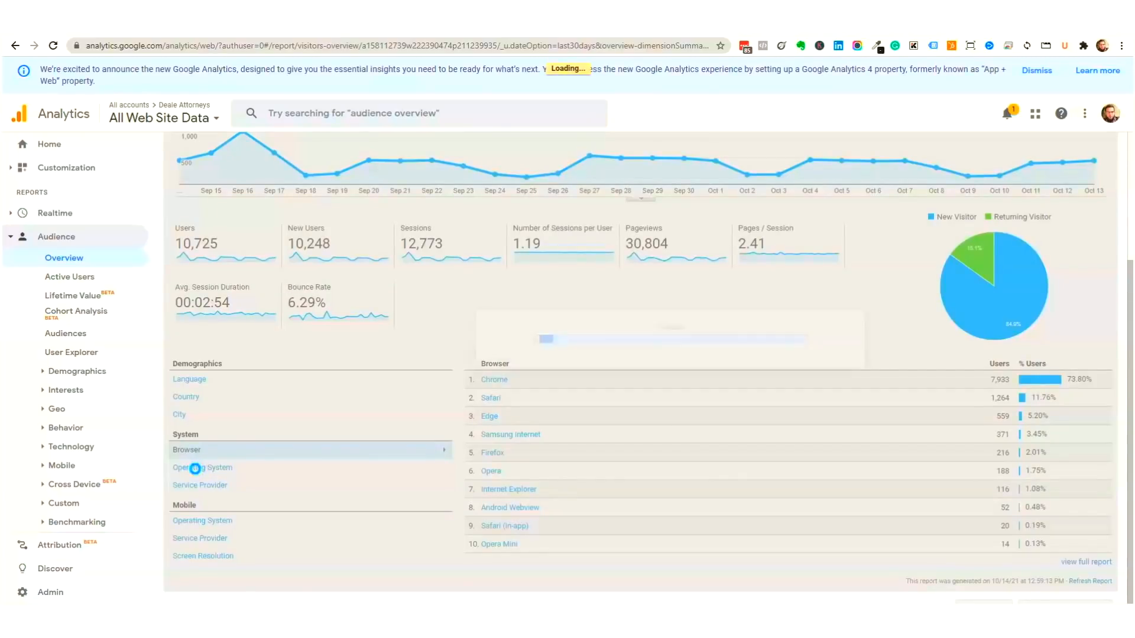
click(202, 467)
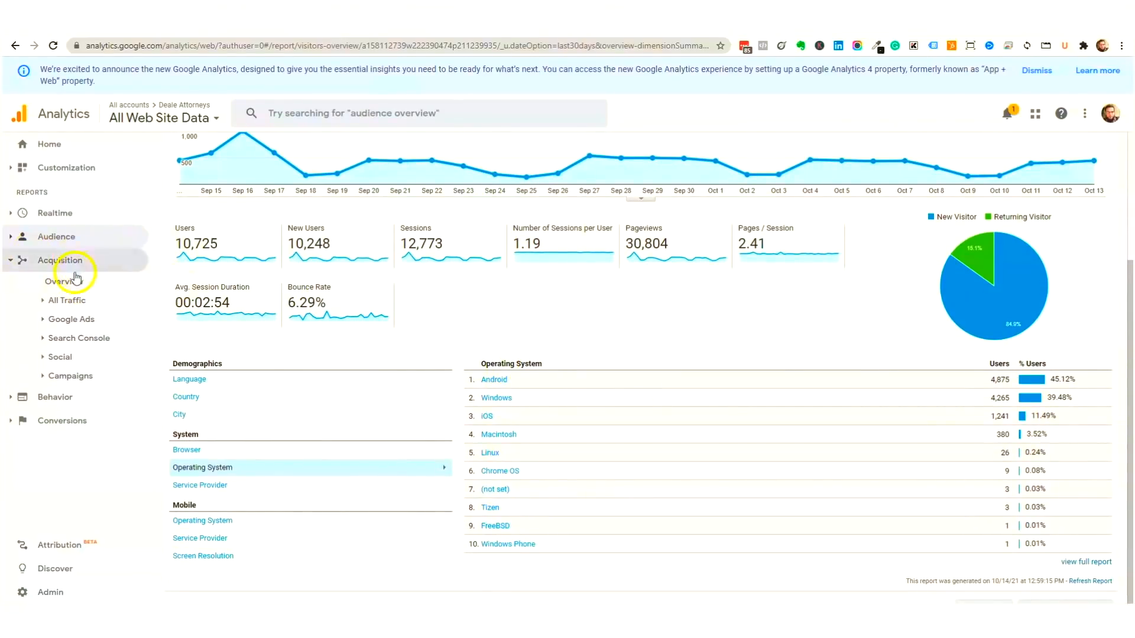
Step: Show the Acquisition Overview with its Top Channels table led by Organic Search
click(64, 281)
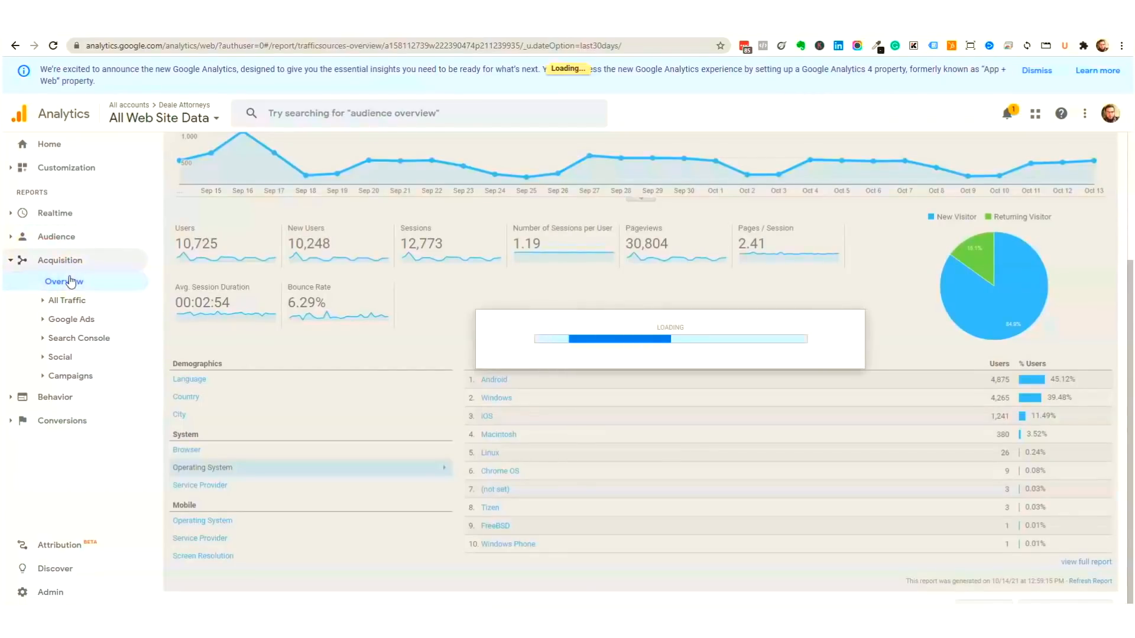
click(64, 281)
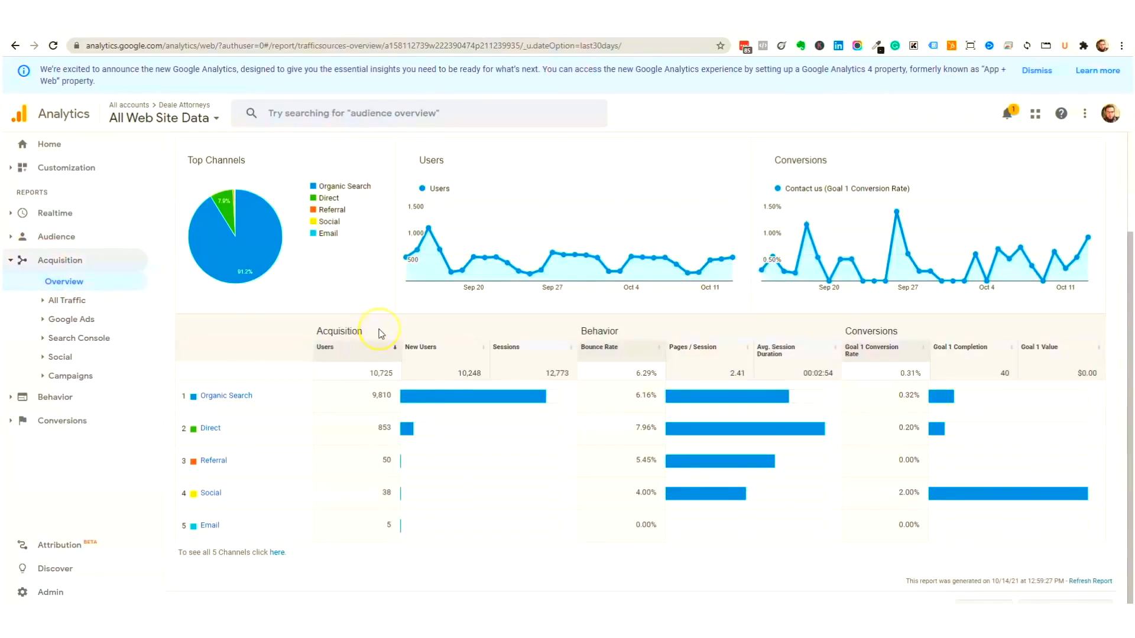
mouse_move(370, 375)
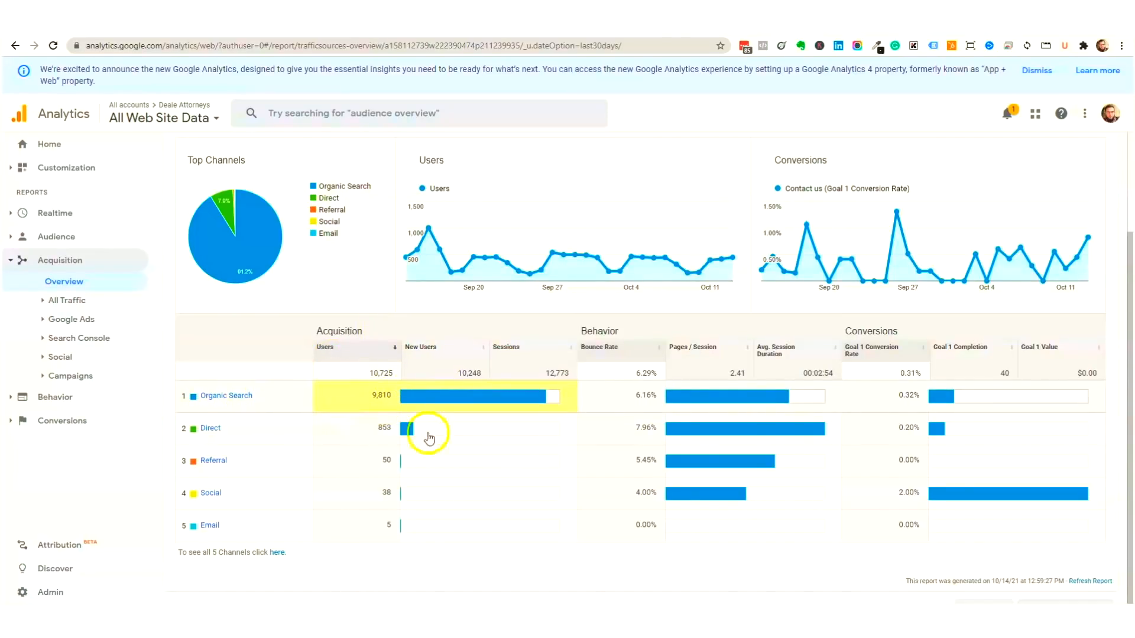
mouse_move(223, 433)
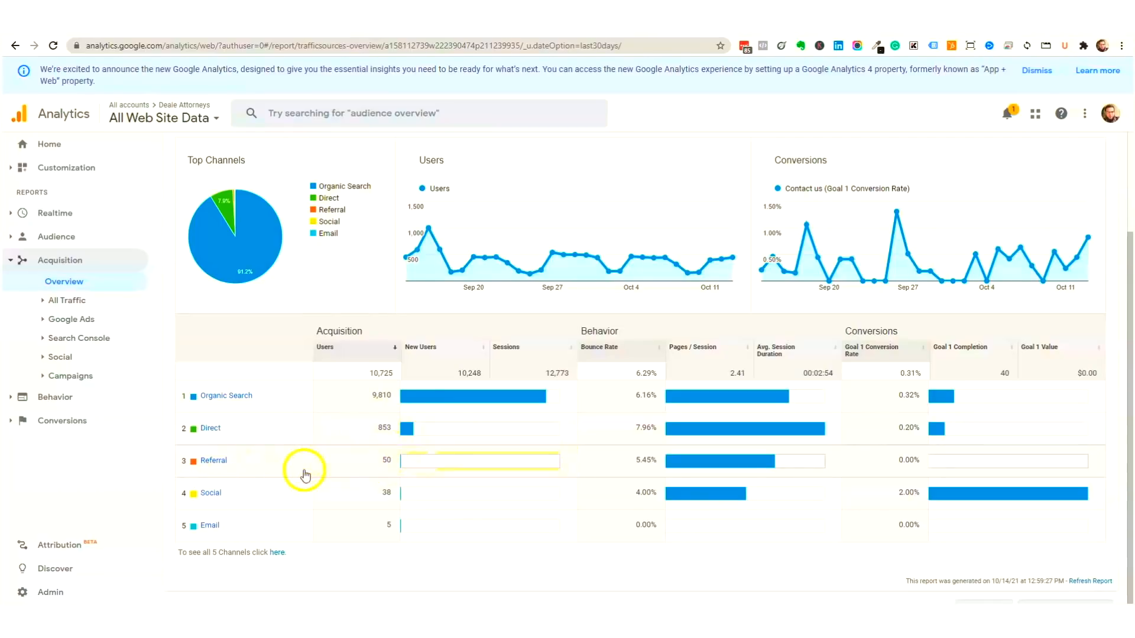
mouse_move(248, 475)
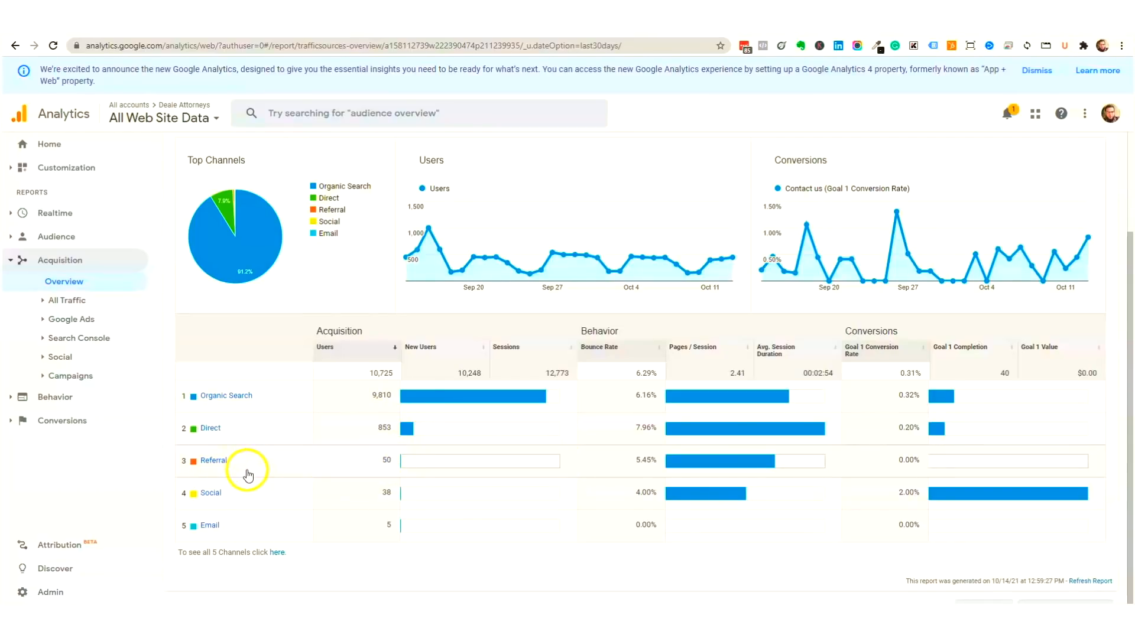
mouse_move(266, 497)
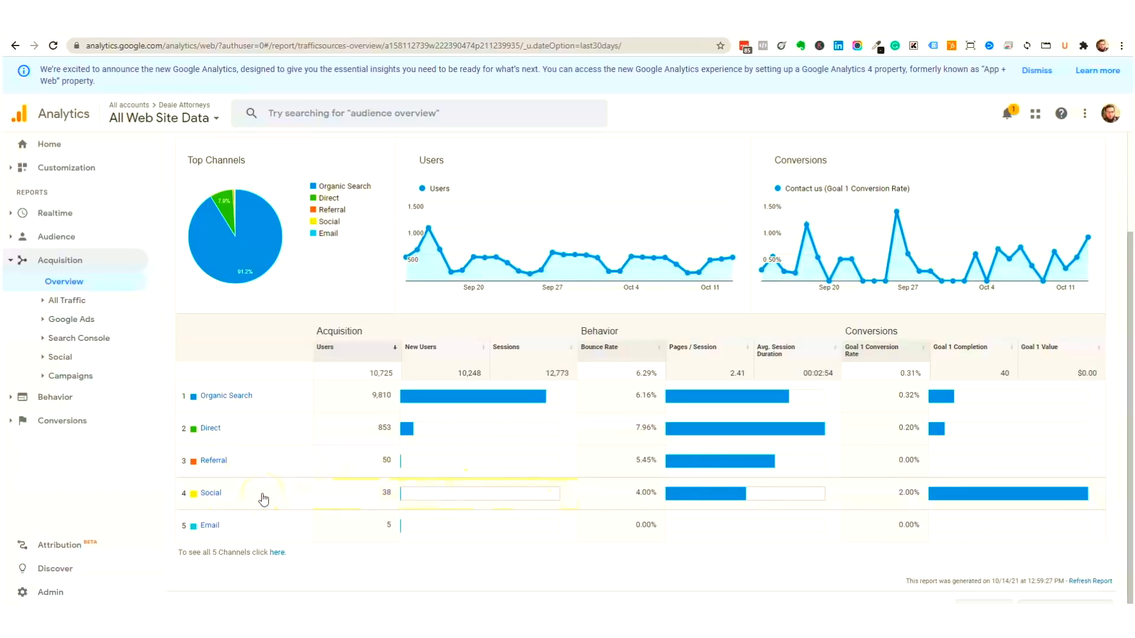
mouse_move(237, 493)
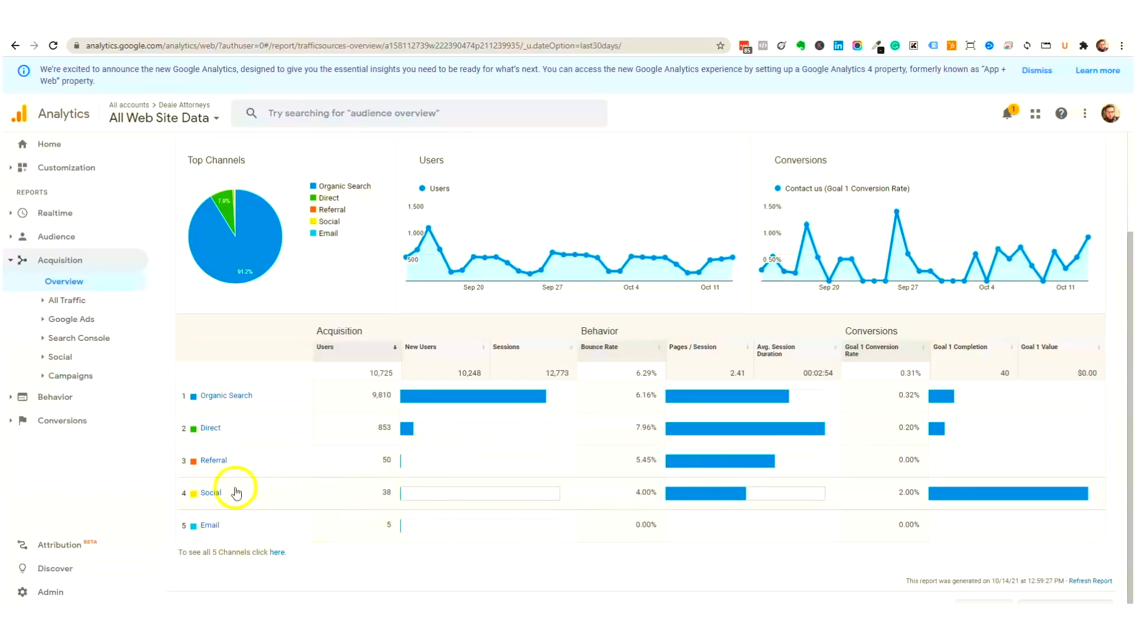
Step: View the Social channel report (LinkedIn, Facebook, Twitter), then return to the Acquisition Overview
click(67, 299)
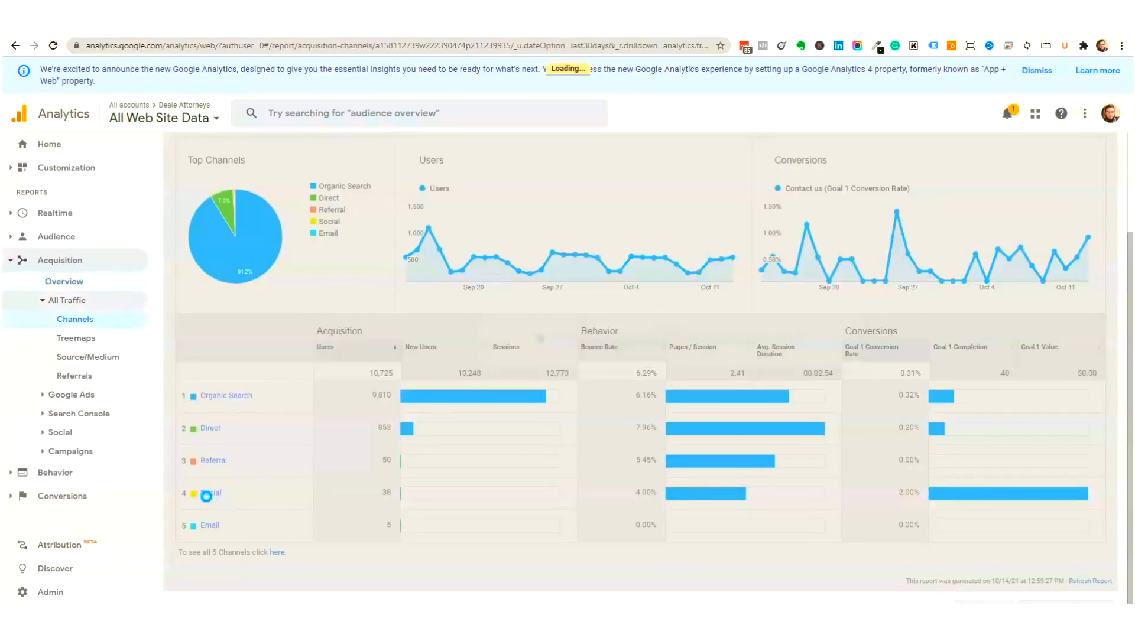
click(211, 493)
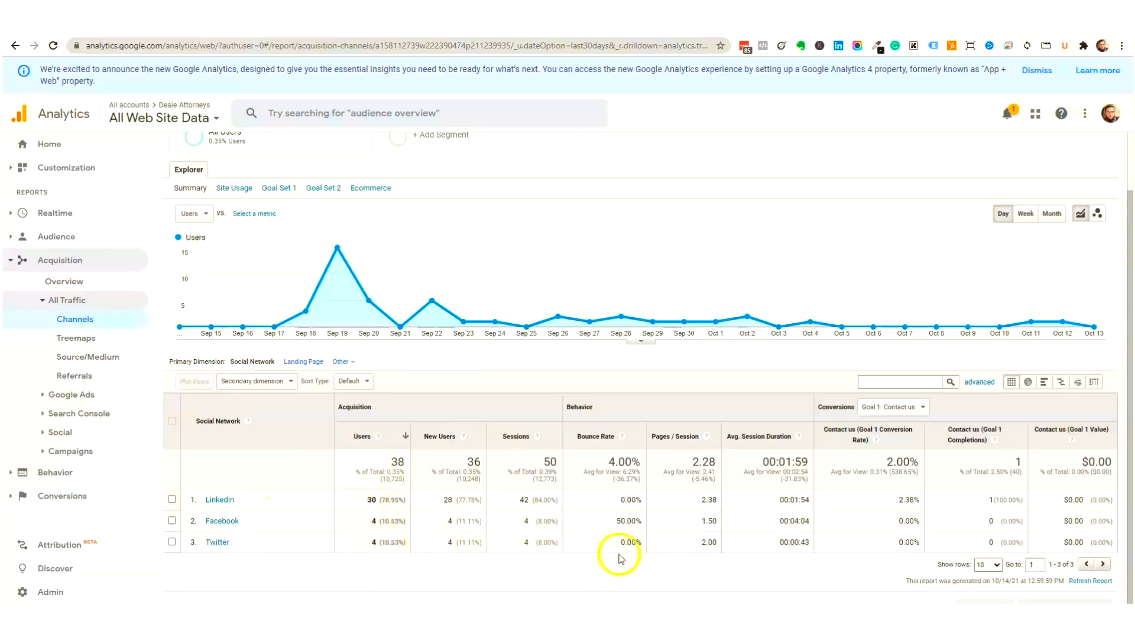
click(60, 260)
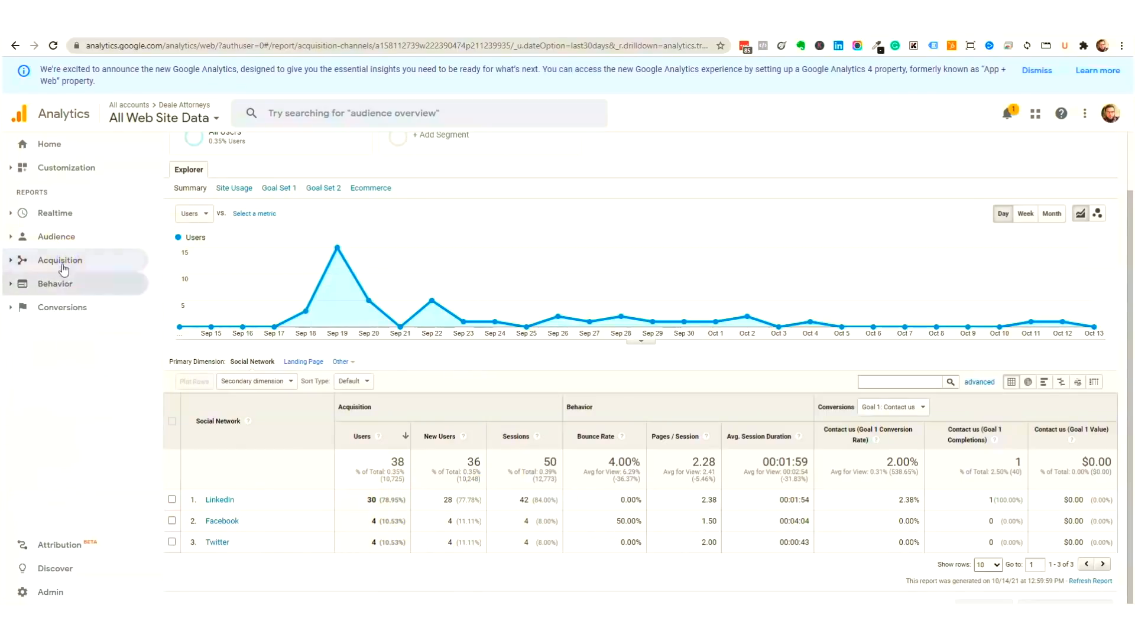
click(61, 260)
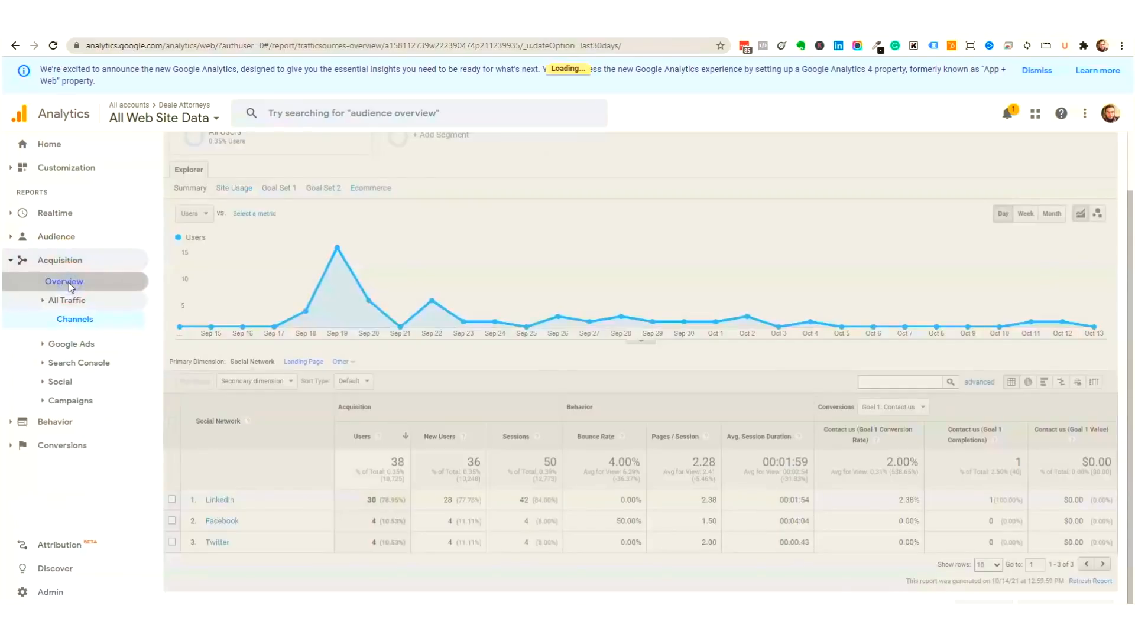
Step: Show the Behavior Overview with pageview totals and the most-viewed pages table
click(64, 281)
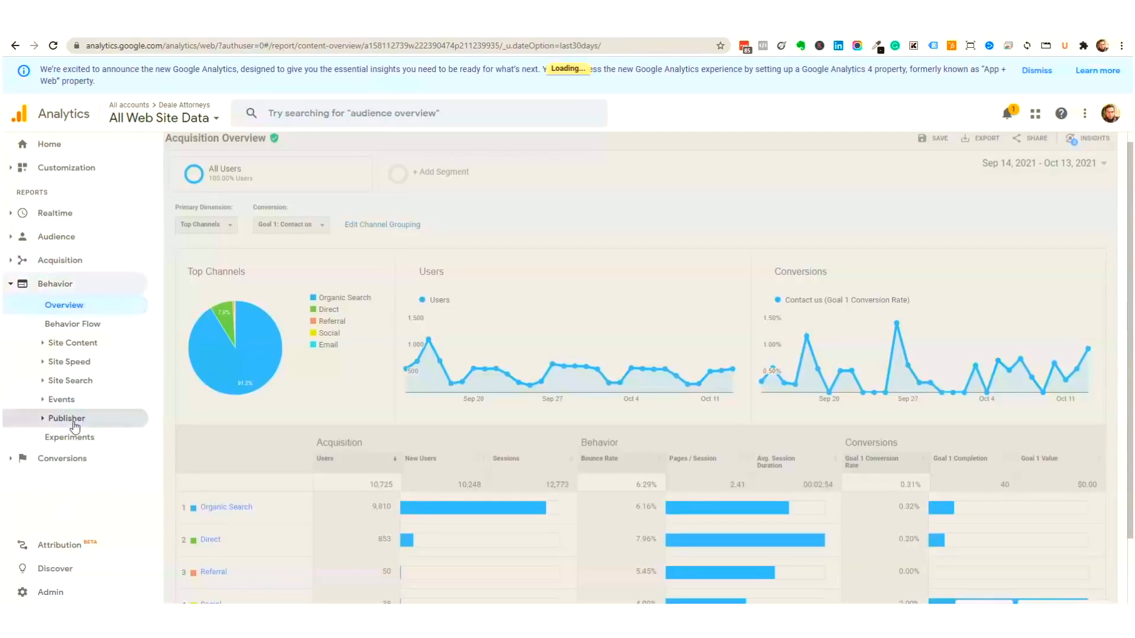
click(64, 305)
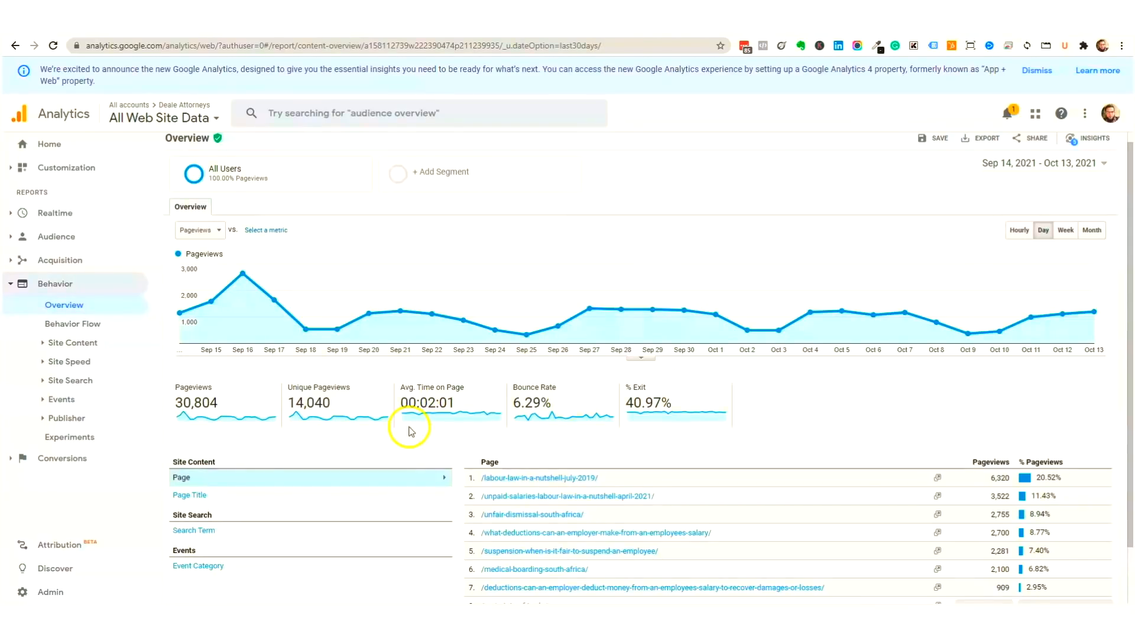
scroll(down, 3)
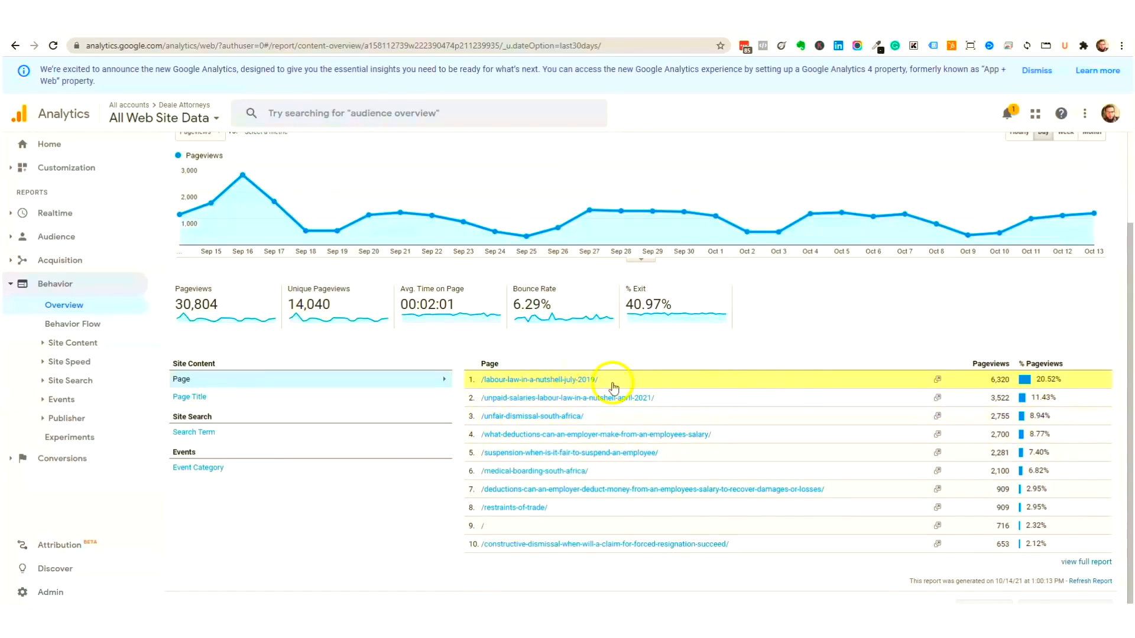
mouse_move(895, 389)
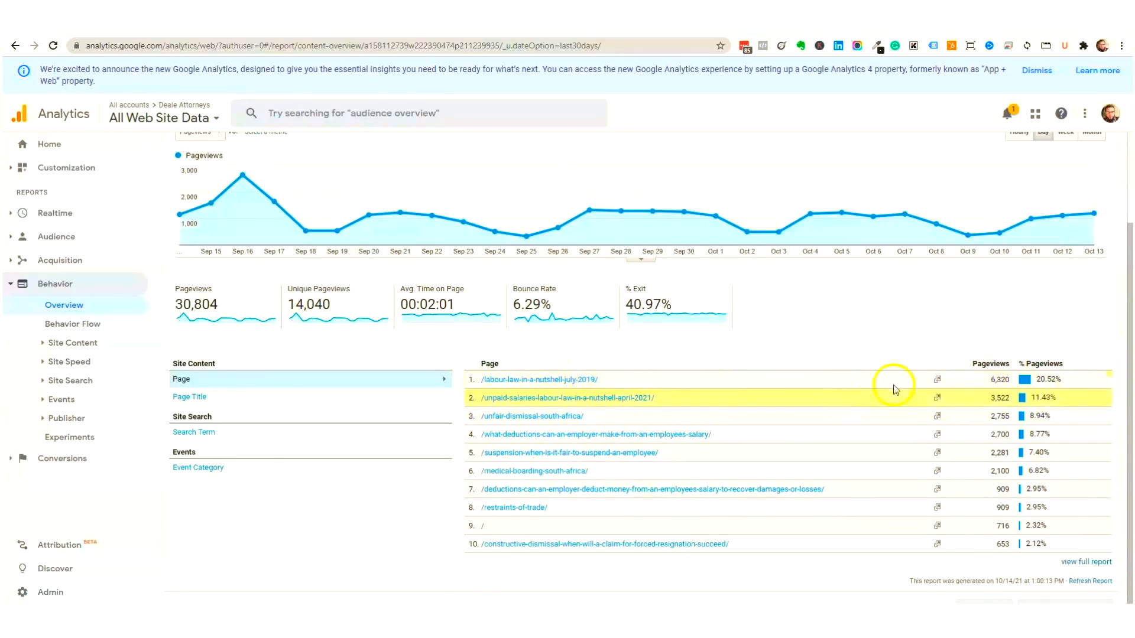
mouse_move(817, 379)
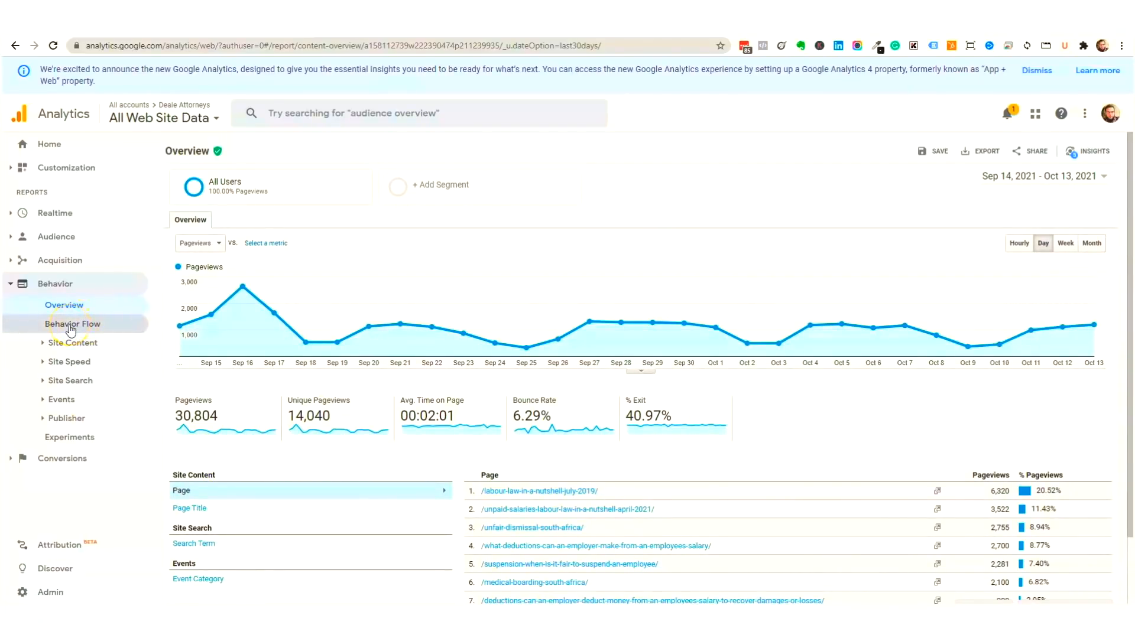
Step: Show the Behavior Flow report tracing sessions from landing pages through later interactions
click(72, 323)
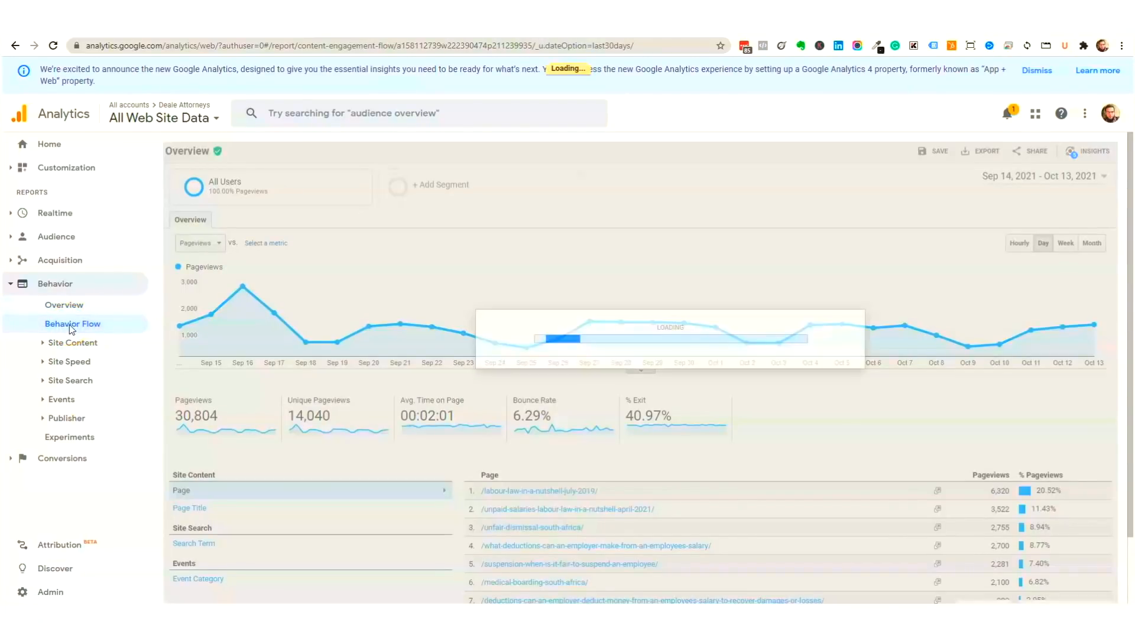
click(72, 324)
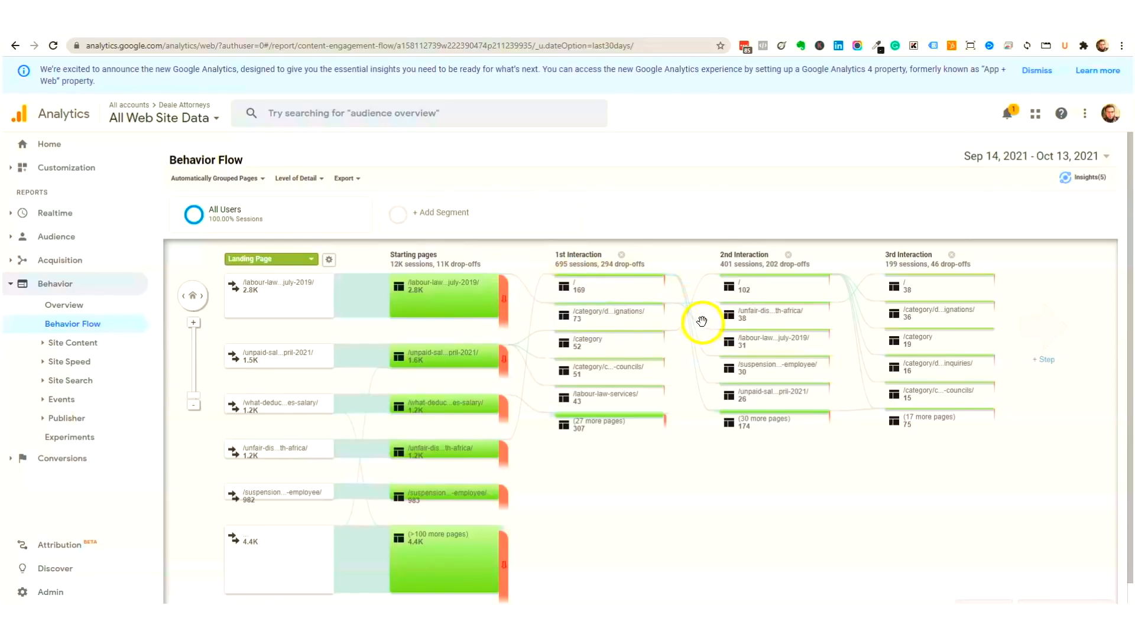
mouse_move(895, 335)
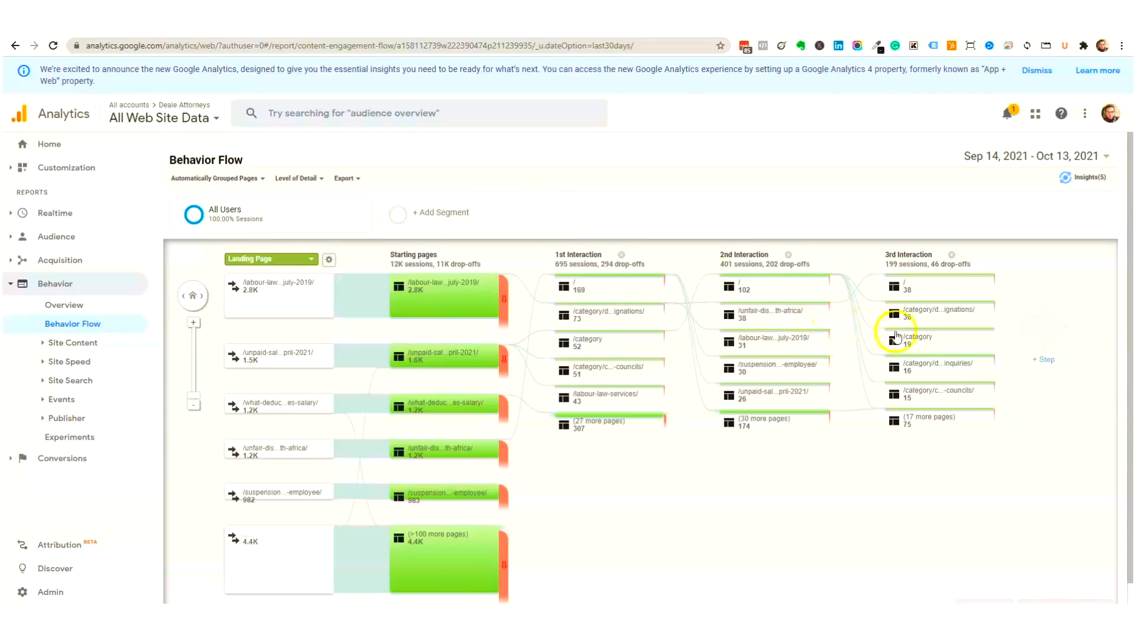